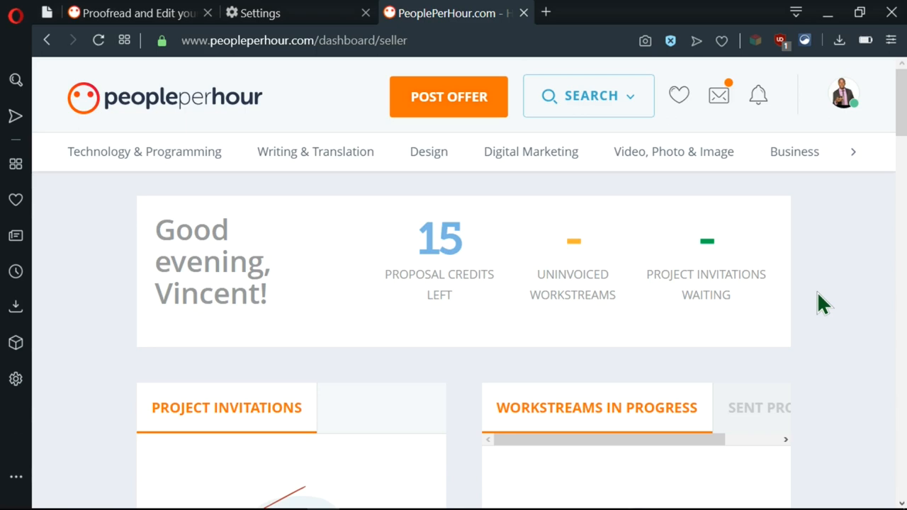
{"action": "mouse_move", "coordinate": [886, 273]}
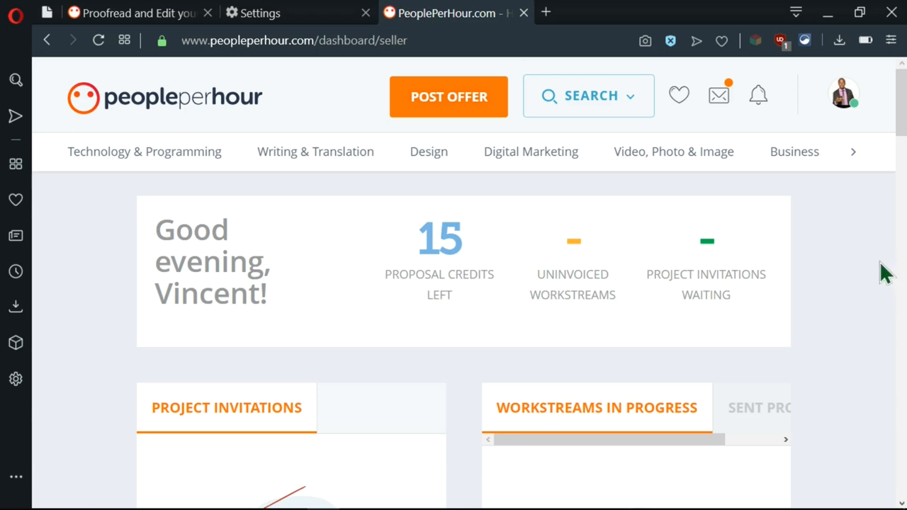
{"action": "mouse_move", "coordinate": [379, 119]}
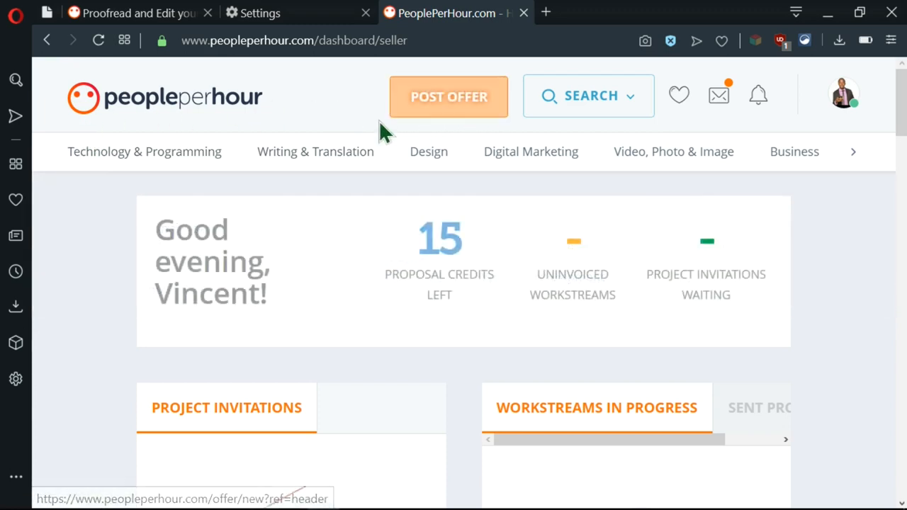
{"action": "mouse_move", "coordinate": [511, 135]}
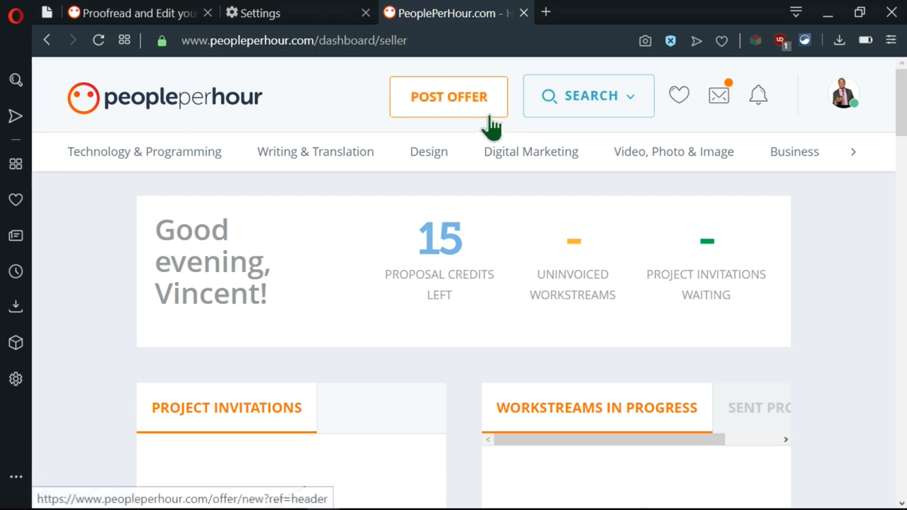
Start a new offer from the seller dashboard's orange POST OFFER button.
{"action": "left_click", "coordinate": [449, 96]}
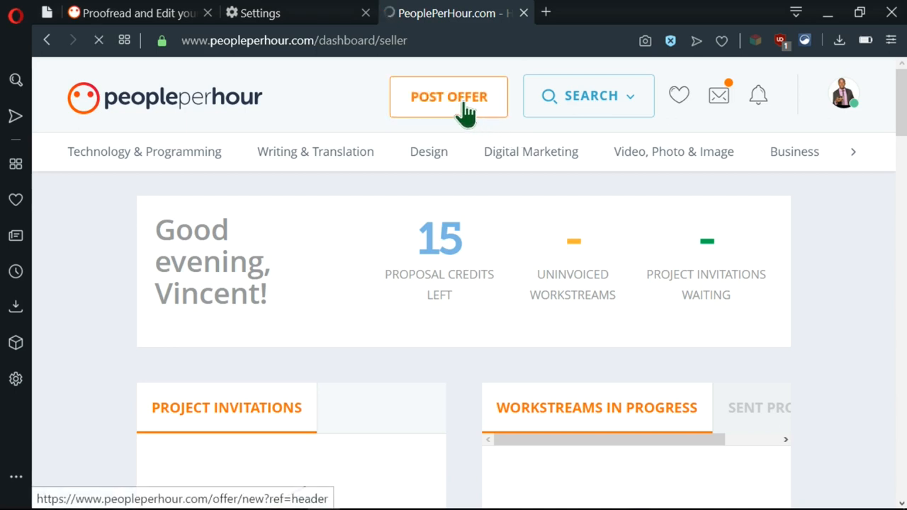
Scroll through the Post Offer form, reading the Freelancer tips and What to avoid panels.
{"action": "left_click", "coordinate": [448, 97]}
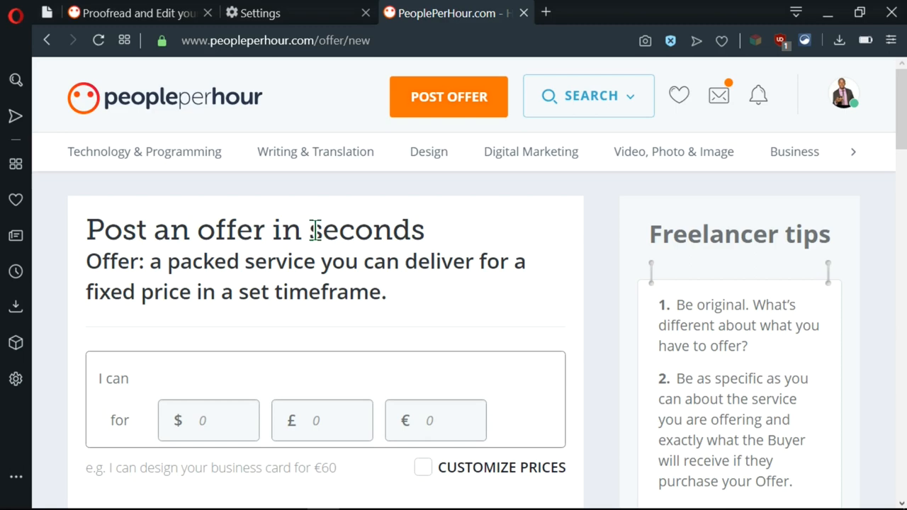
{"action": "mouse_move", "coordinate": [500, 255]}
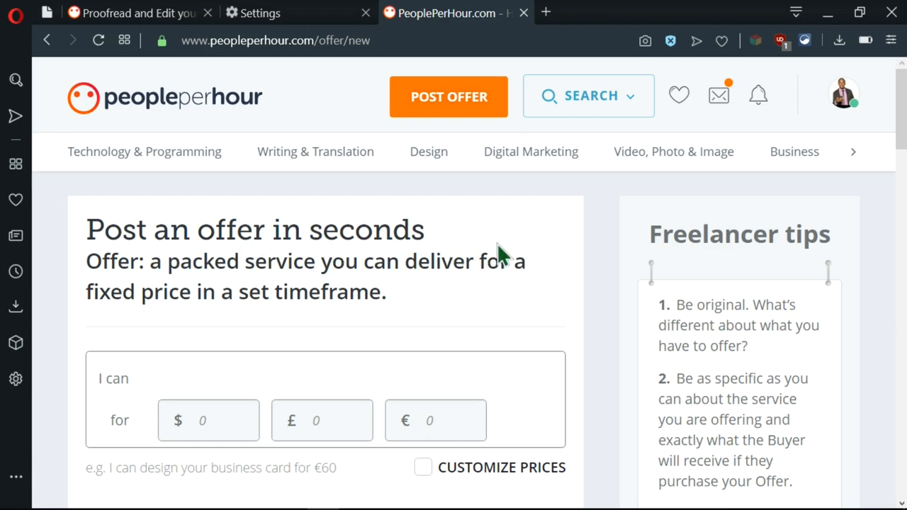
{"action": "mouse_move", "coordinate": [607, 247]}
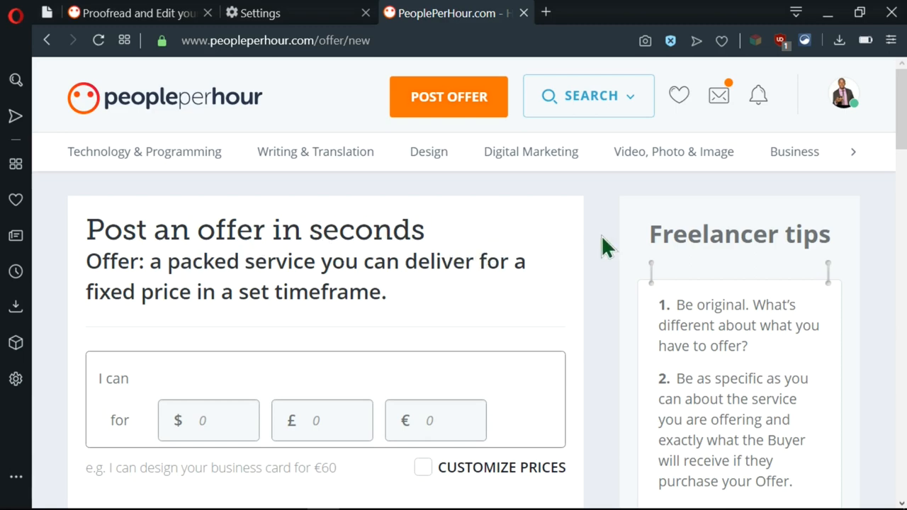
{"action": "scroll", "scroll_direction": "down", "scroll_amount": 3}
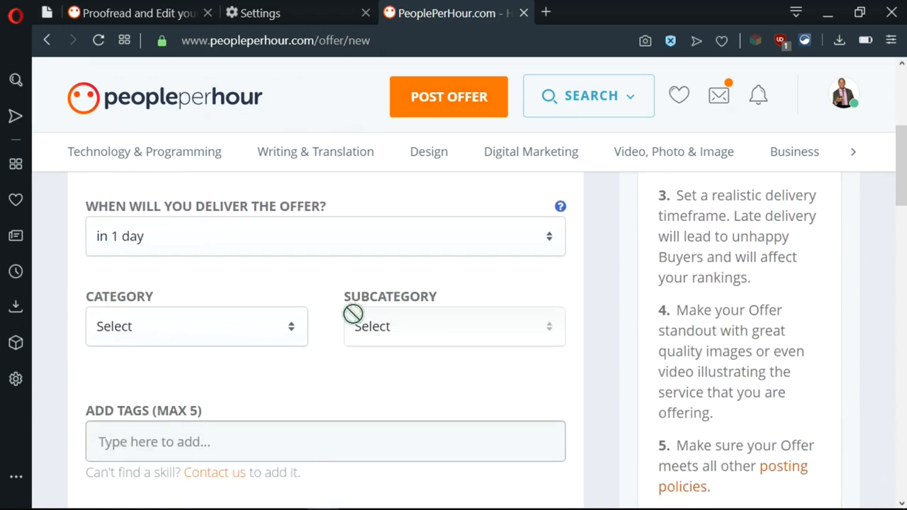
{"action": "scroll", "scroll_direction": "up", "scroll_amount": 3}
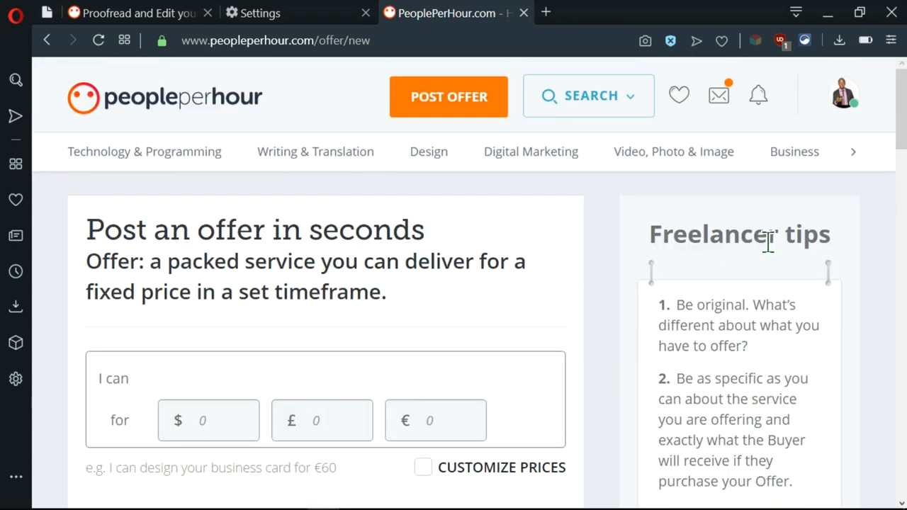
{"action": "mouse_move", "coordinate": [863, 253]}
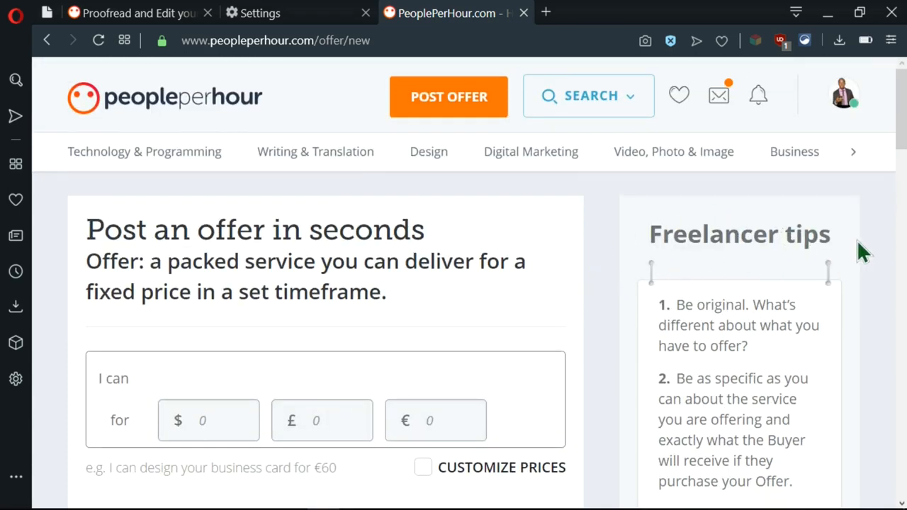
{"action": "mouse_move", "coordinate": [800, 273]}
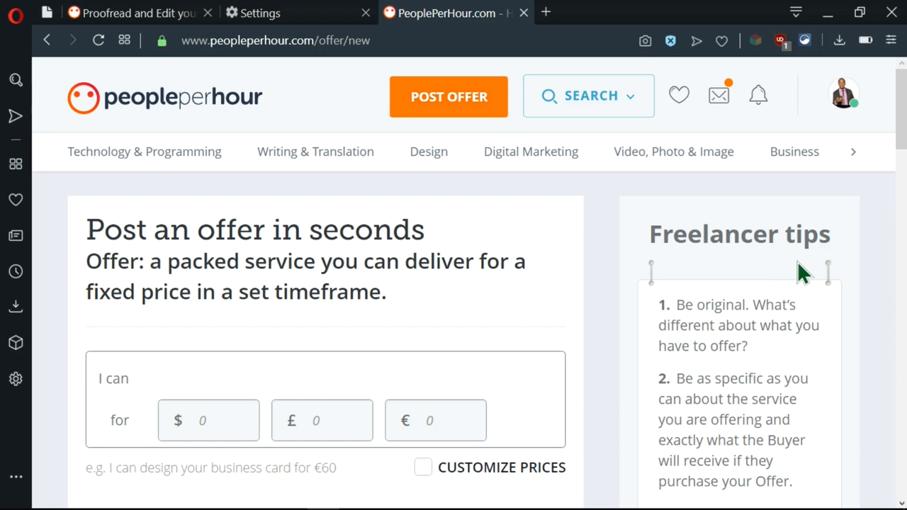
{"action": "mouse_move", "coordinate": [875, 297]}
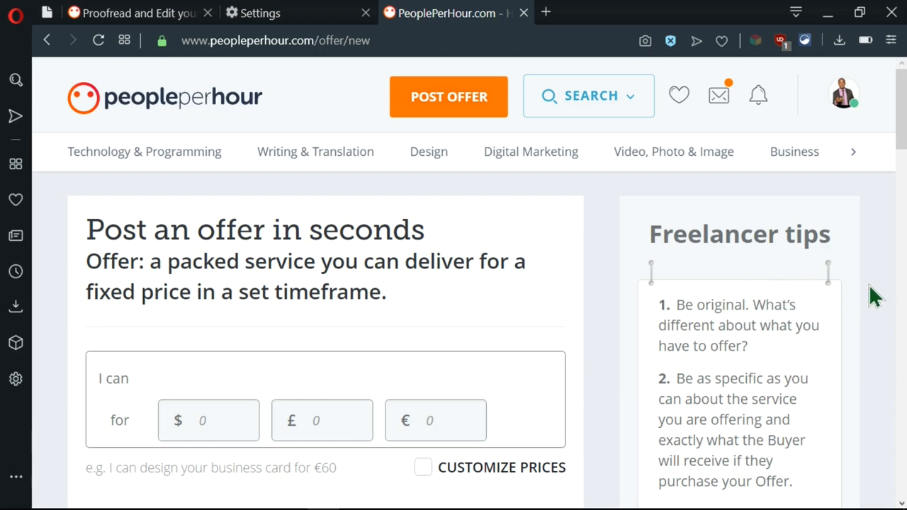
{"action": "mouse_move", "coordinate": [432, 337]}
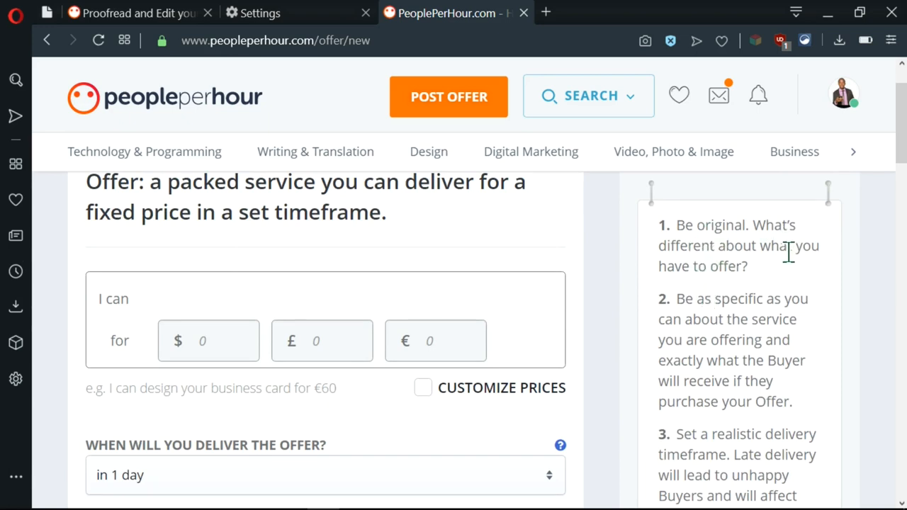
{"action": "mouse_move", "coordinate": [819, 275]}
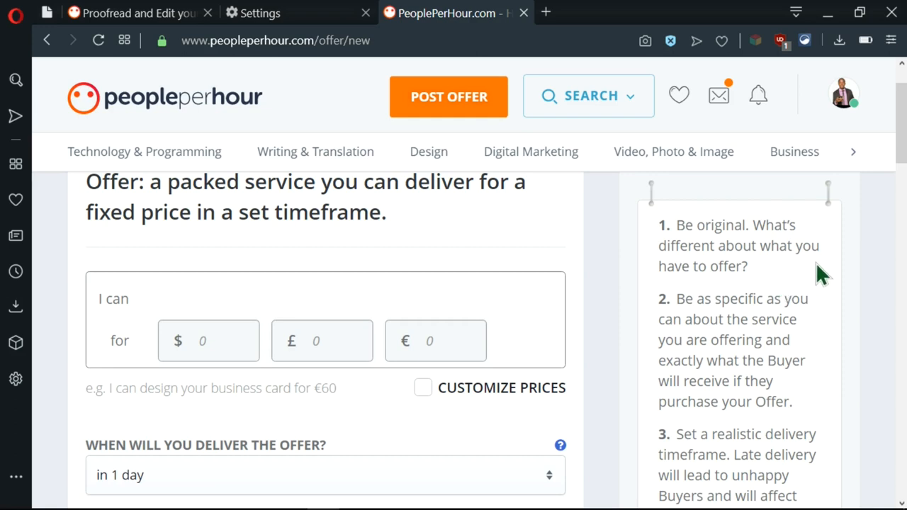
{"action": "scroll", "scroll_direction": "down", "scroll_amount": 3}
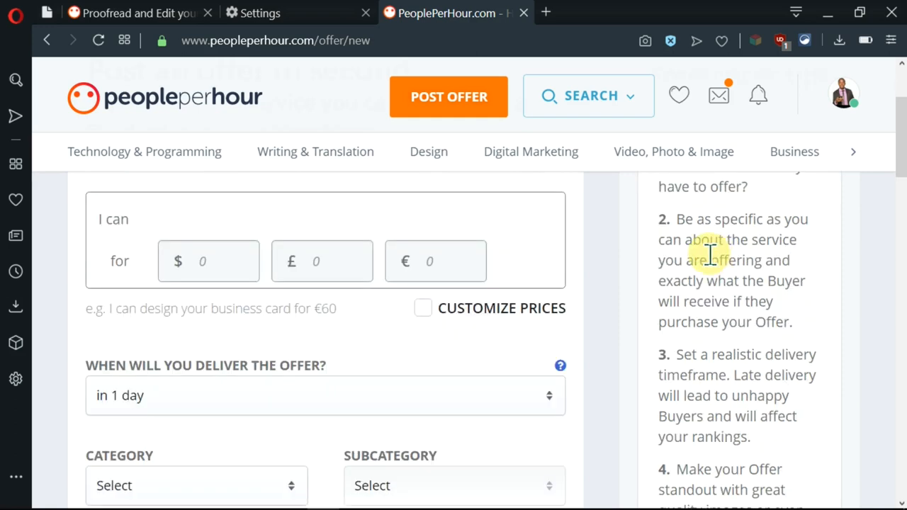
{"action": "mouse_move", "coordinate": [793, 223]}
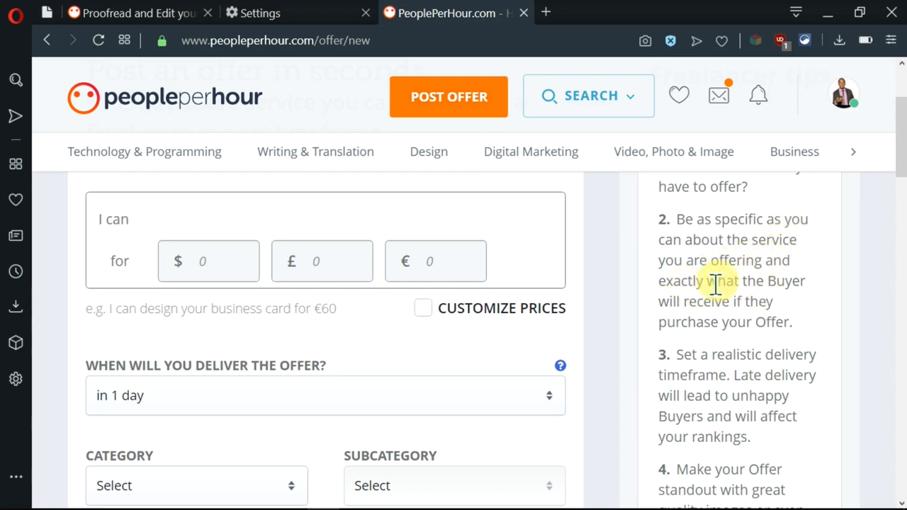
{"action": "mouse_move", "coordinate": [822, 301]}
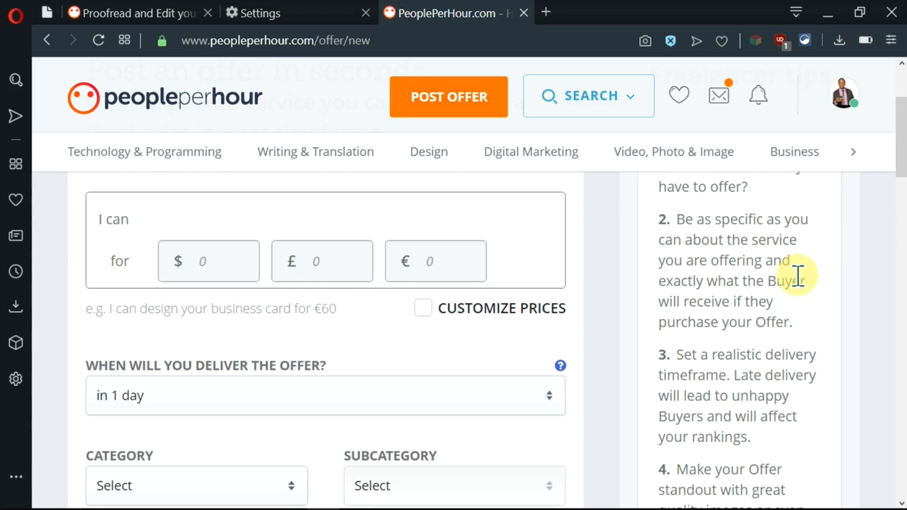
{"action": "mouse_move", "coordinate": [783, 284]}
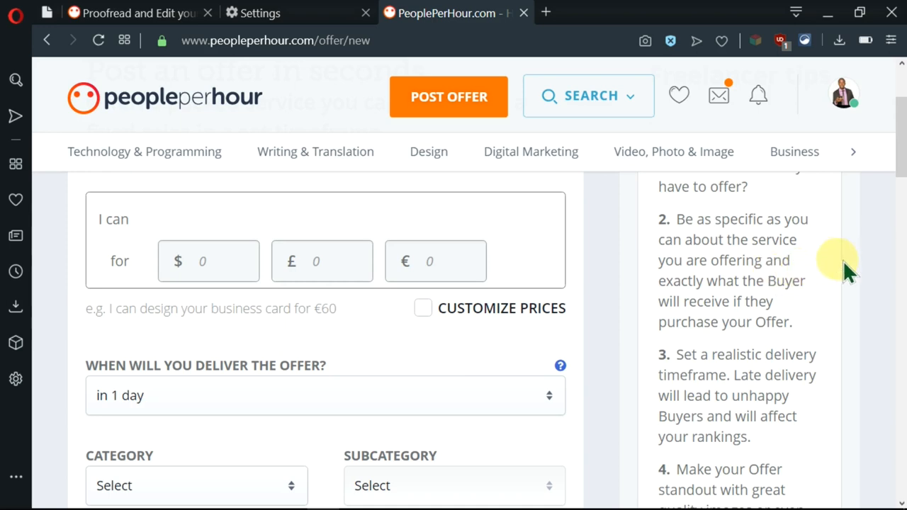
{"action": "scroll", "scroll_direction": "down", "scroll_amount": 3}
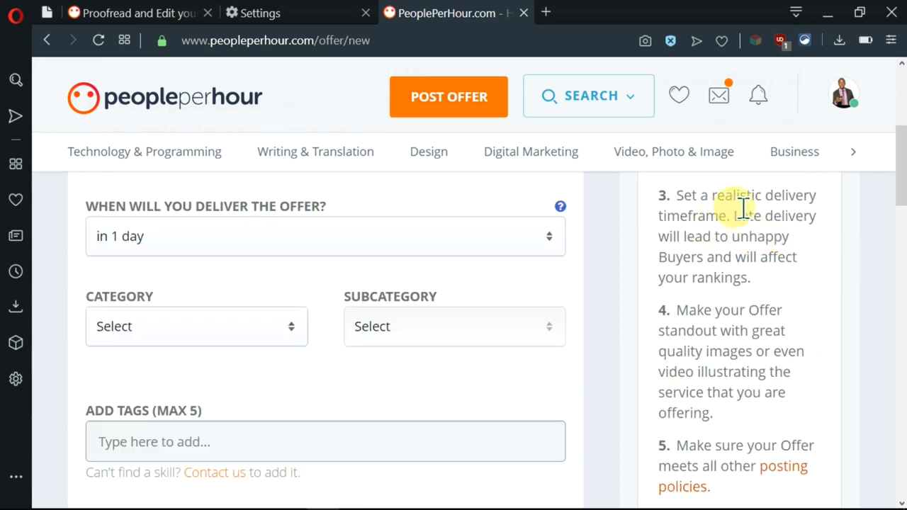
{"action": "mouse_move", "coordinate": [808, 248]}
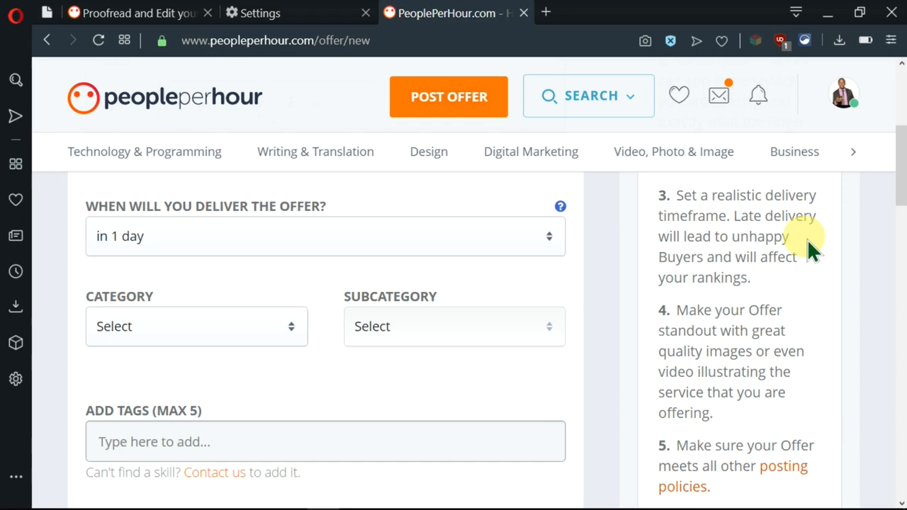
{"action": "mouse_move", "coordinate": [844, 273]}
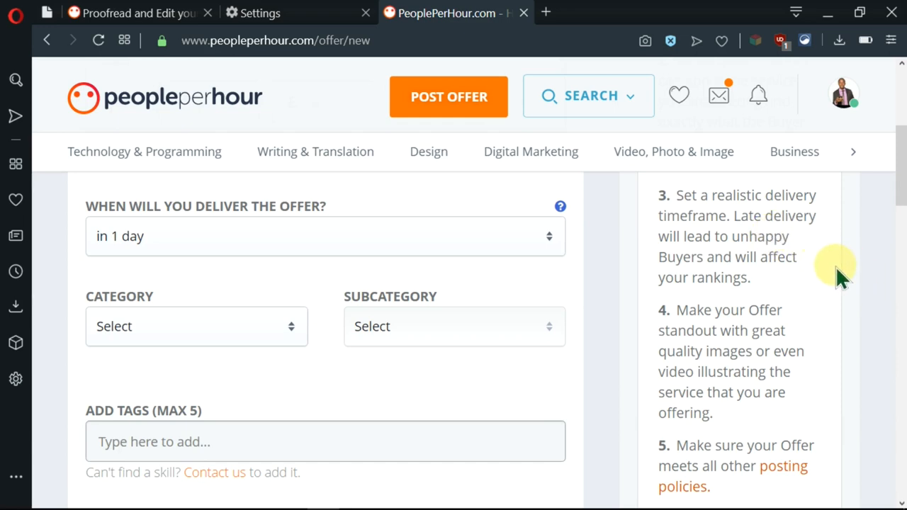
{"action": "mouse_move", "coordinate": [836, 277]}
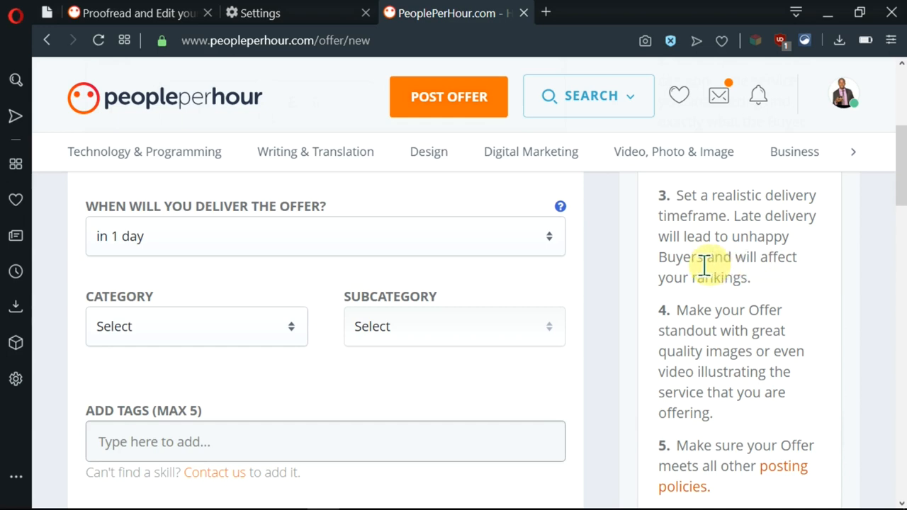
{"action": "mouse_move", "coordinate": [825, 273]}
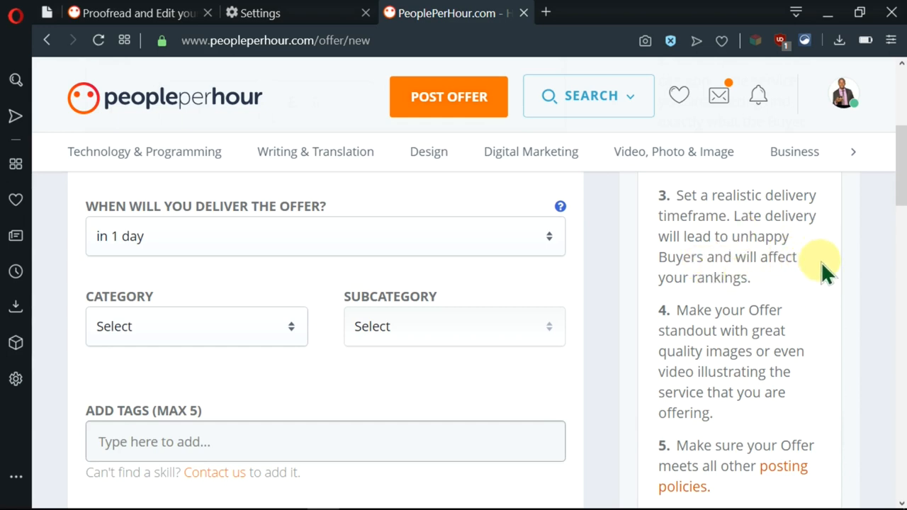
{"action": "scroll", "scroll_direction": "down", "scroll_amount": 3}
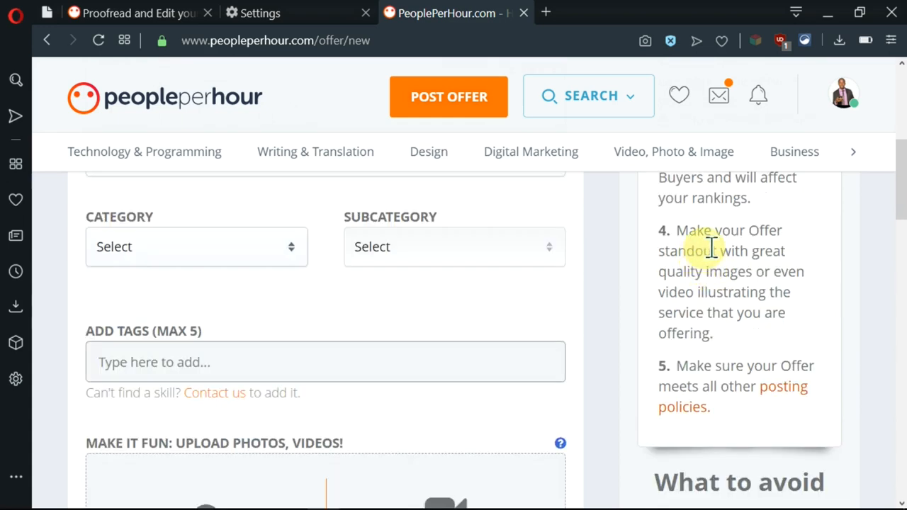
{"action": "scroll", "scroll_direction": "down", "scroll_amount": 3}
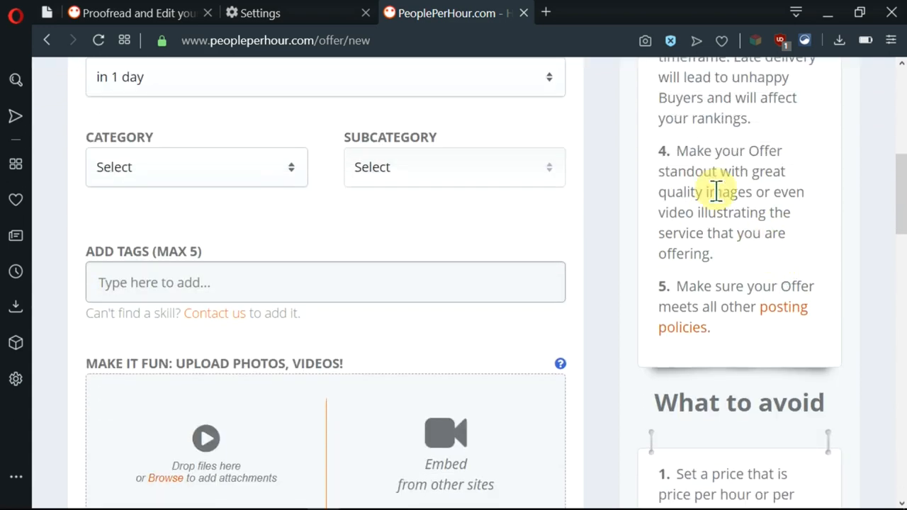
{"action": "mouse_move", "coordinate": [776, 232]}
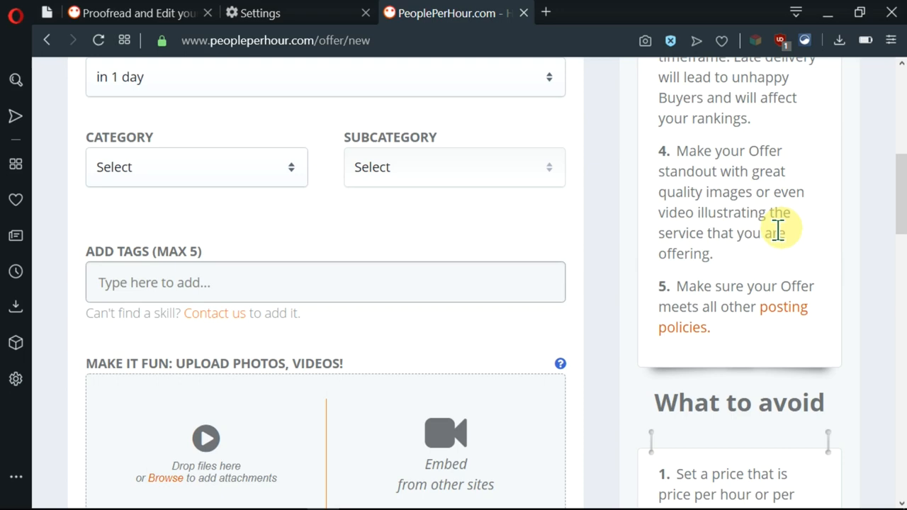
{"action": "mouse_move", "coordinate": [794, 234]}
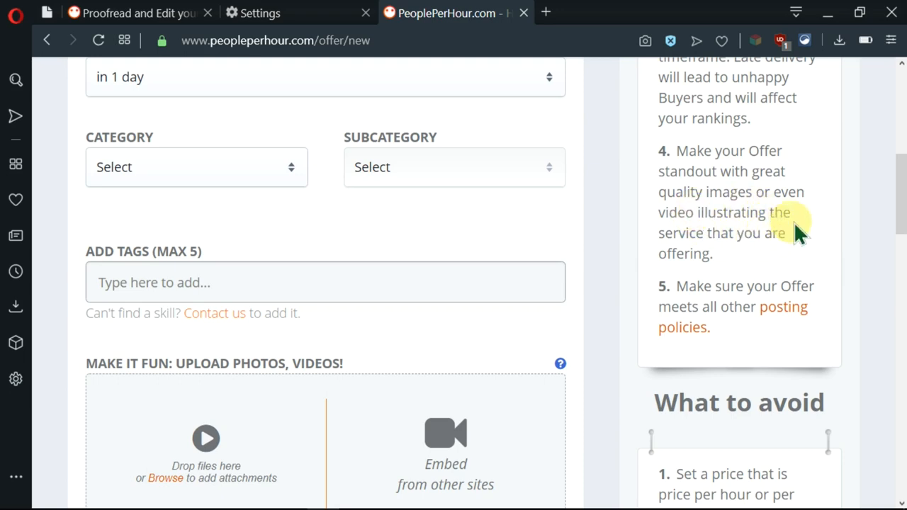
{"action": "mouse_move", "coordinate": [737, 266]}
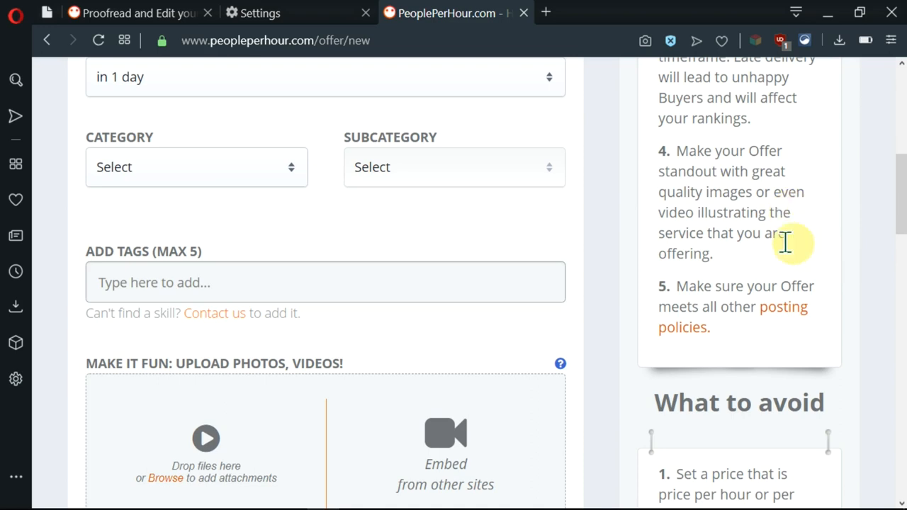
{"action": "mouse_move", "coordinate": [787, 259]}
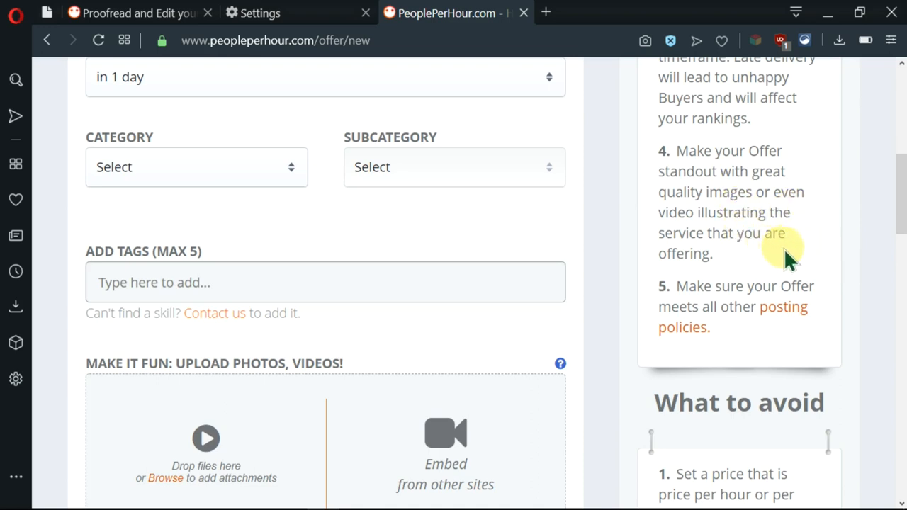
{"action": "mouse_move", "coordinate": [836, 248]}
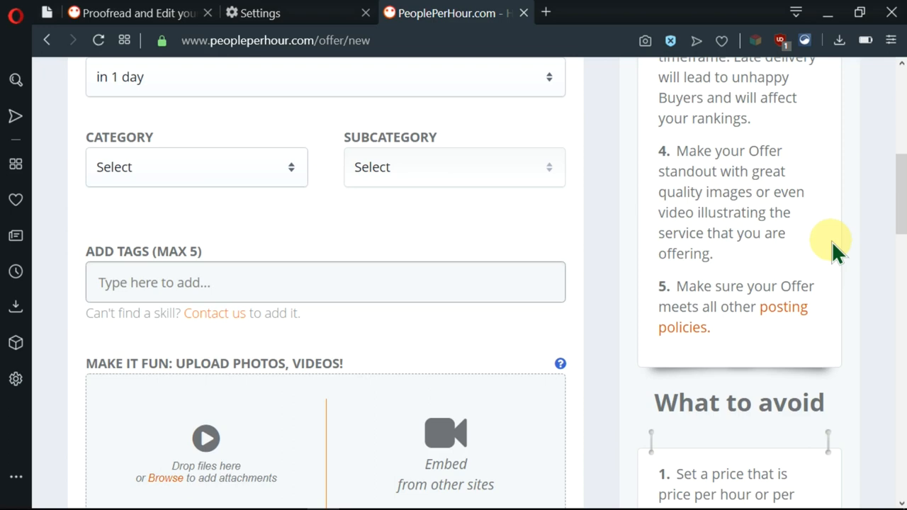
{"action": "scroll", "scroll_direction": "down", "scroll_amount": 3}
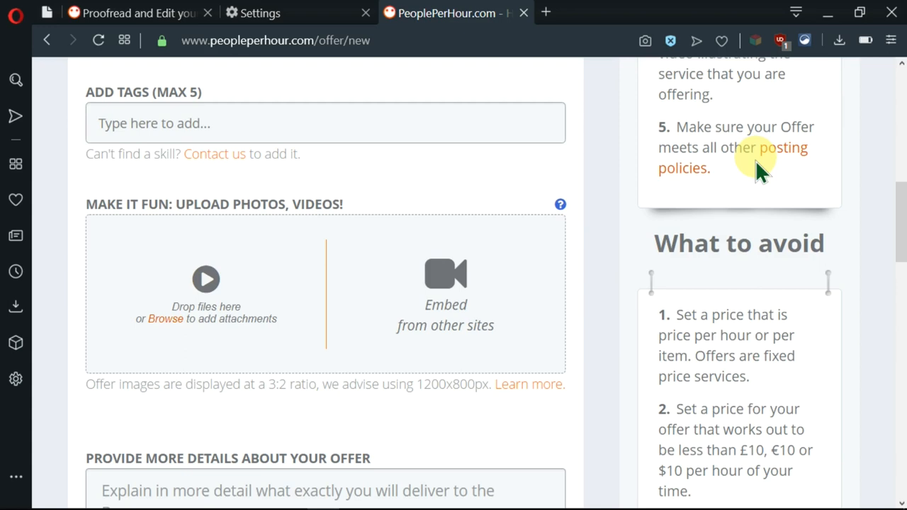
{"action": "mouse_move", "coordinate": [783, 149]}
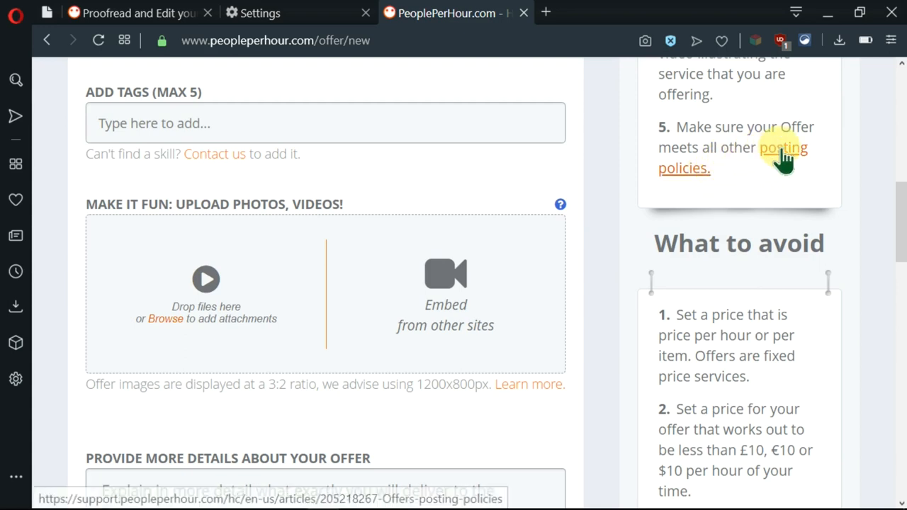
Open the Offers posting policies article from tip 5 in a new tab and scroll through it.
{"action": "left_click", "coordinate": [783, 148]}
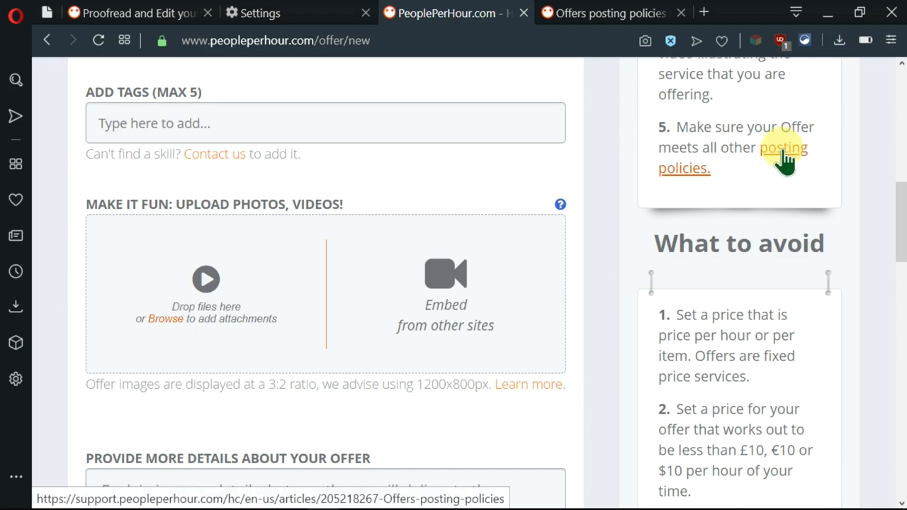
{"action": "mouse_move", "coordinate": [776, 167]}
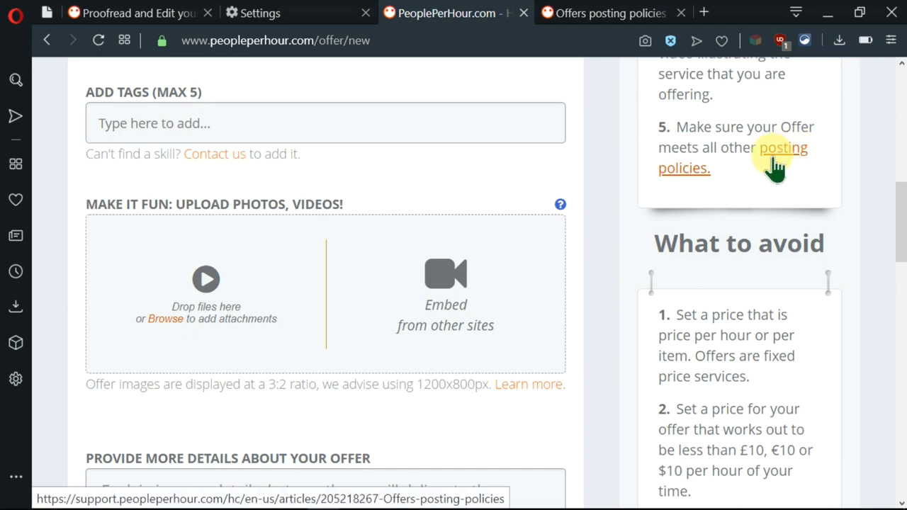
{"action": "left_click", "coordinate": [782, 148]}
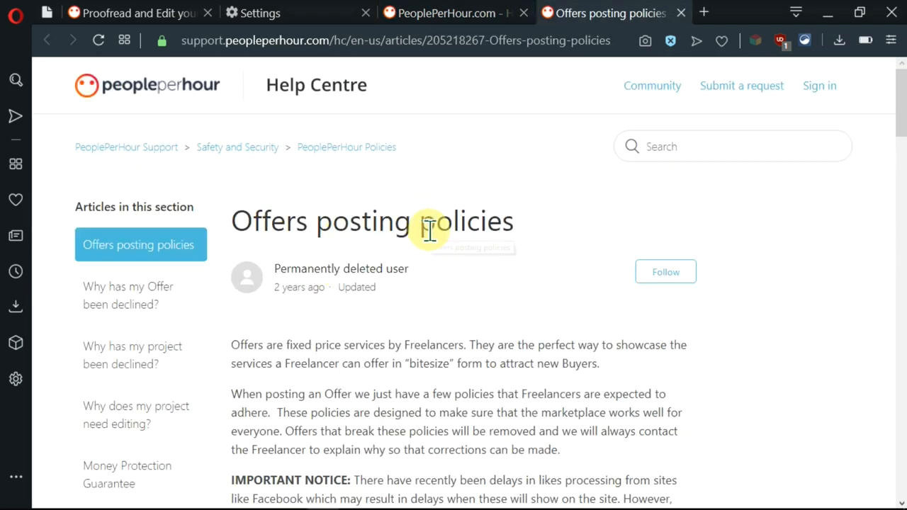
{"action": "scroll", "scroll_direction": "down", "scroll_amount": 3}
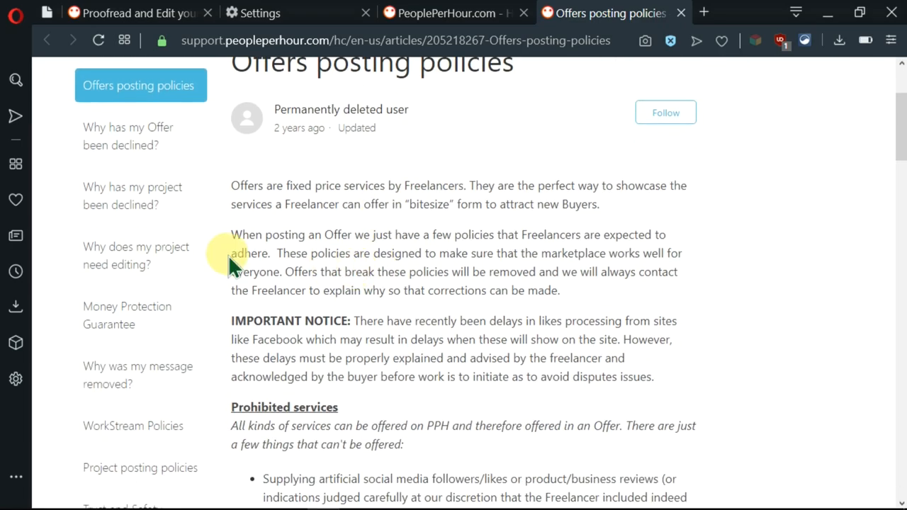
{"action": "scroll", "scroll_direction": "down", "scroll_amount": 3}
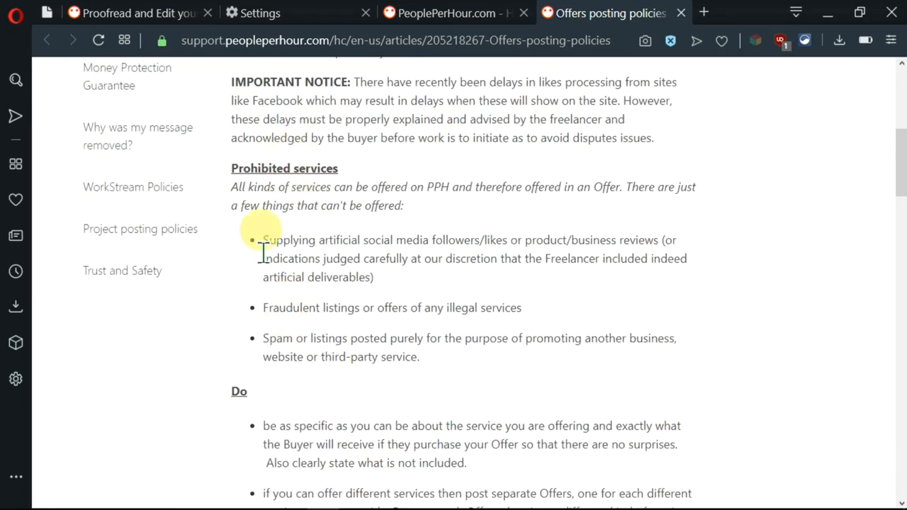
{"action": "scroll", "scroll_direction": "down", "scroll_amount": 3}
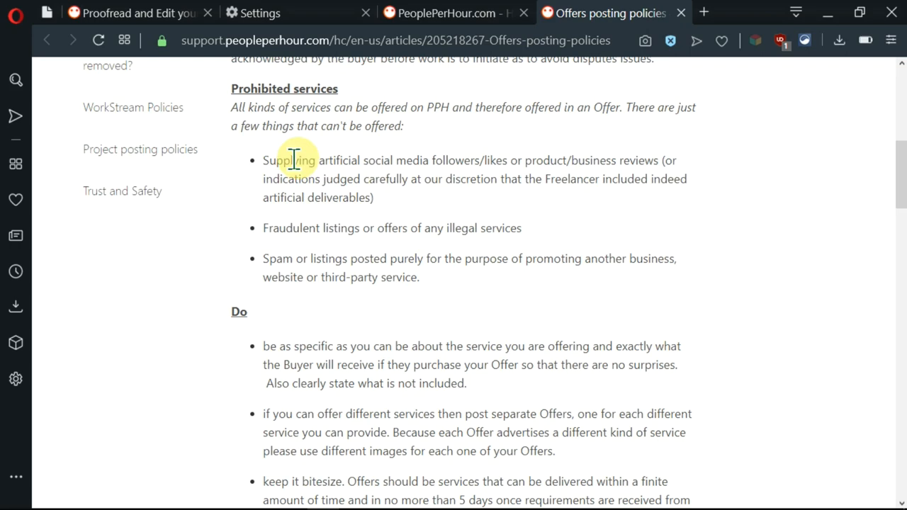
{"action": "scroll", "scroll_direction": "down", "scroll_amount": 3}
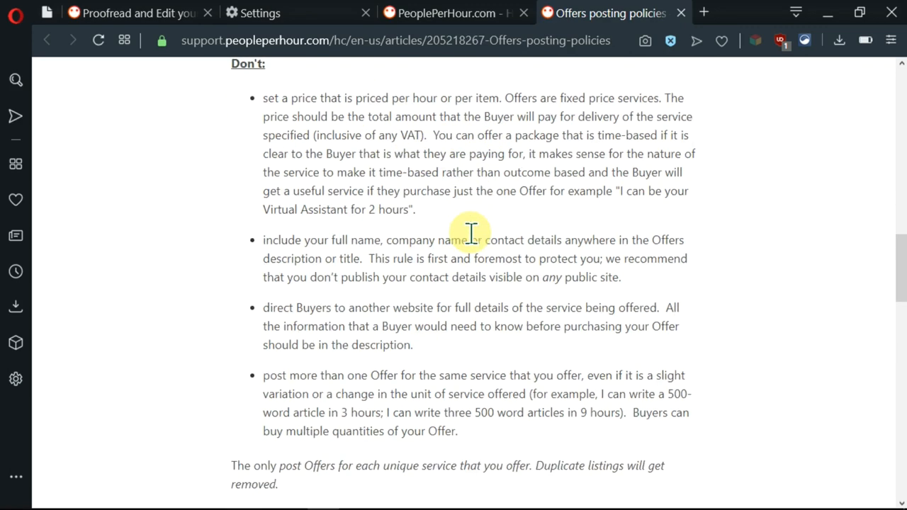
{"action": "scroll", "scroll_direction": "down", "scroll_amount": 3}
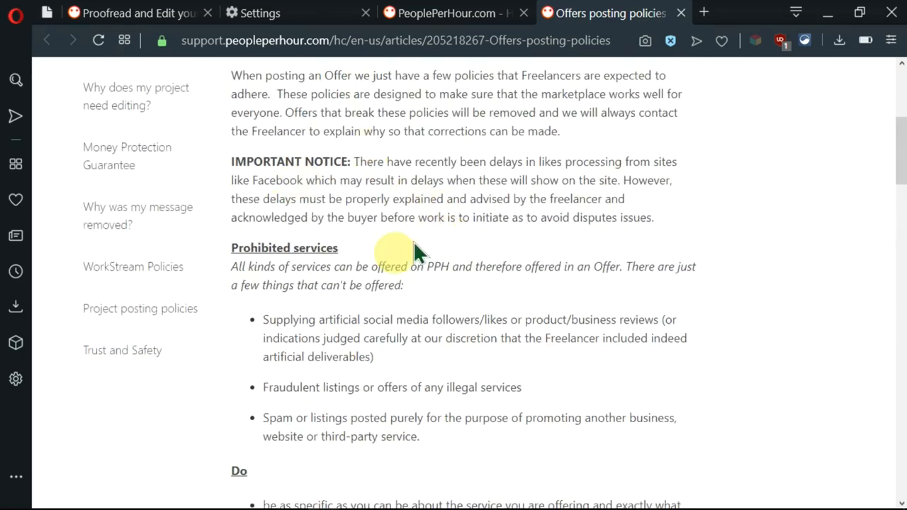
{"action": "scroll", "scroll_direction": "up", "scroll_amount": 3}
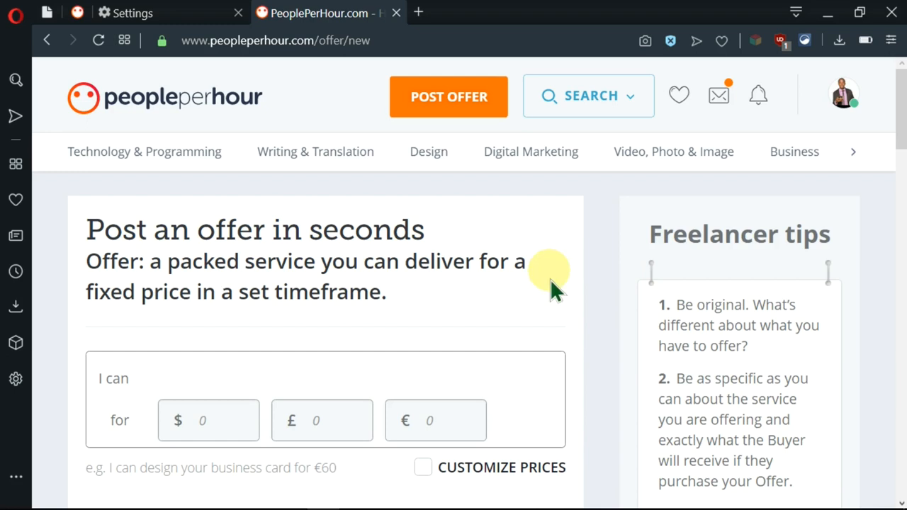
{"action": "mouse_move", "coordinate": [212, 305]}
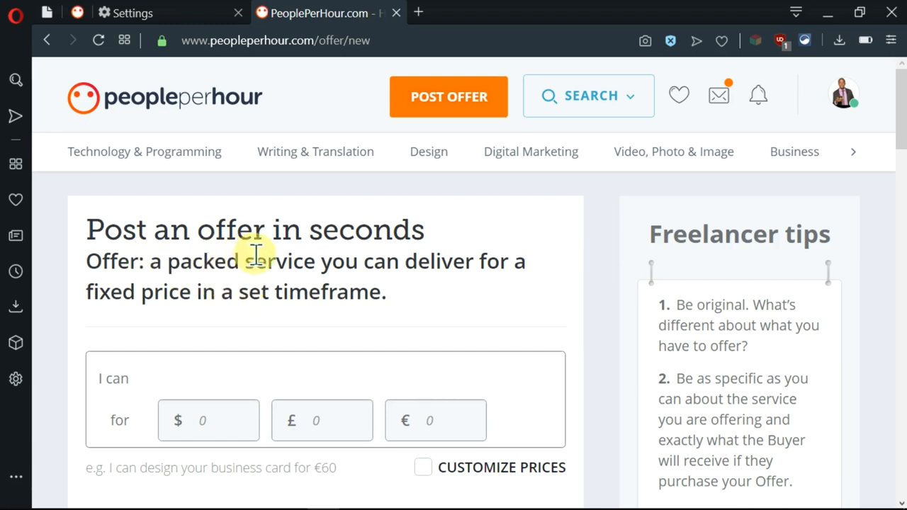
{"action": "mouse_move", "coordinate": [464, 284]}
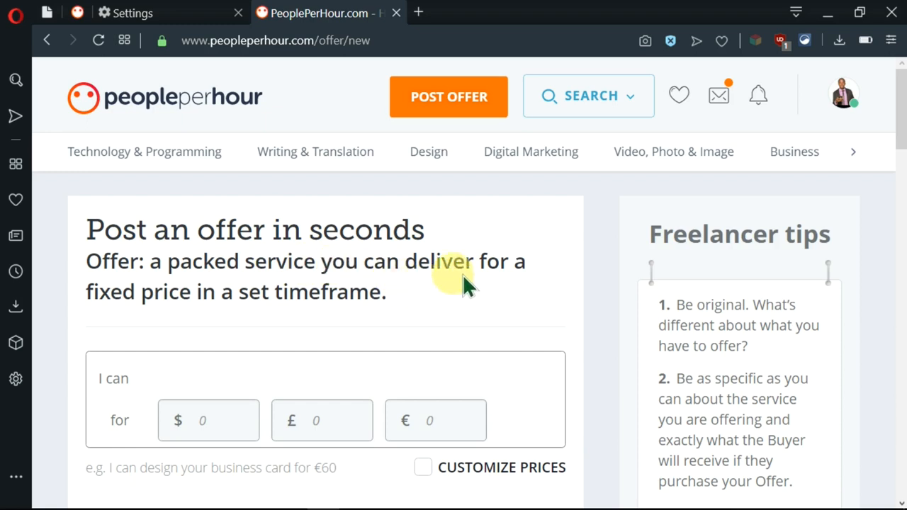
{"action": "mouse_move", "coordinate": [287, 298]}
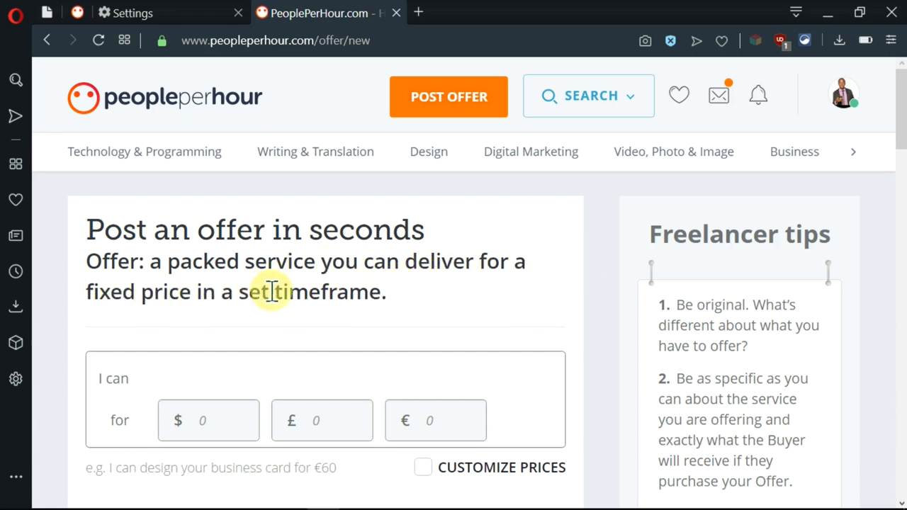
Scroll the Post Offer page down to the 'I can' field.
{"action": "scroll", "scroll_direction": "down", "scroll_amount": 3}
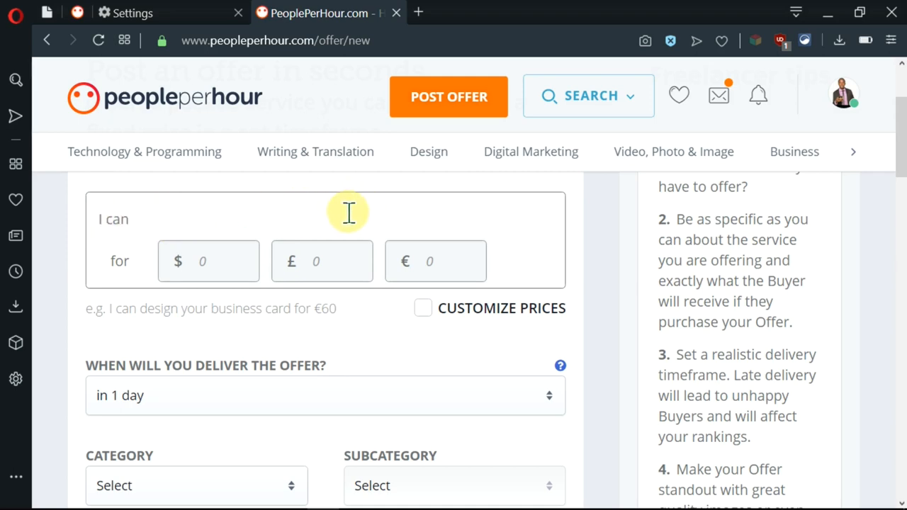
Title the offer 'Proofread and Edit your Documents' priced at 20, with Customize Prices left off.
{"action": "left_click", "coordinate": [163, 219]}
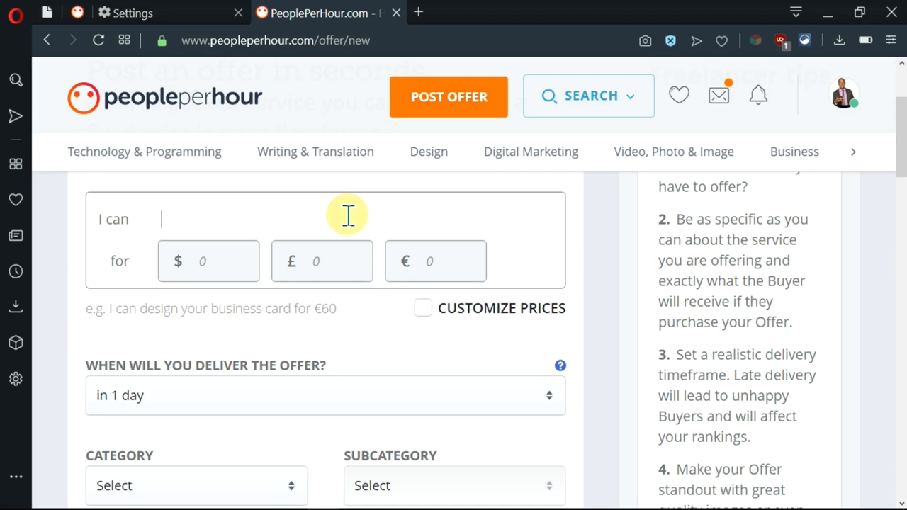
{"action": "mouse_move", "coordinate": [450, 213]}
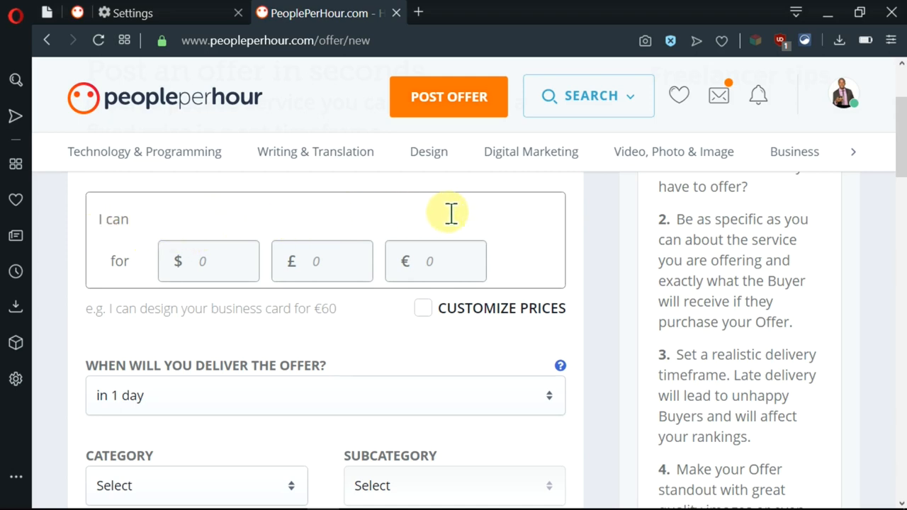
{"action": "type", "text": "Proofread and Edit your"}
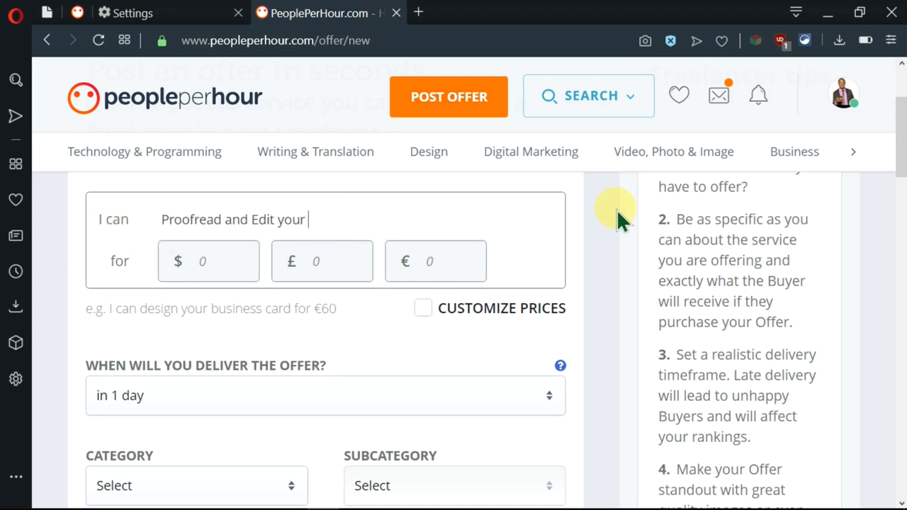
{"action": "type", "text": "Documents"}
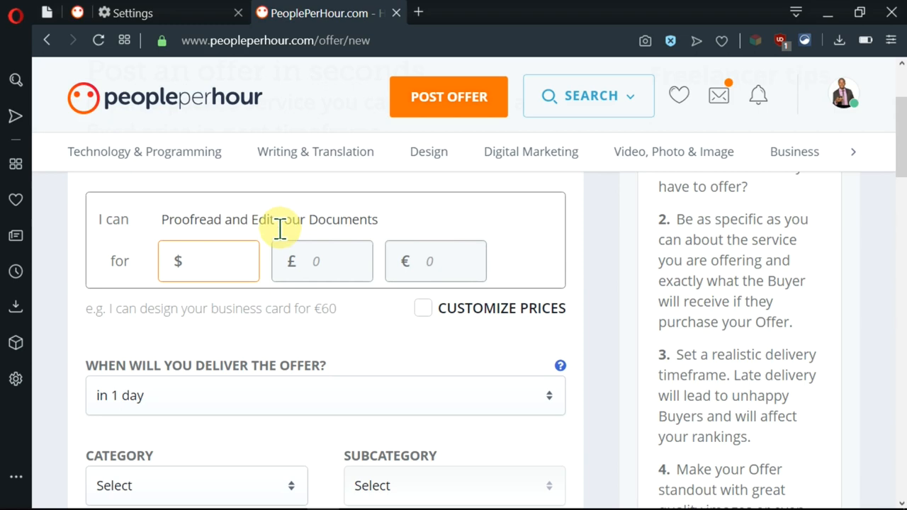
{"action": "mouse_move", "coordinate": [312, 234]}
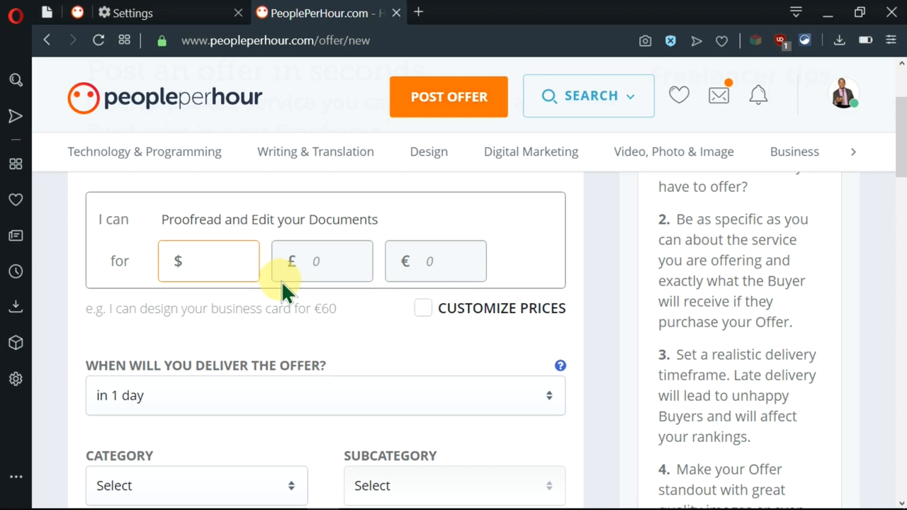
{"action": "type", "text": "20"}
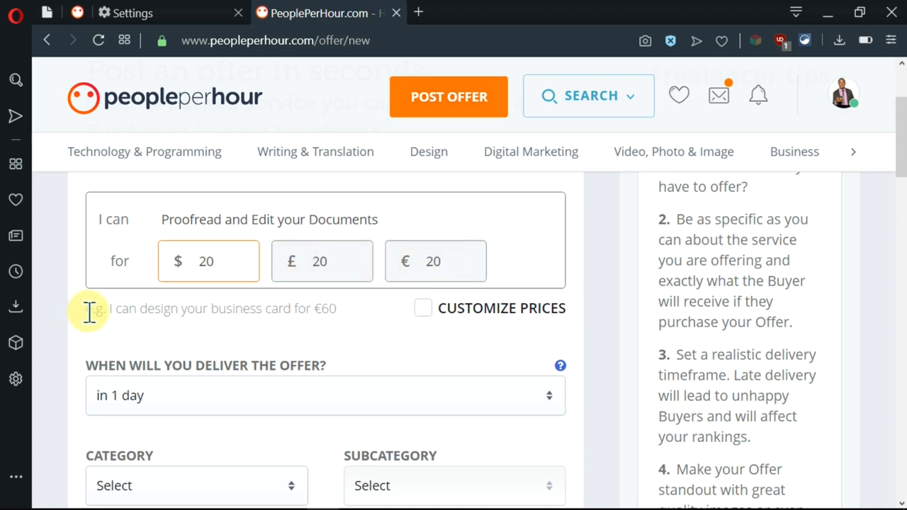
{"action": "mouse_move", "coordinate": [124, 333]}
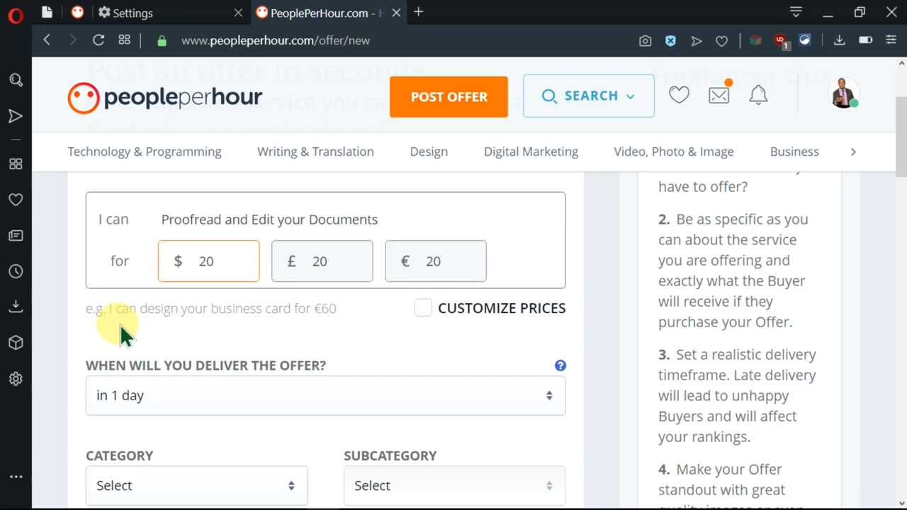
{"action": "mouse_move", "coordinate": [306, 331]}
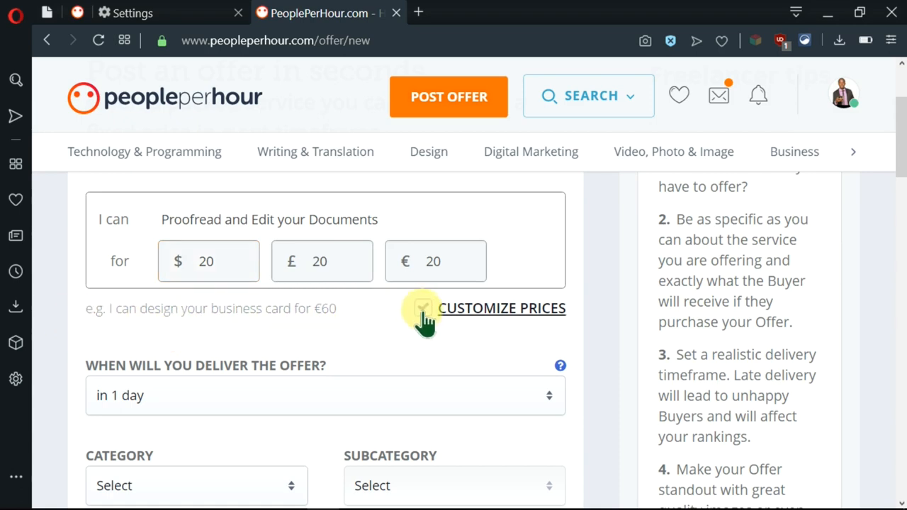
{"action": "left_click", "coordinate": [423, 308]}
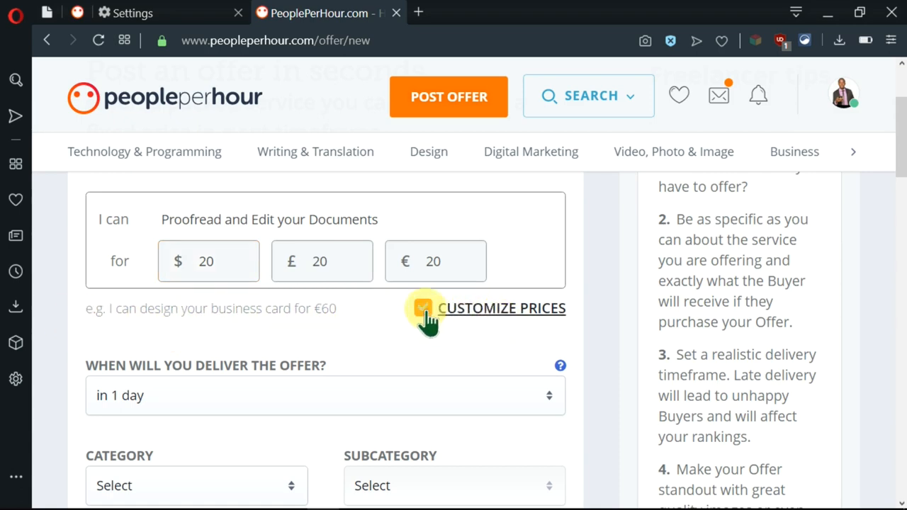
{"action": "left_click", "coordinate": [423, 308]}
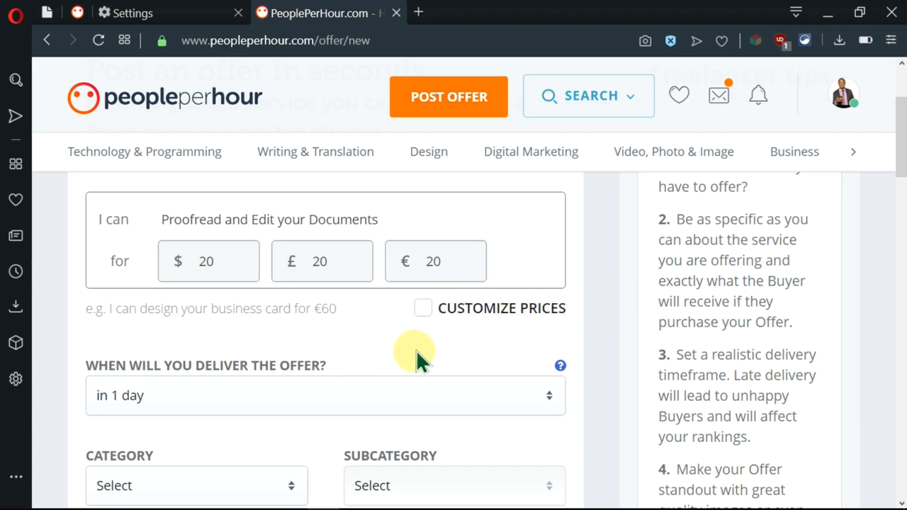
{"action": "mouse_move", "coordinate": [117, 379]}
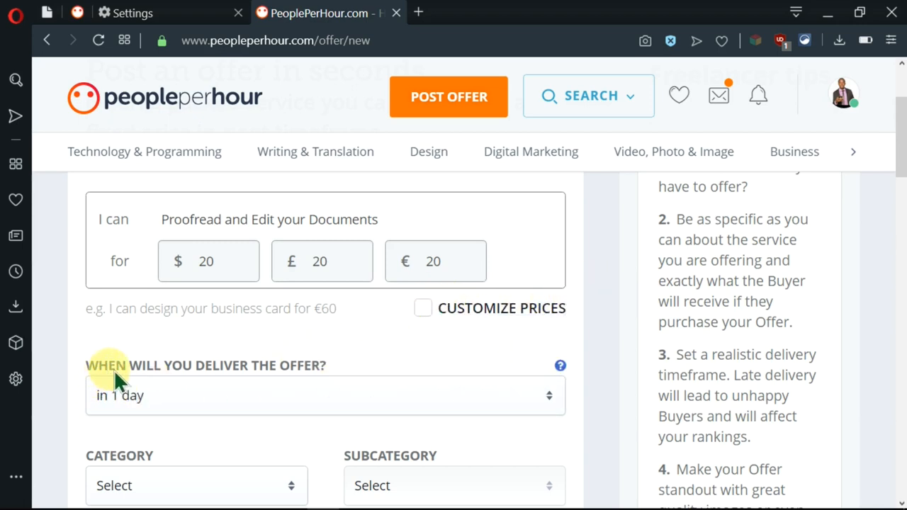
{"action": "mouse_move", "coordinate": [223, 379]}
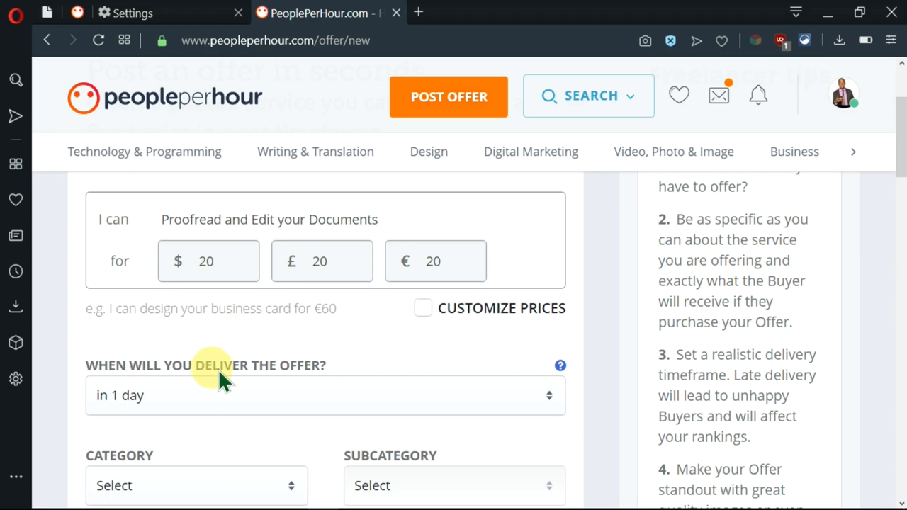
Set delivery to 2 days and category Writing & Translation, subcategory Content Writing.
{"action": "scroll", "scroll_direction": "down", "scroll_amount": 3}
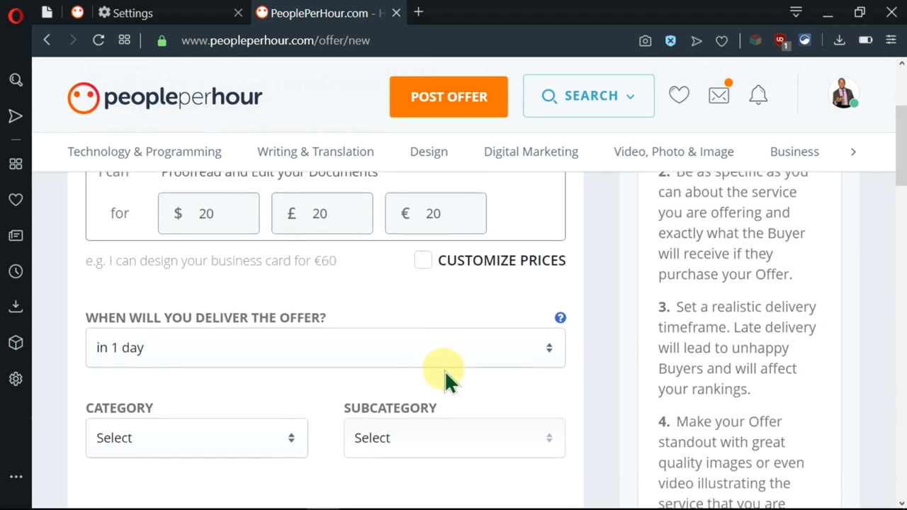
{"action": "scroll", "scroll_direction": "down", "scroll_amount": 3}
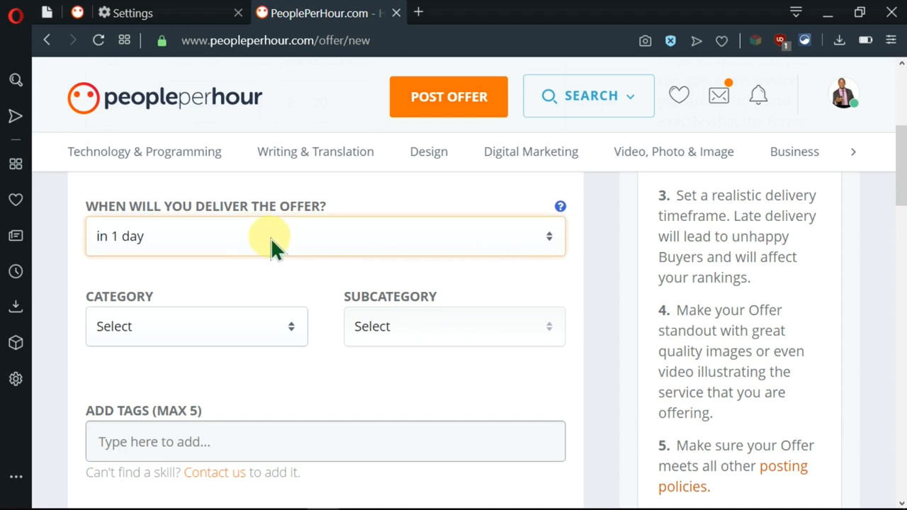
{"action": "left_click", "coordinate": [269, 236]}
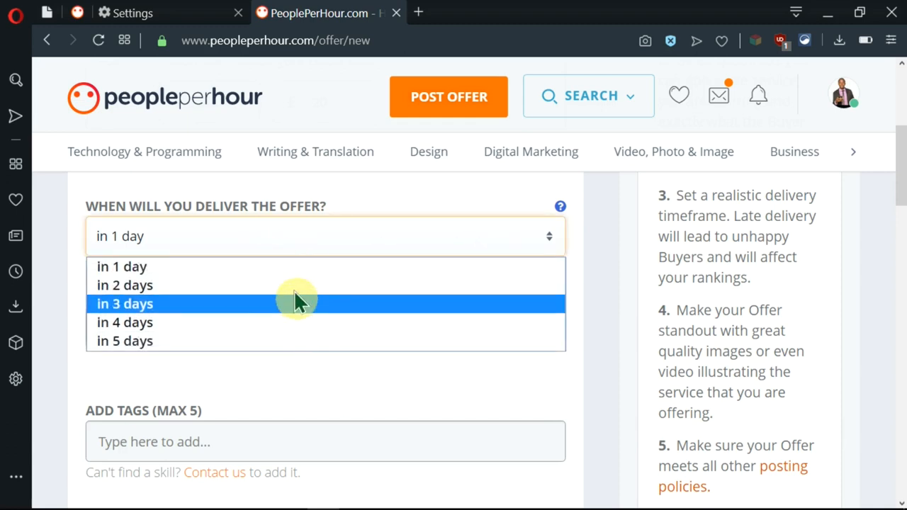
{"action": "mouse_move", "coordinate": [255, 266]}
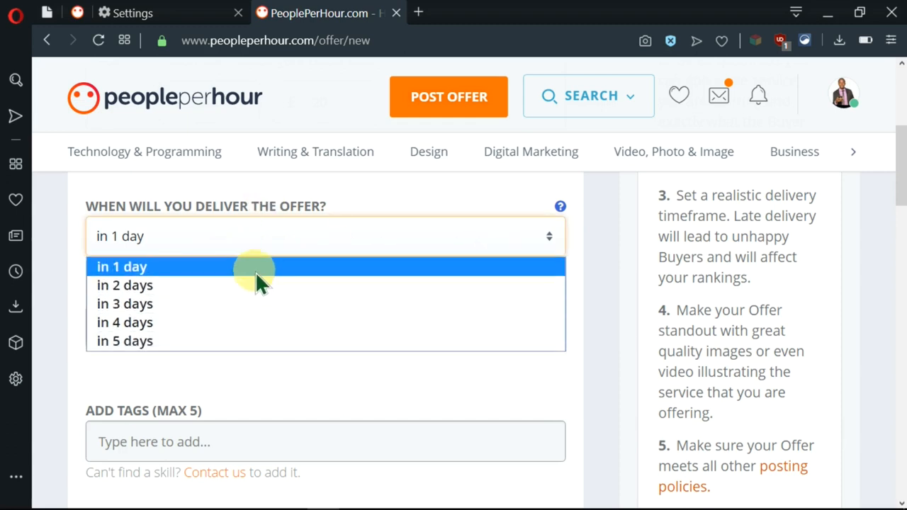
{"action": "mouse_move", "coordinate": [256, 285]}
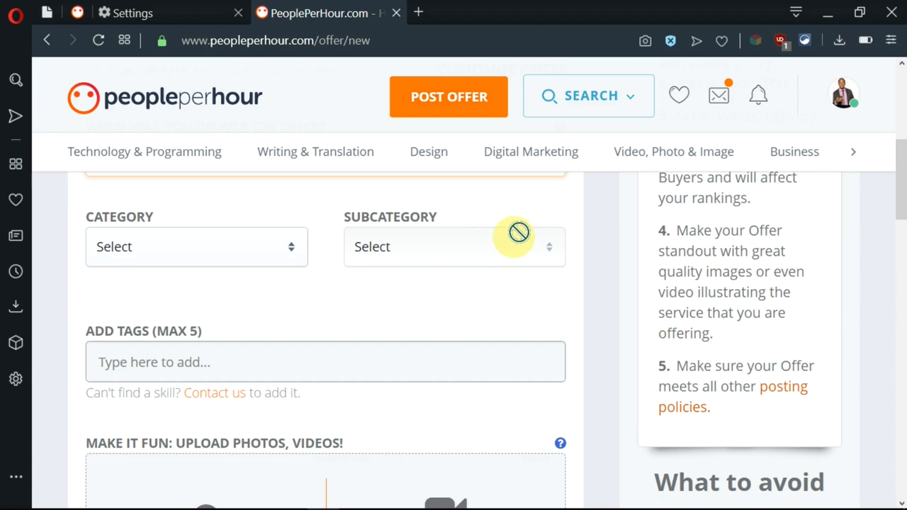
{"action": "left_click", "coordinate": [197, 246]}
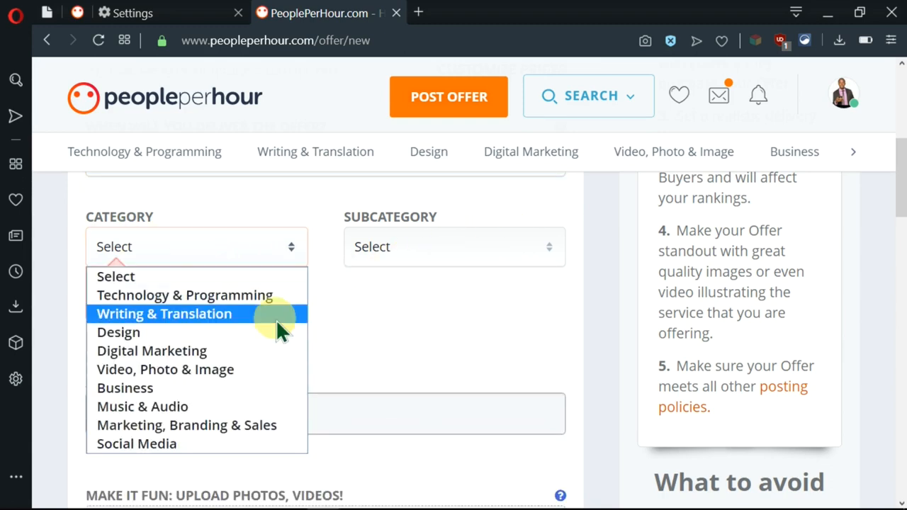
{"action": "left_click", "coordinate": [164, 313]}
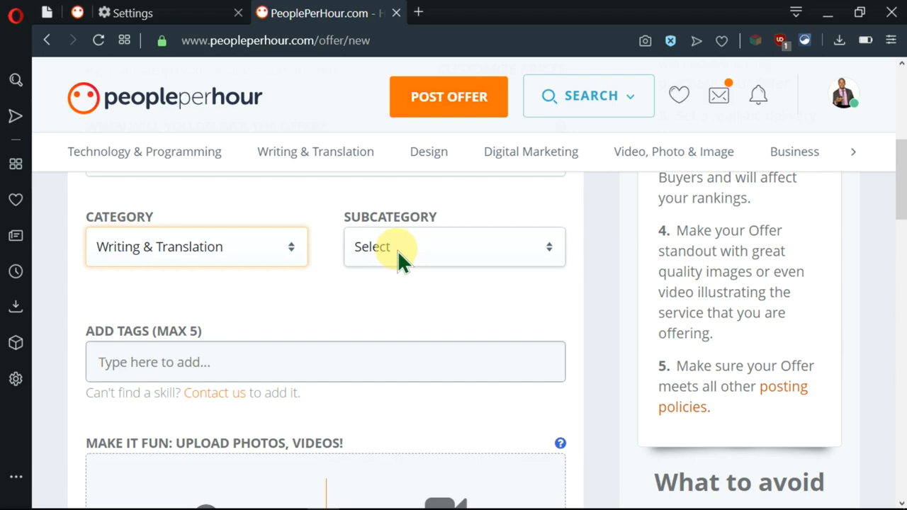
{"action": "left_click", "coordinate": [453, 247]}
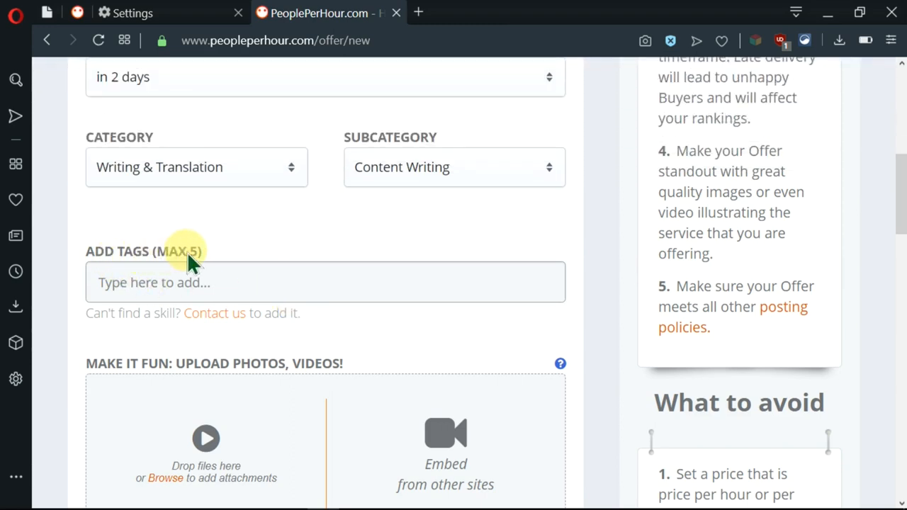
Add the copy editing and proofreading tags by searching 'edit' and 'proofre'.
{"action": "type", "text": "edit"}
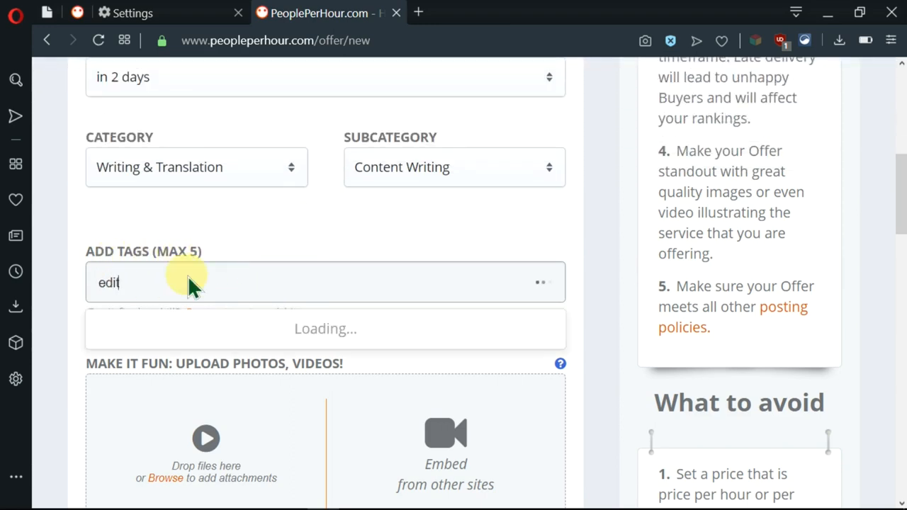
{"action": "mouse_move", "coordinate": [567, 282]}
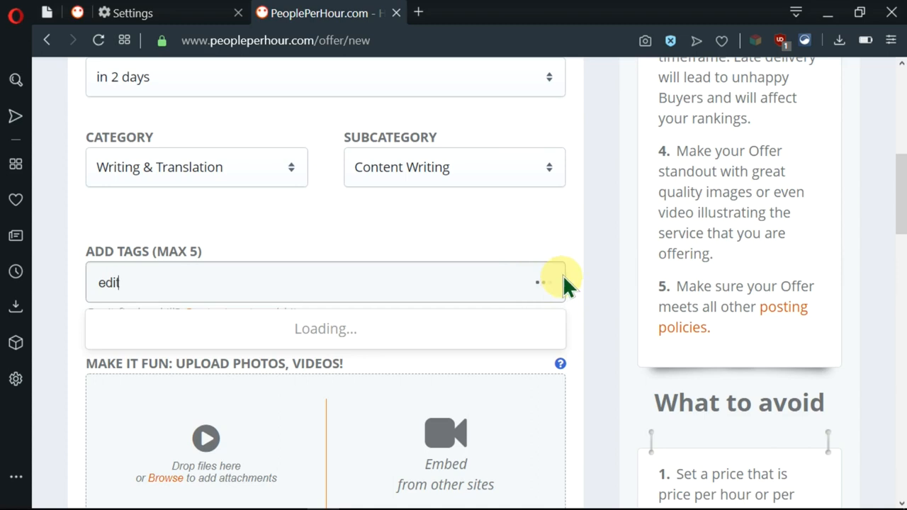
{"action": "mouse_move", "coordinate": [170, 329]}
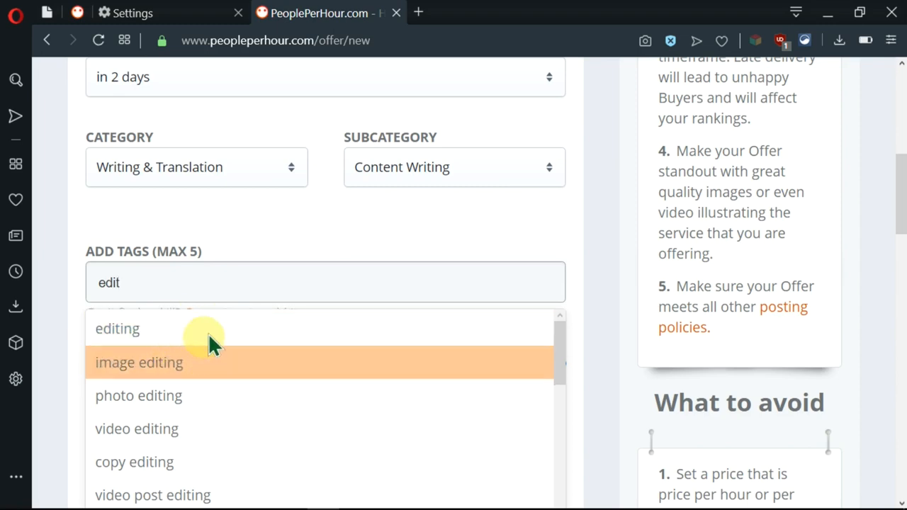
{"action": "mouse_move", "coordinate": [266, 395]}
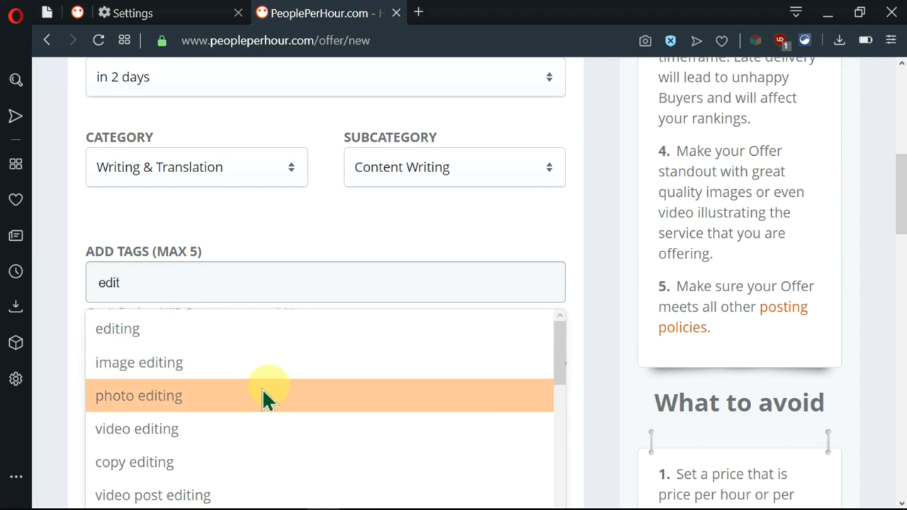
{"action": "left_click", "coordinate": [134, 461]}
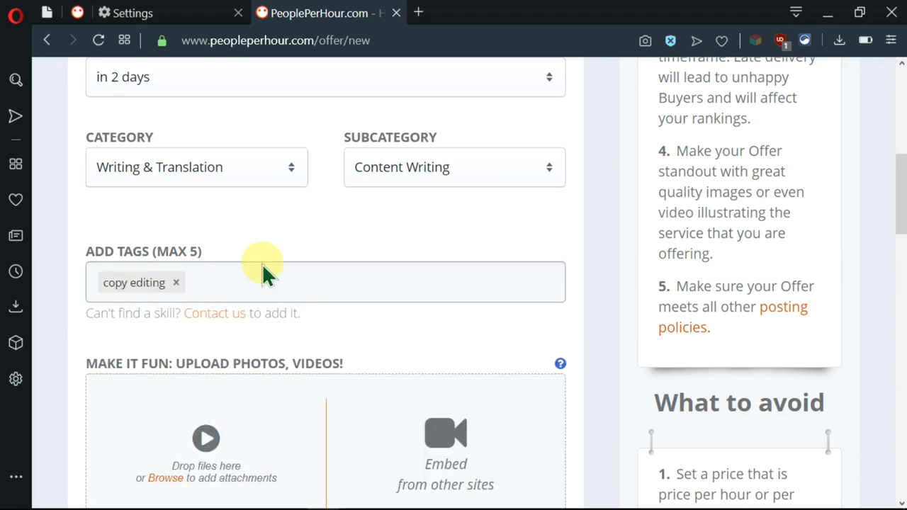
{"action": "mouse_move", "coordinate": [231, 289]}
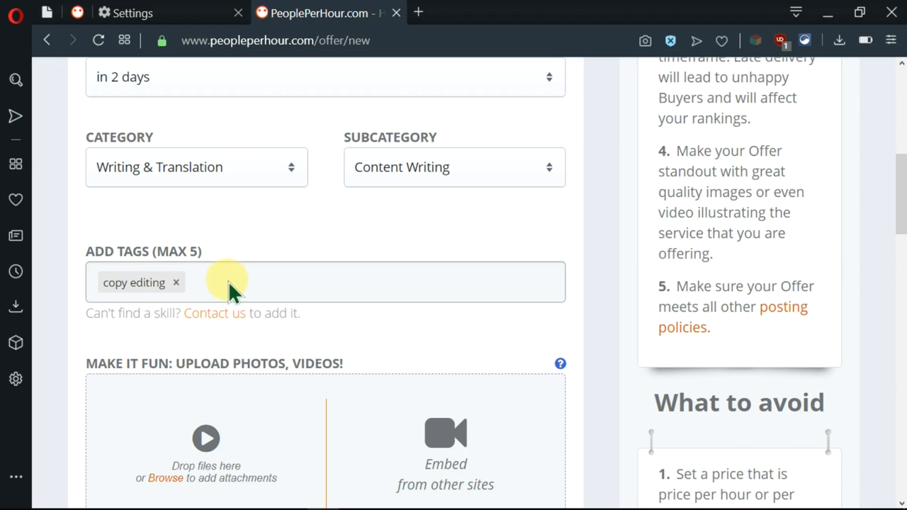
{"action": "left_click", "coordinate": [213, 283]}
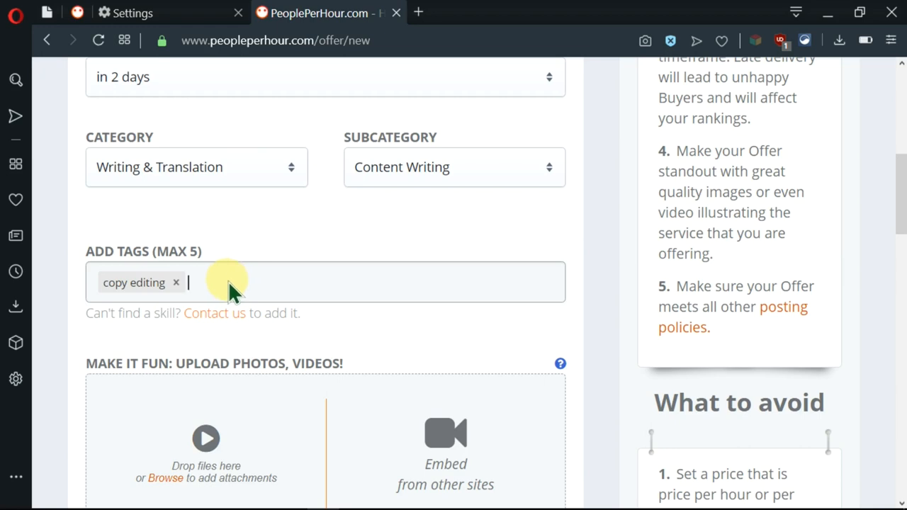
{"action": "type", "text": "proofre"}
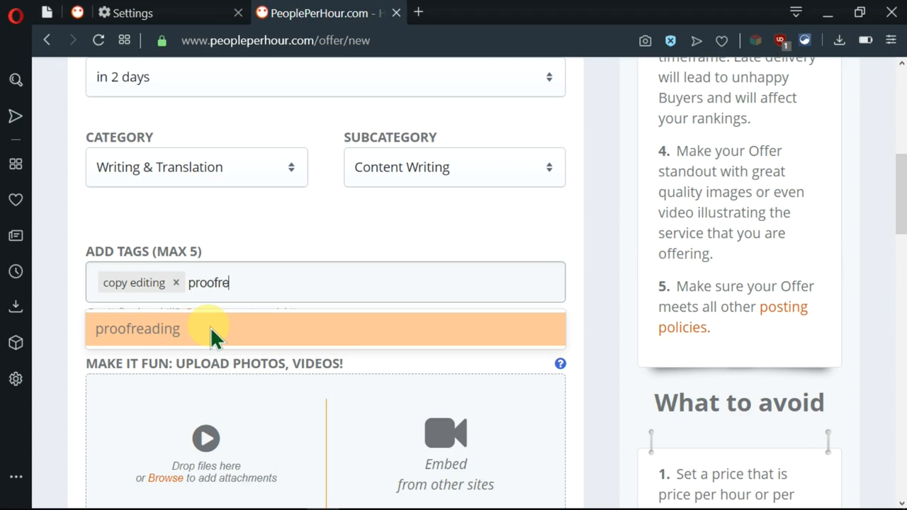
{"action": "left_click", "coordinate": [136, 328]}
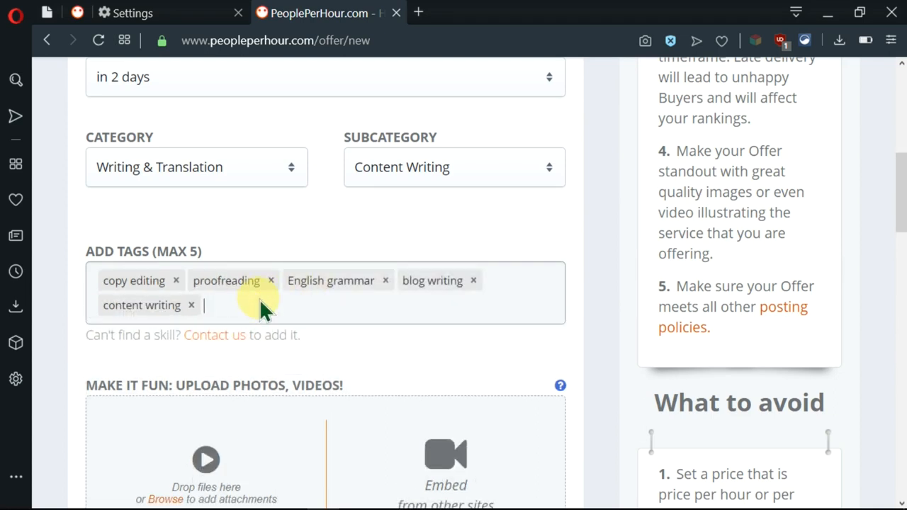
{"action": "mouse_move", "coordinate": [198, 361]}
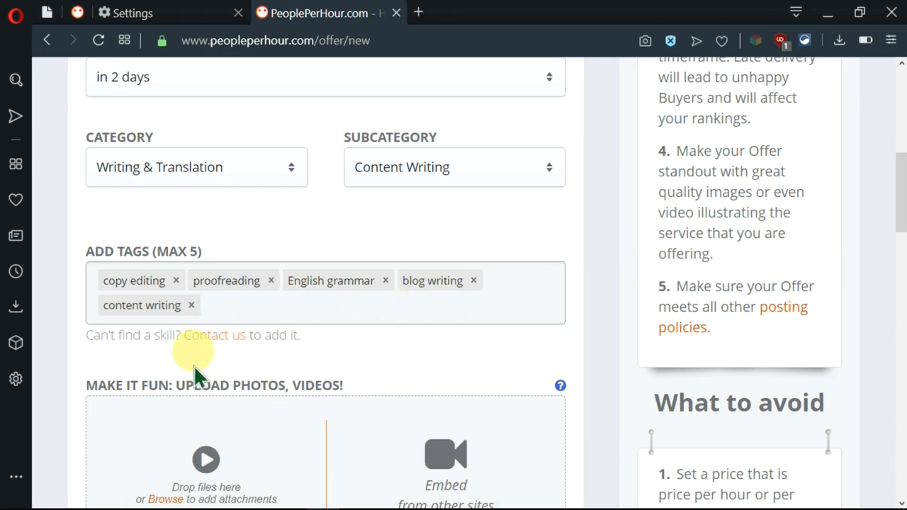
{"action": "scroll", "scroll_direction": "down", "scroll_amount": 3}
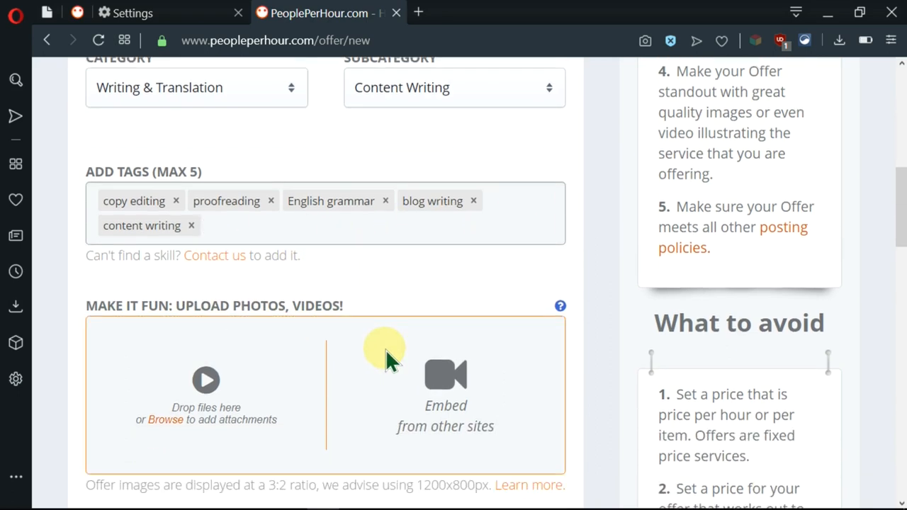
{"action": "scroll", "scroll_direction": "down", "scroll_amount": 3}
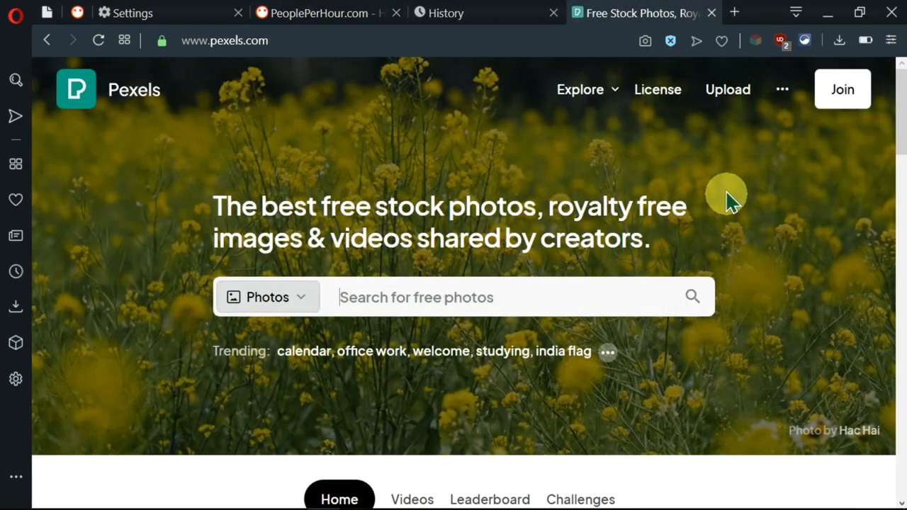
{"action": "mouse_move", "coordinate": [134, 110]}
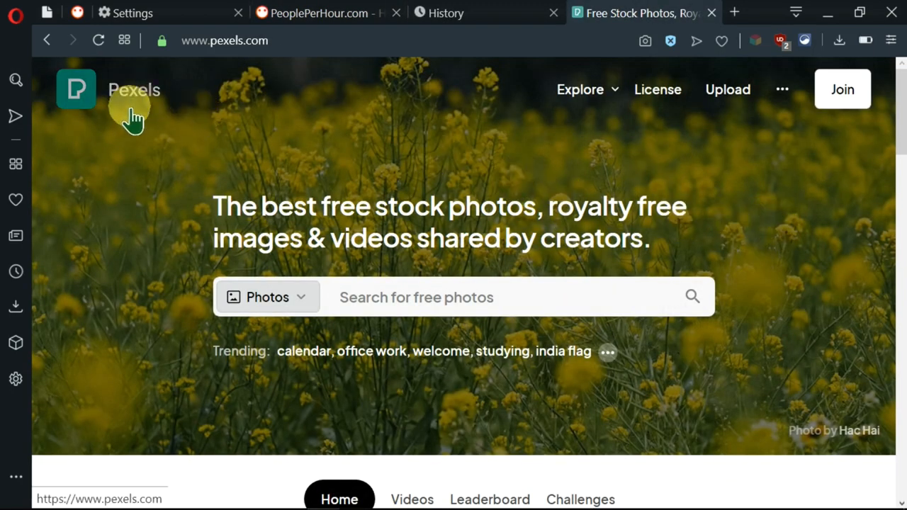
{"action": "mouse_move", "coordinate": [233, 41]}
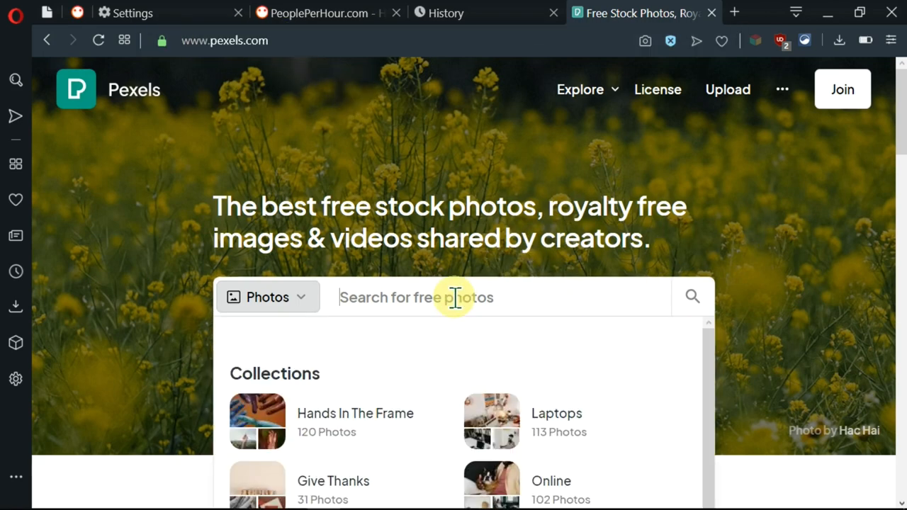
{"action": "mouse_move", "coordinate": [396, 369]}
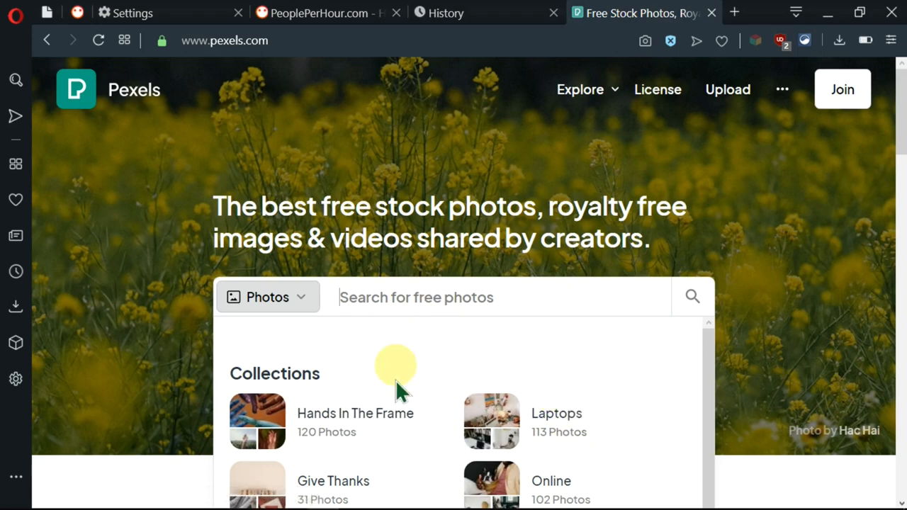
Scroll the Pexels home page's suggested collections for an offer image.
{"action": "scroll", "scroll_direction": "down", "scroll_amount": 3}
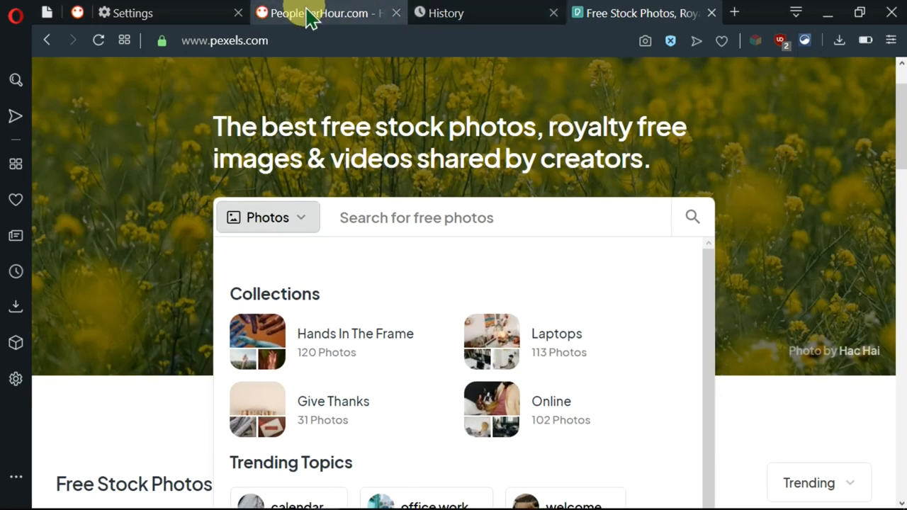
Back on the PeoplePerHour tab, attach Hands on keyboard.jpg as the primary offer image.
{"action": "left_click", "coordinate": [319, 13]}
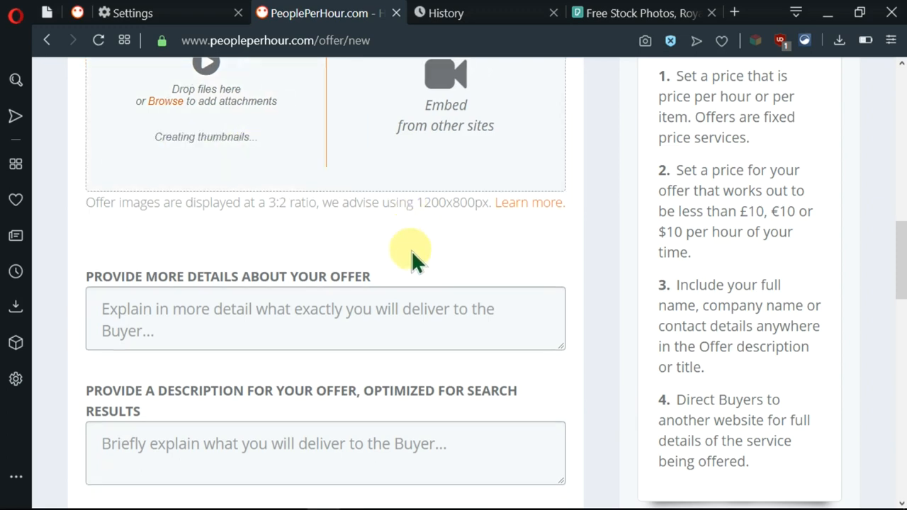
{"action": "scroll", "scroll_direction": "up", "scroll_amount": 3}
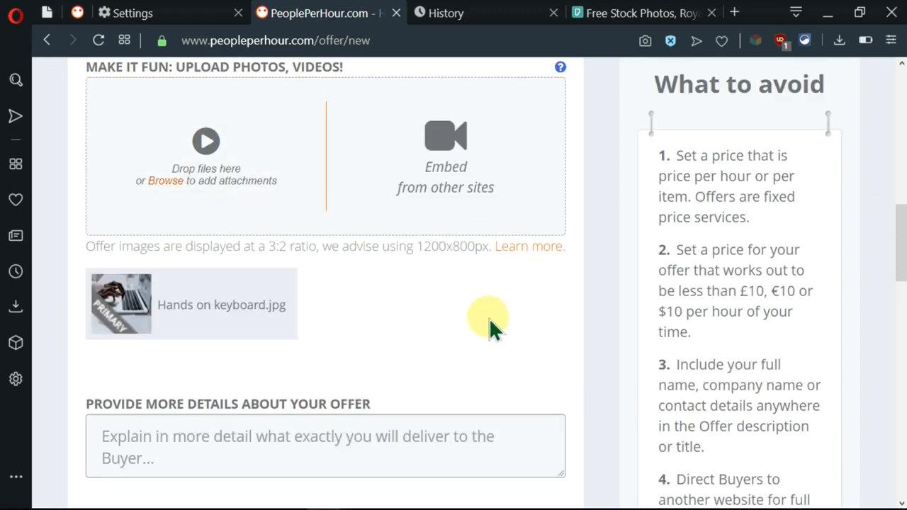
{"action": "scroll", "scroll_direction": "down", "scroll_amount": 3}
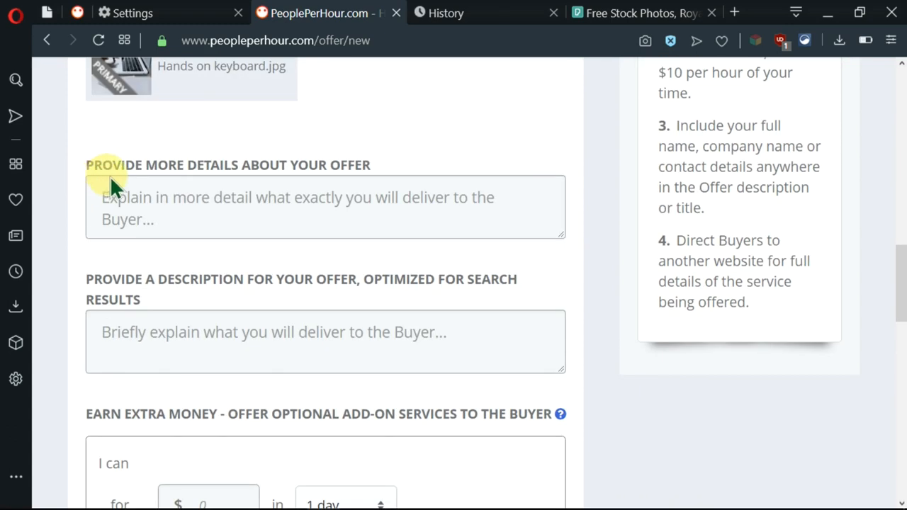
{"action": "mouse_move", "coordinate": [402, 174]}
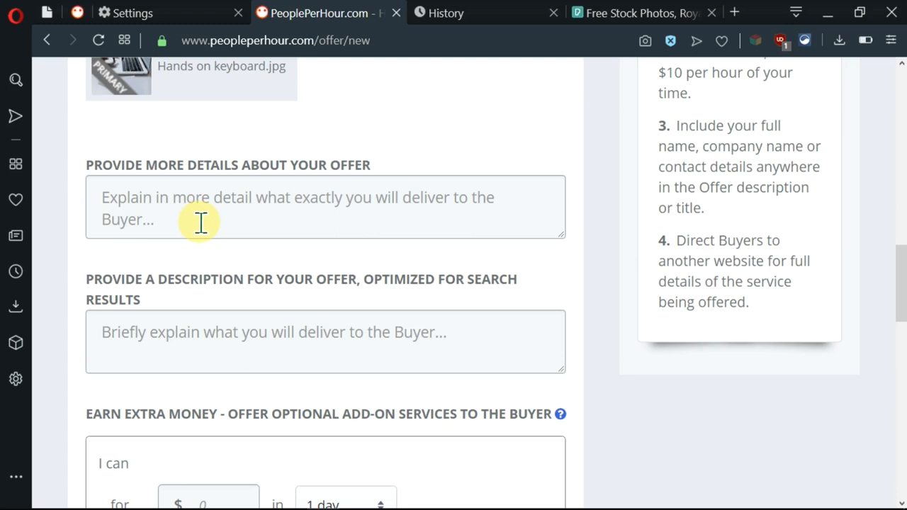
{"action": "mouse_move", "coordinate": [422, 218]}
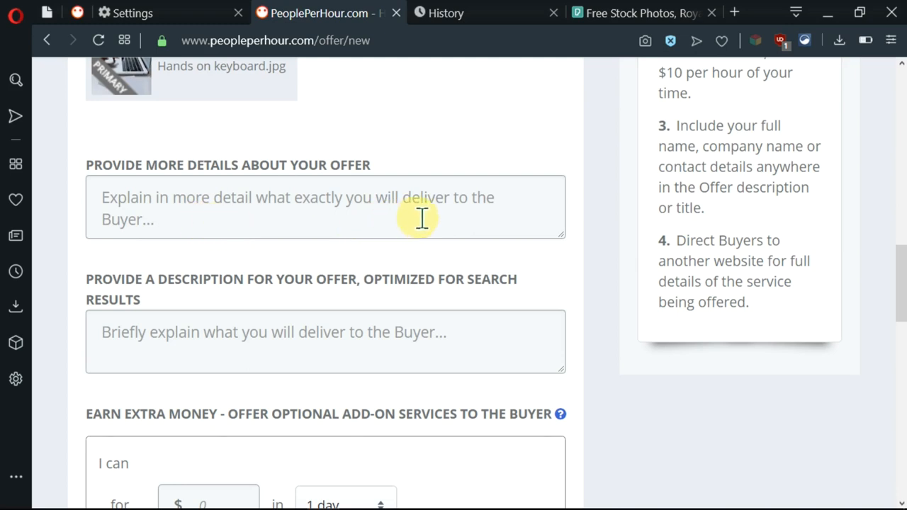
{"action": "mouse_move", "coordinate": [228, 236]}
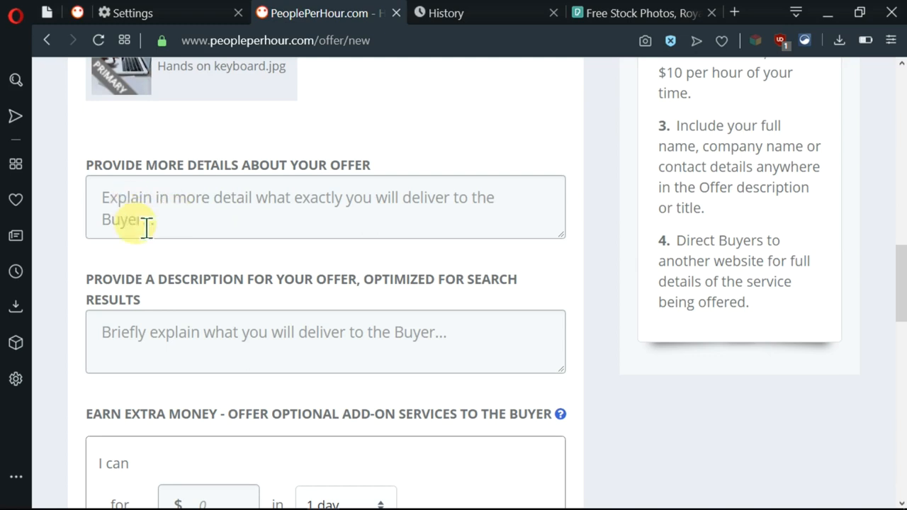
{"action": "mouse_move", "coordinate": [253, 206]}
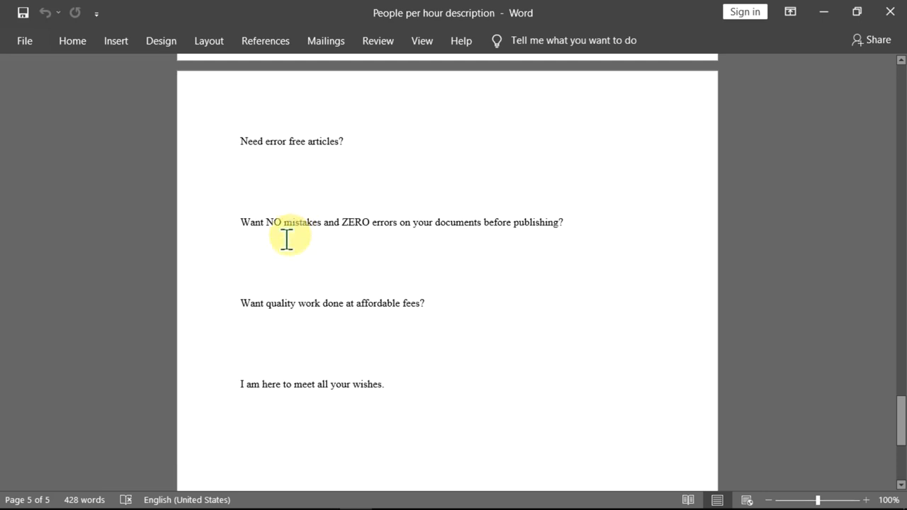
{"action": "mouse_move", "coordinate": [380, 252]}
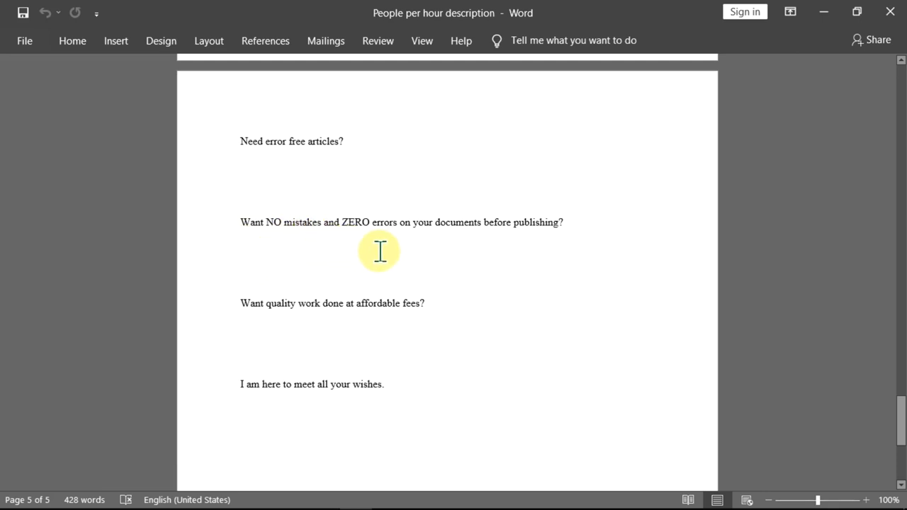
{"action": "mouse_move", "coordinate": [522, 232]}
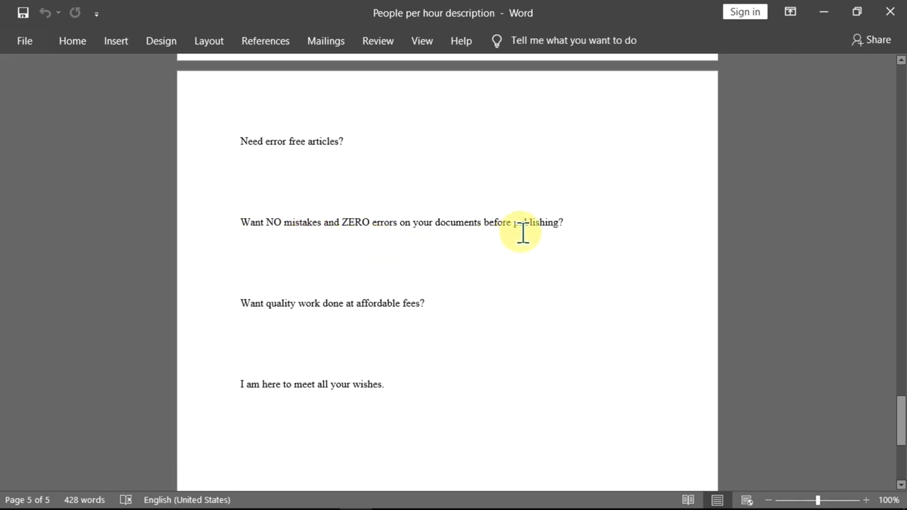
{"action": "mouse_move", "coordinate": [255, 331]}
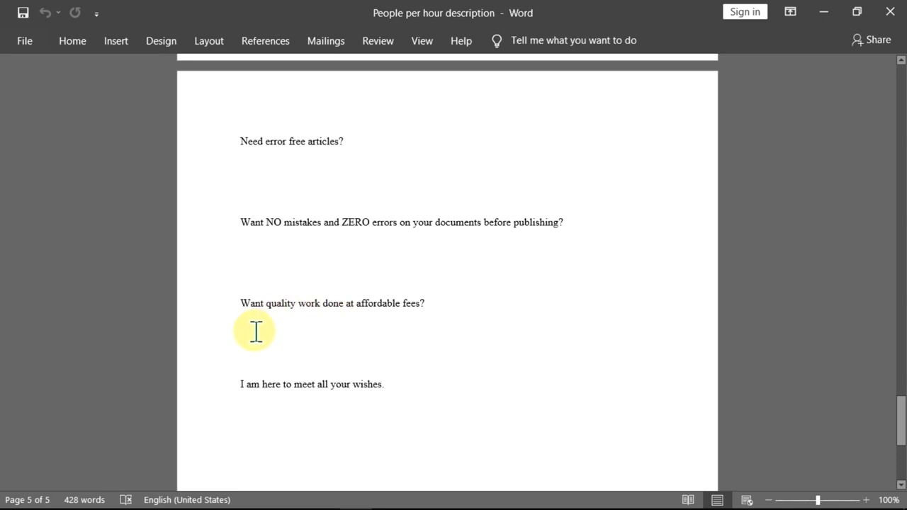
{"action": "mouse_move", "coordinate": [461, 334]}
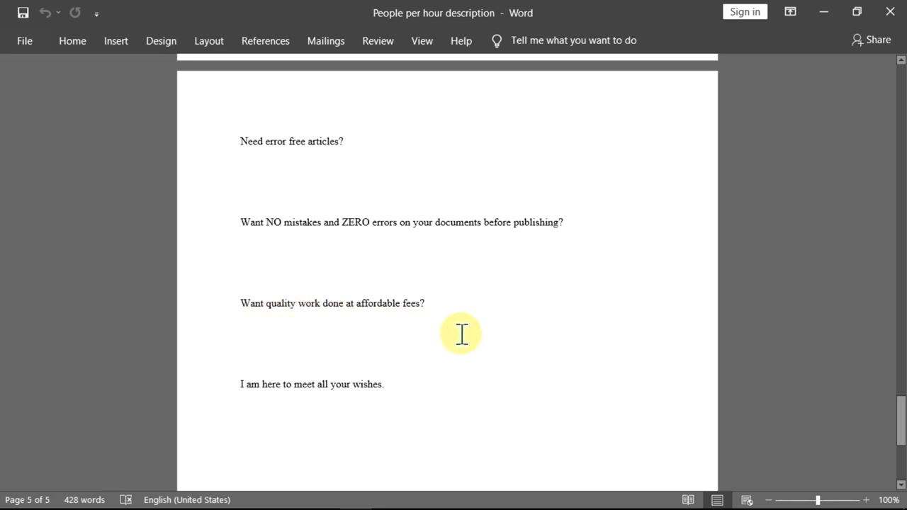
{"action": "mouse_move", "coordinate": [361, 400]}
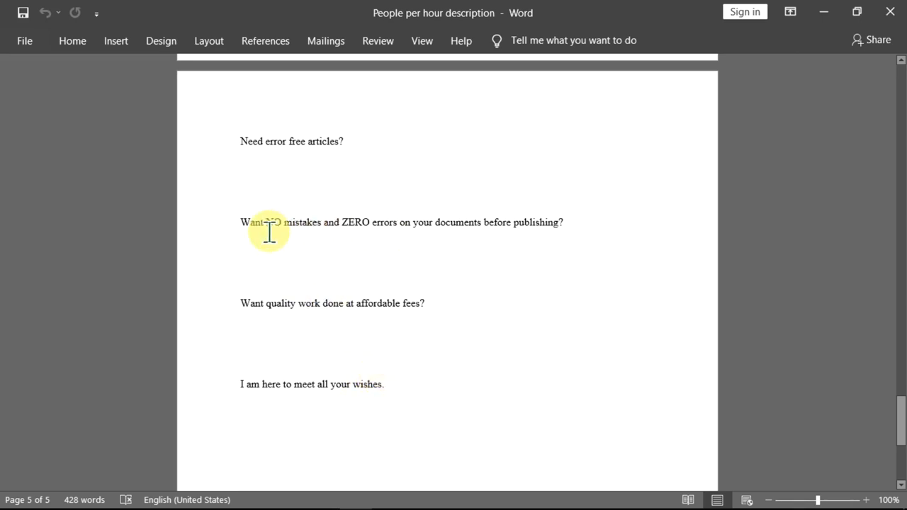
{"action": "mouse_move", "coordinate": [291, 169]}
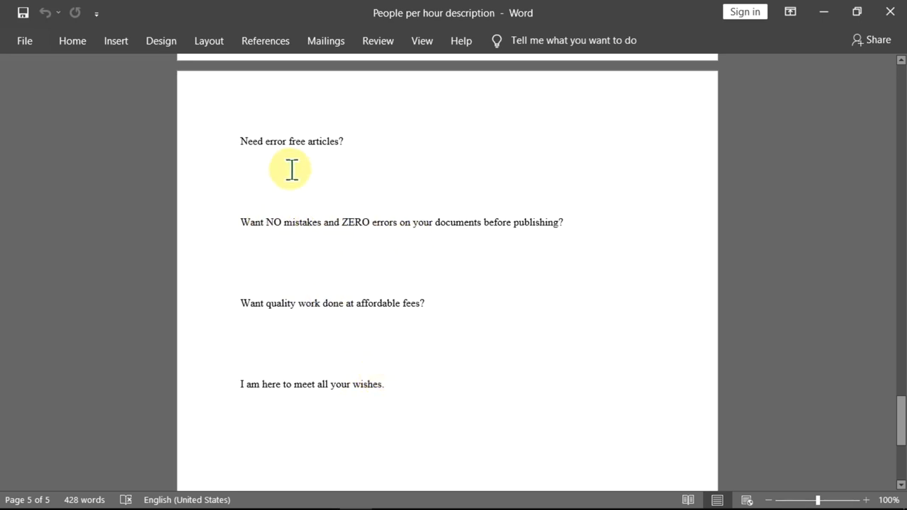
{"action": "mouse_move", "coordinate": [272, 247]}
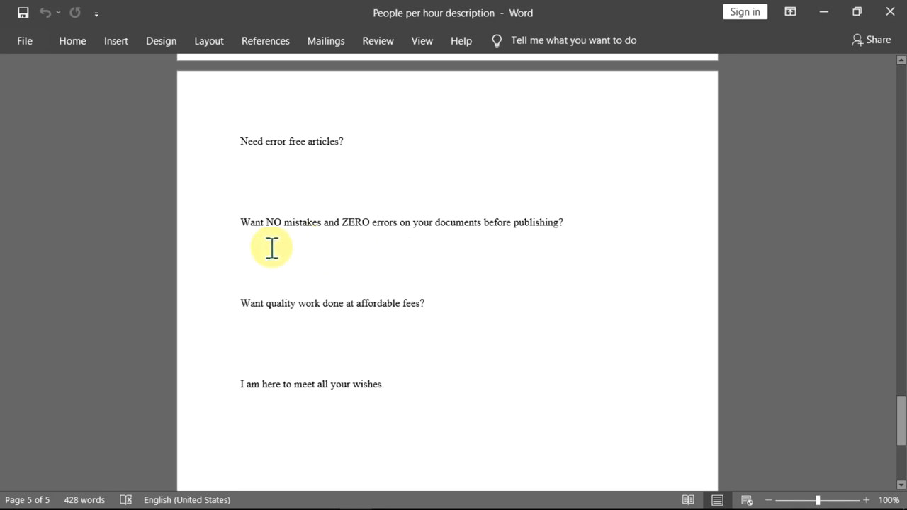
{"action": "mouse_move", "coordinate": [494, 231]}
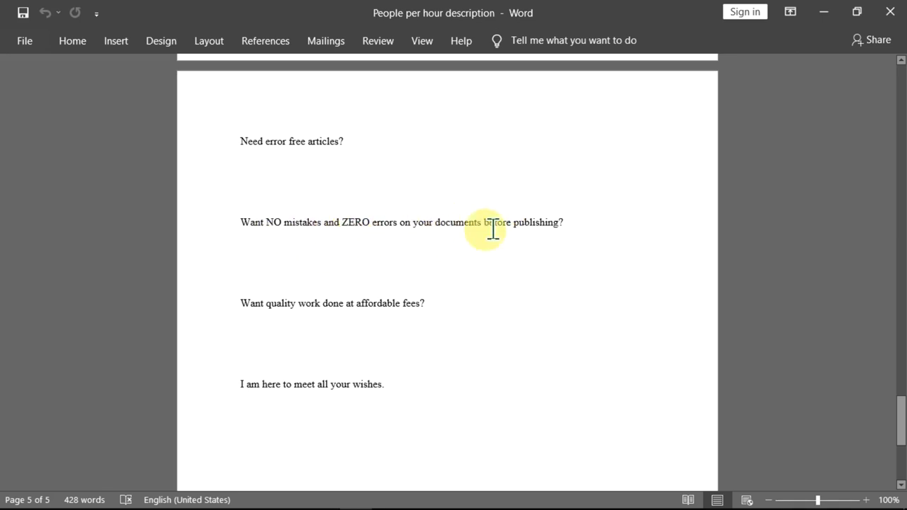
{"action": "mouse_move", "coordinate": [266, 325]}
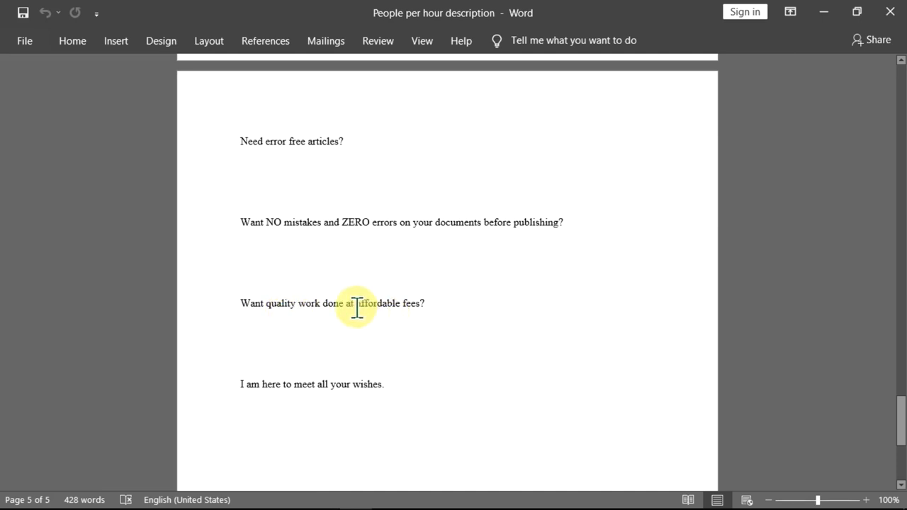
Drag across the Word offer text on page 5, from 'Need error free articles?' onward.
{"action": "left_click_drag", "start_coordinate": [356, 303], "coordinate": [425, 303]}
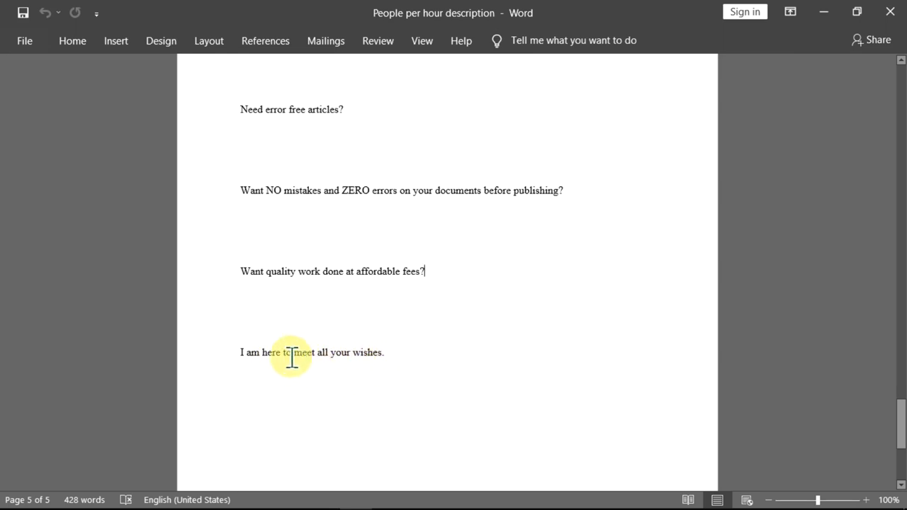
{"action": "mouse_move", "coordinate": [394, 369]}
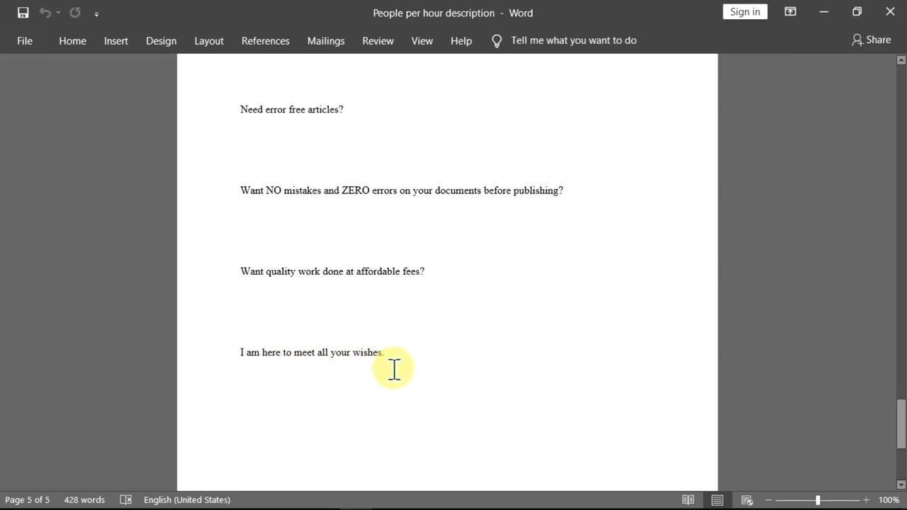
{"action": "mouse_move", "coordinate": [436, 367]}
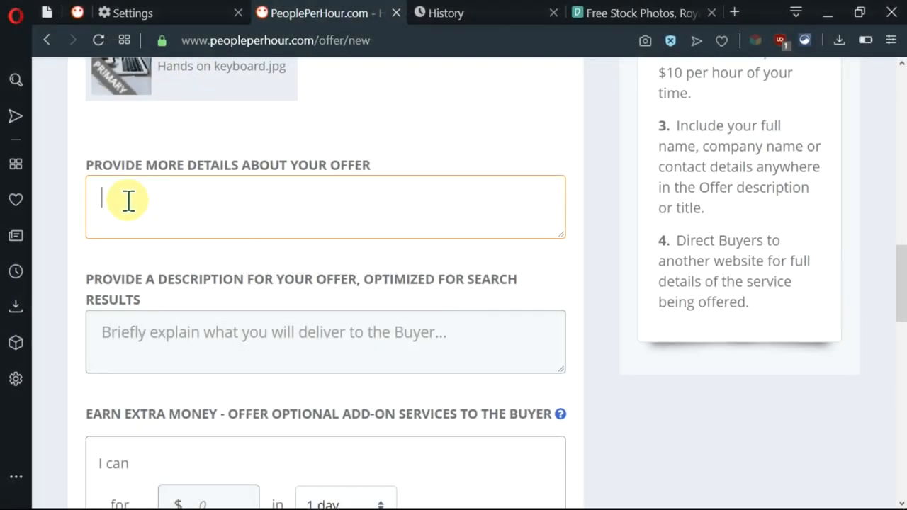
Enter 'Need error free articles?' as the opening line of the offer details.
{"action": "type", "text": "Need error free articles?"}
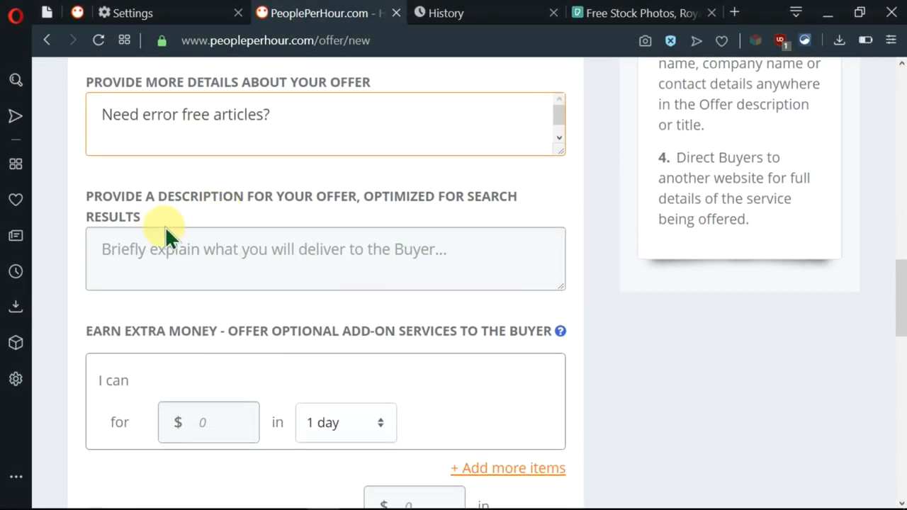
{"action": "mouse_move", "coordinate": [138, 223]}
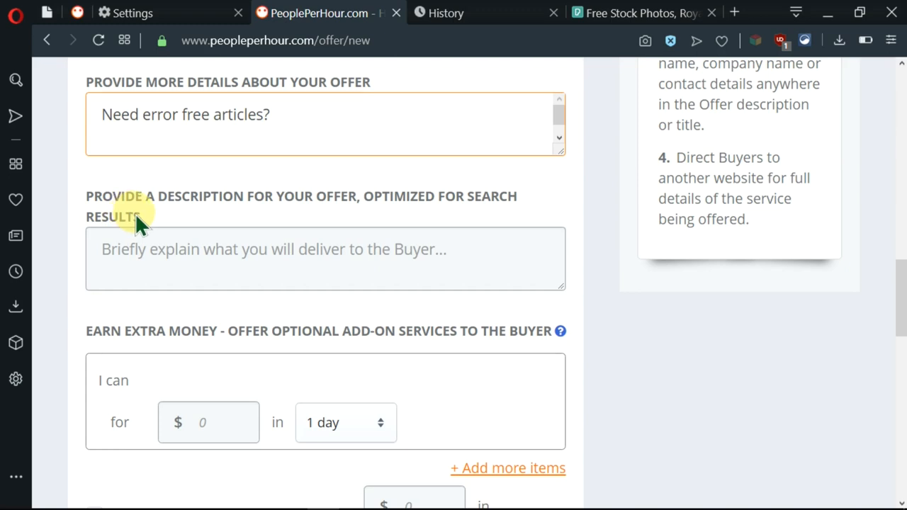
{"action": "mouse_move", "coordinate": [407, 227]}
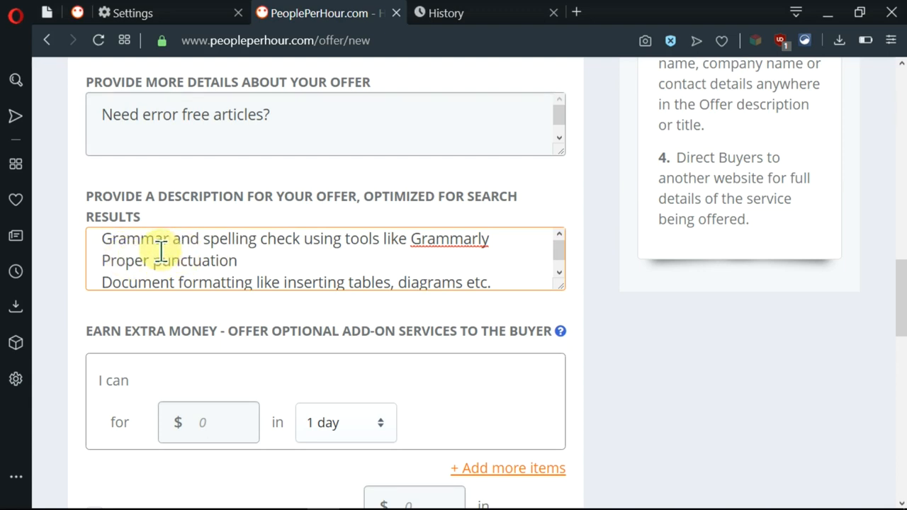
{"action": "mouse_move", "coordinate": [387, 255]}
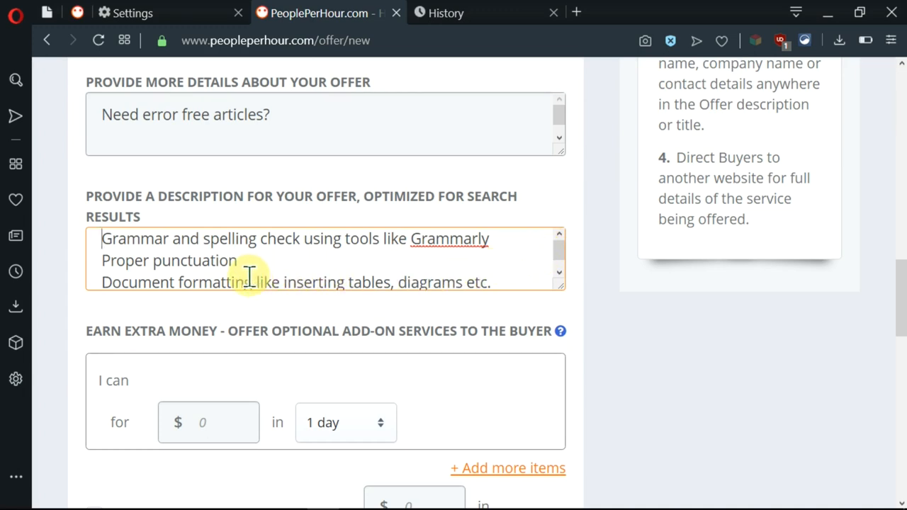
{"action": "mouse_move", "coordinate": [148, 261]}
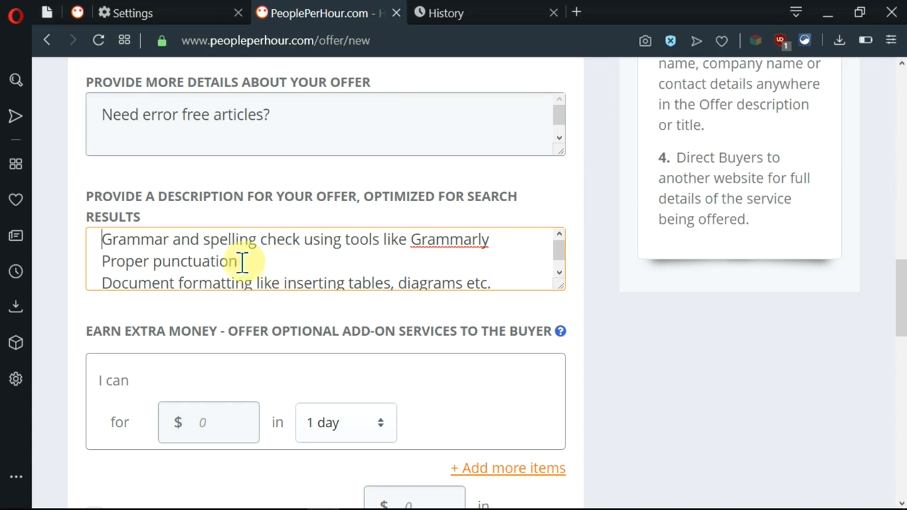
{"action": "mouse_move", "coordinate": [157, 282]}
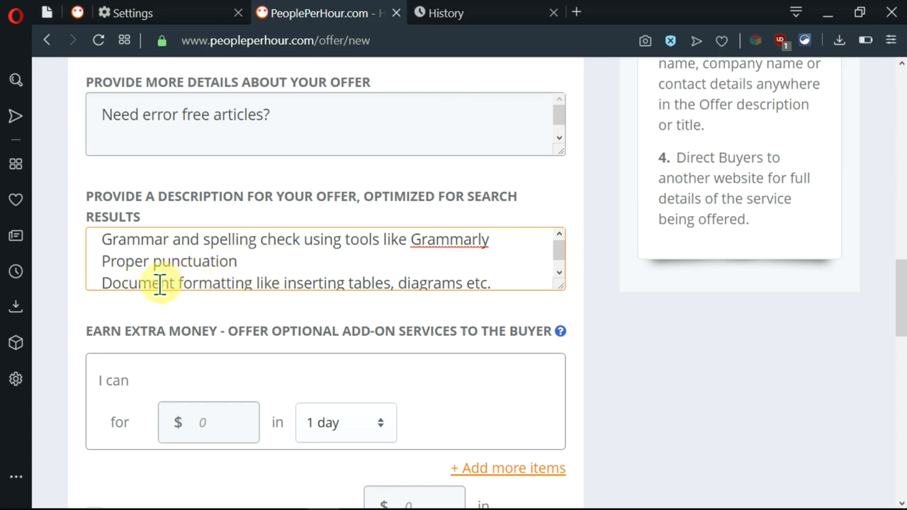
{"action": "mouse_move", "coordinate": [317, 283]}
{"action": "type", "text": "Organizing and labeling content within your document."}
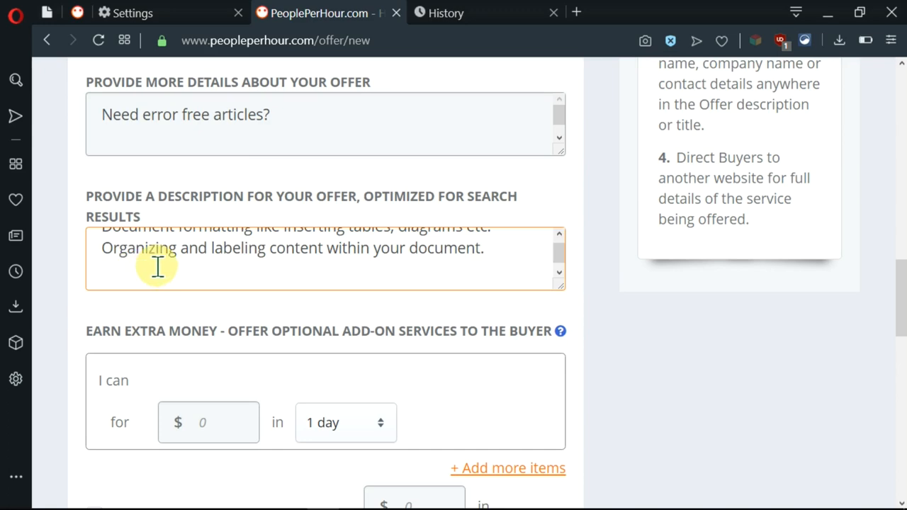
{"action": "mouse_move", "coordinate": [354, 259]}
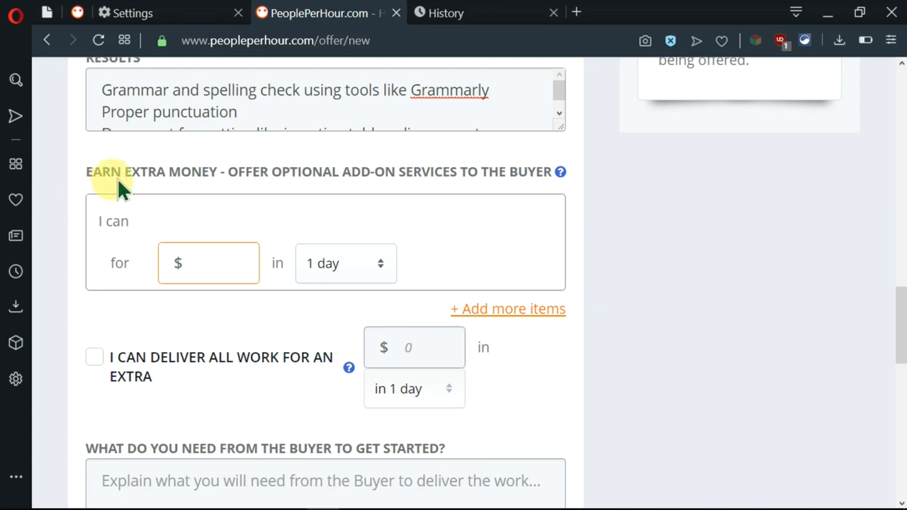
{"action": "mouse_move", "coordinate": [333, 177]}
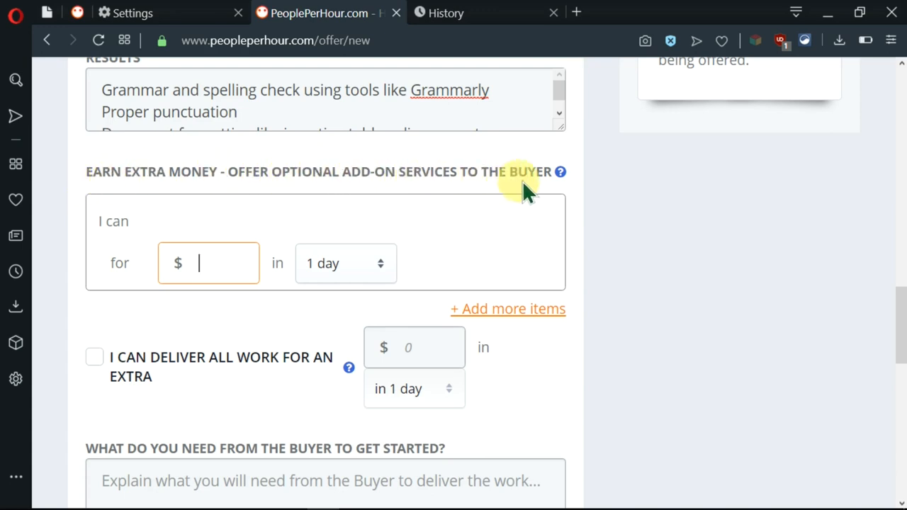
{"action": "mouse_move", "coordinate": [179, 214]}
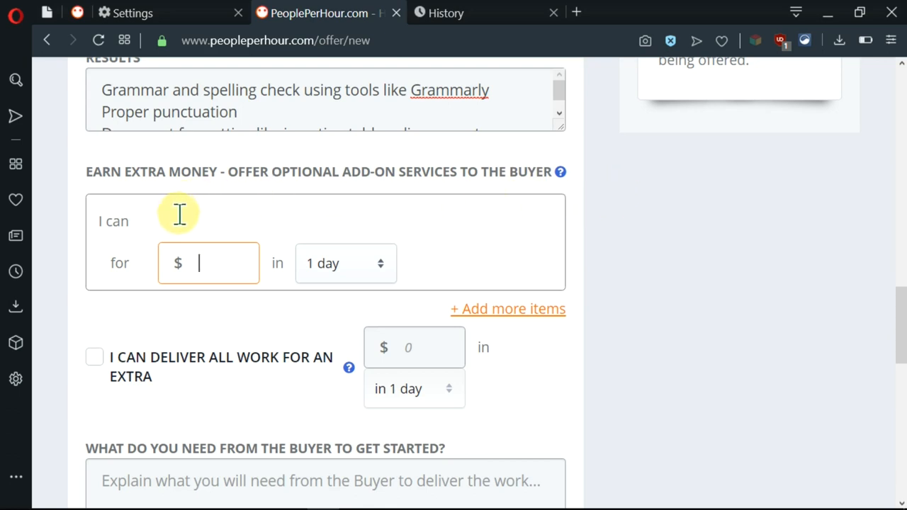
Add a 'research and writing' add-on priced at $20 with 2-day delivery.
{"action": "type", "text": "research and writing"}
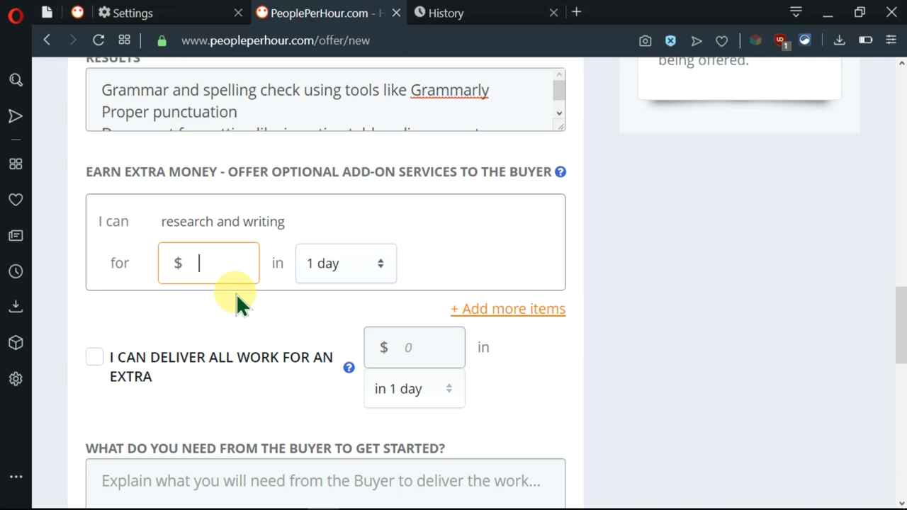
{"action": "type", "text": "20"}
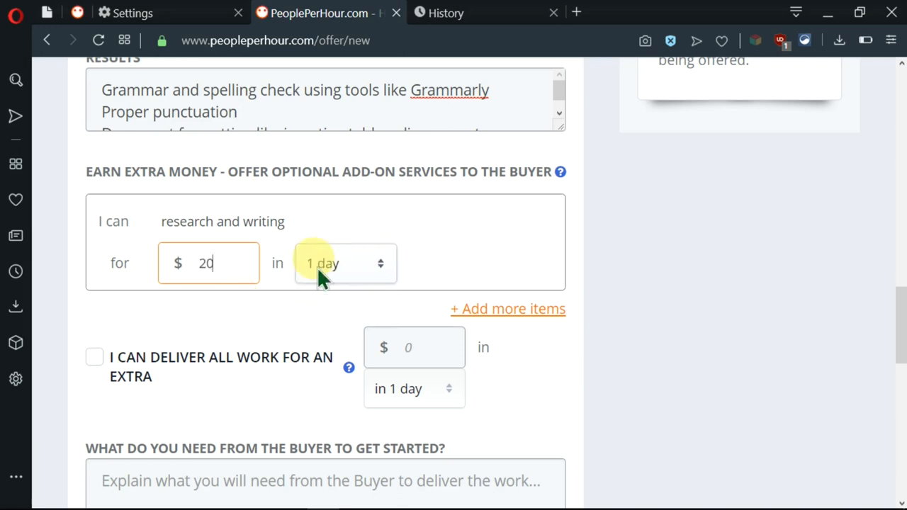
{"action": "left_click", "coordinate": [345, 263]}
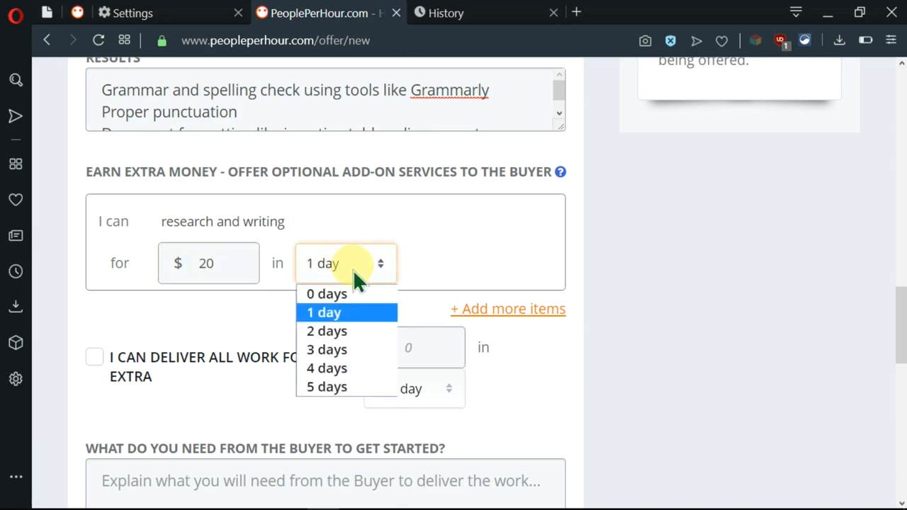
{"action": "left_click", "coordinate": [327, 330]}
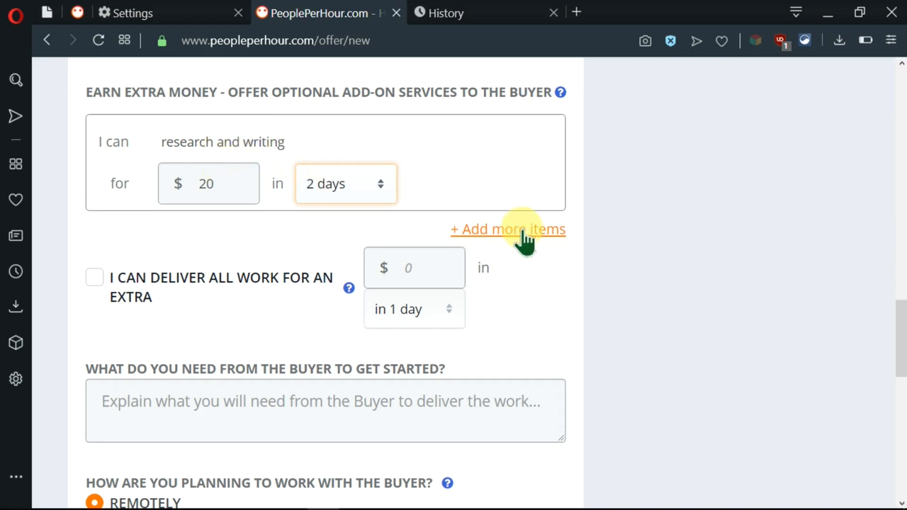
Add a second add-on for Insert Citations and References priced at $10.
{"action": "left_click", "coordinate": [508, 229]}
{"action": "type", "text": "Insert Citations and References"}
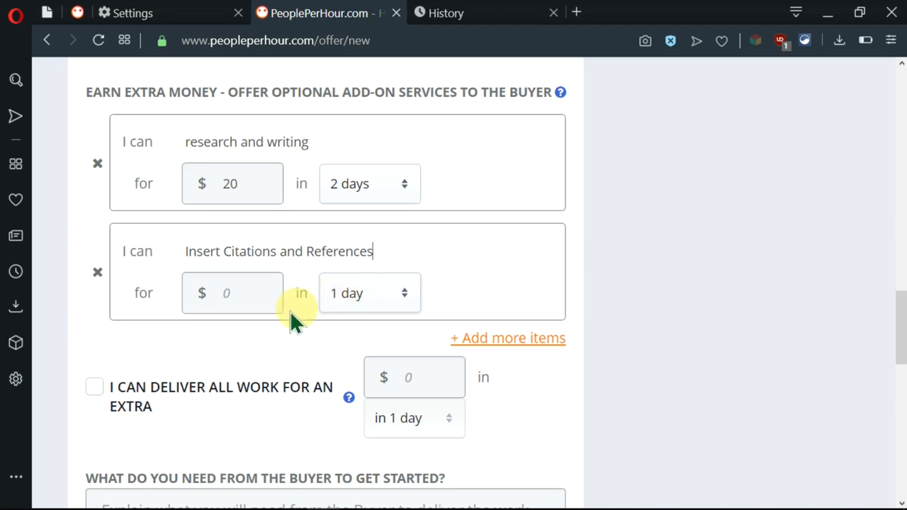
{"action": "left_click", "coordinate": [232, 293]}
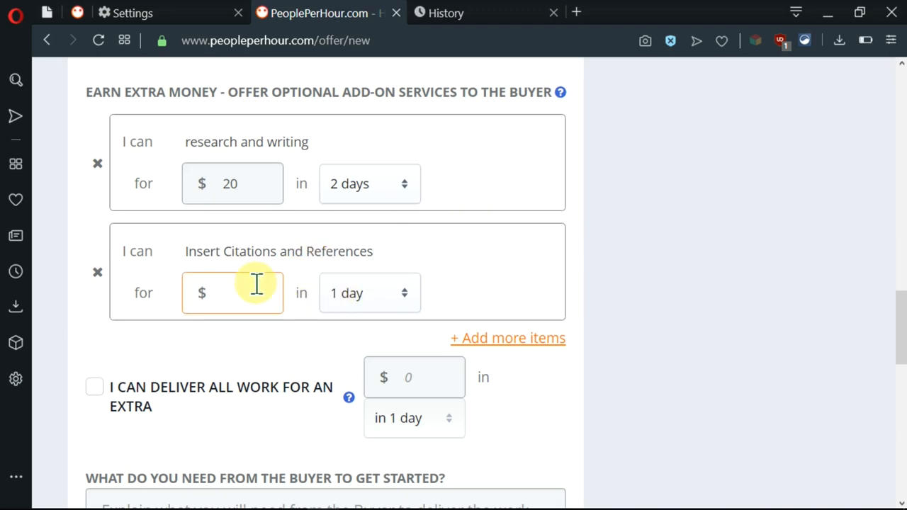
{"action": "type", "text": "10"}
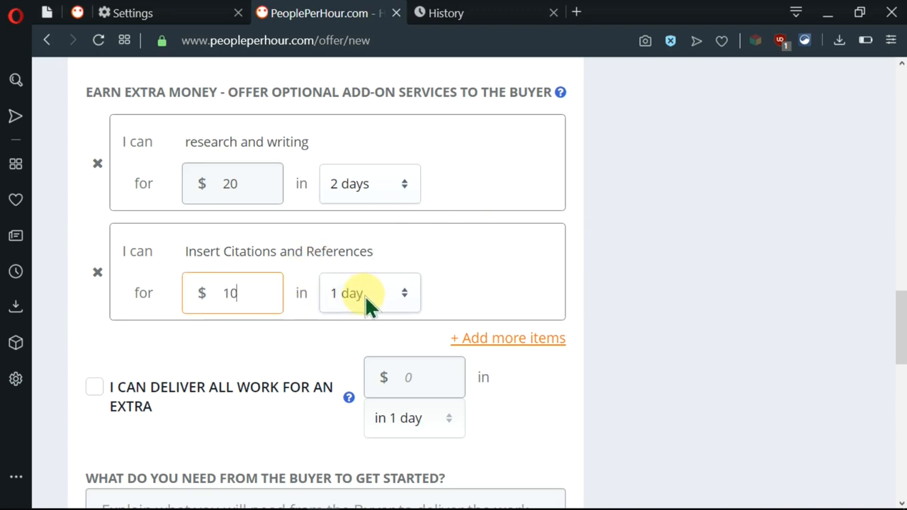
Tick 'I can deliver all work for an extra' and set it to $10 in 1 day.
{"action": "scroll", "scroll_direction": "down", "scroll_amount": 3}
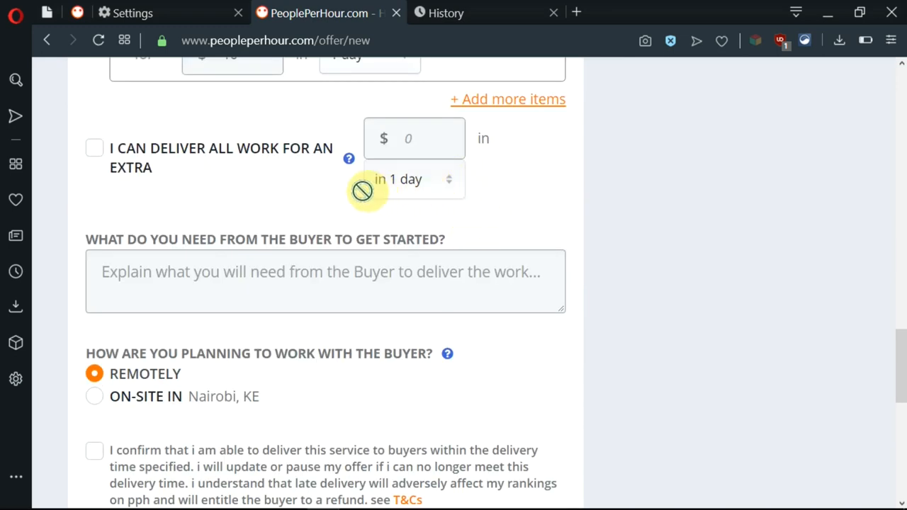
{"action": "mouse_move", "coordinate": [395, 153]}
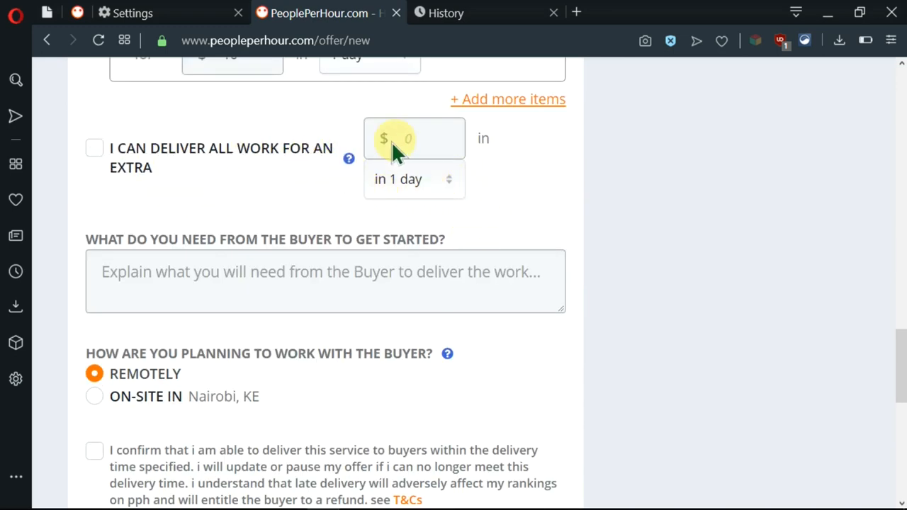
{"action": "left_click", "coordinate": [94, 147]}
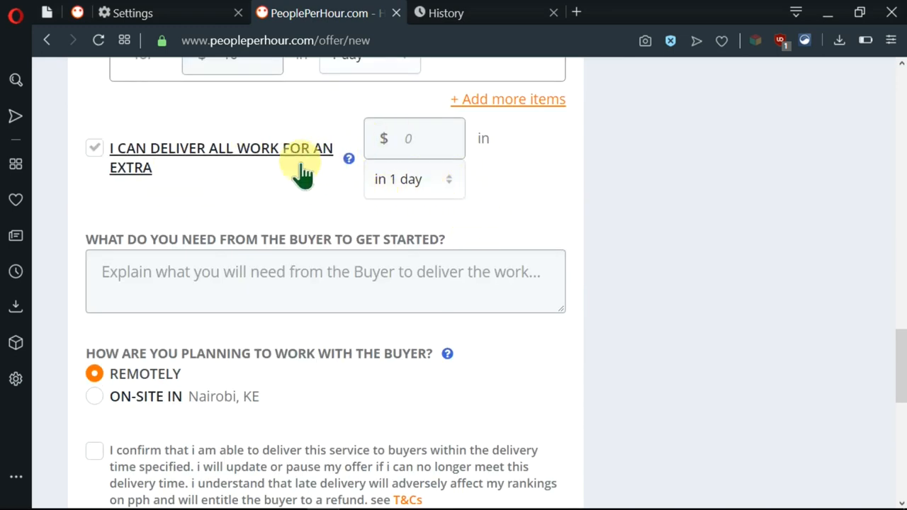
{"action": "left_click", "coordinate": [94, 147]}
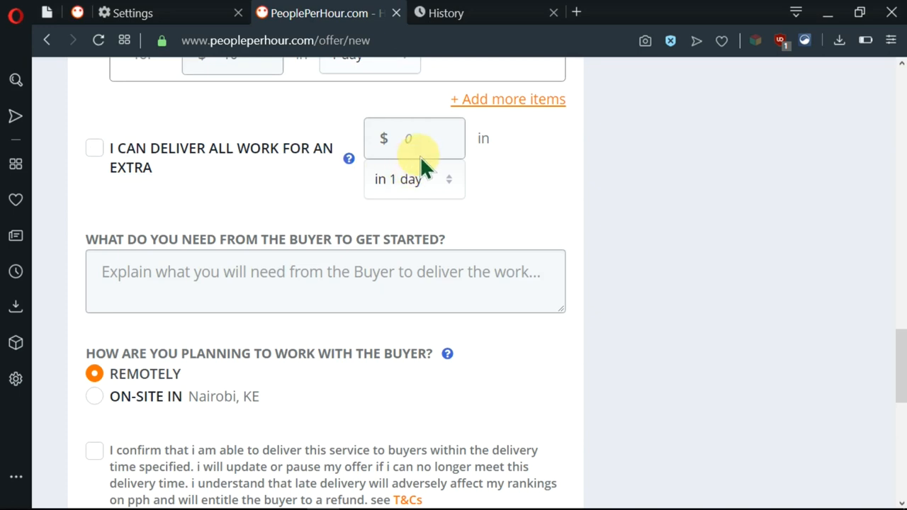
{"action": "left_click", "coordinate": [94, 147]}
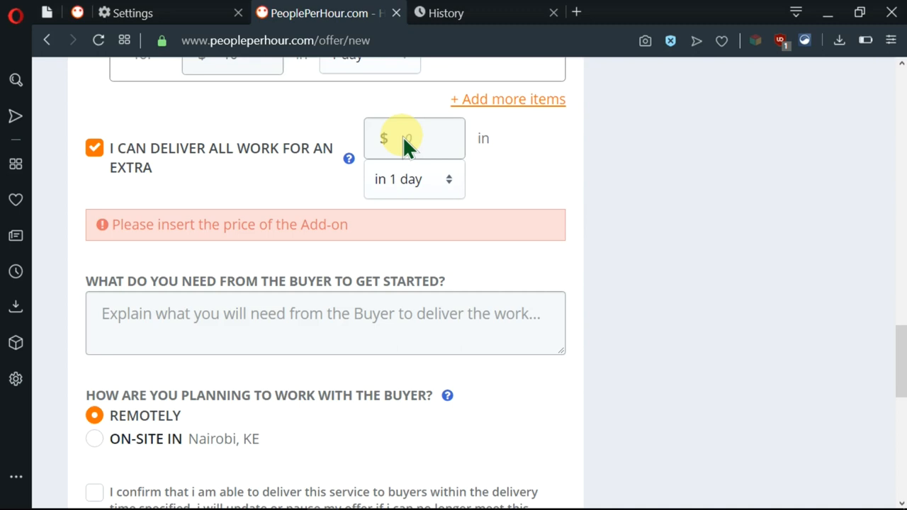
{"action": "type", "text": "10"}
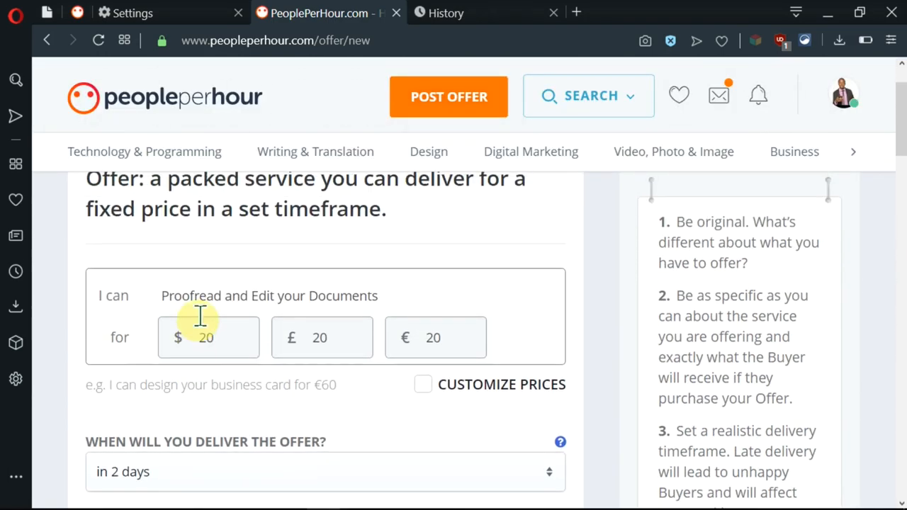
{"action": "scroll", "scroll_direction": "down", "scroll_amount": 3}
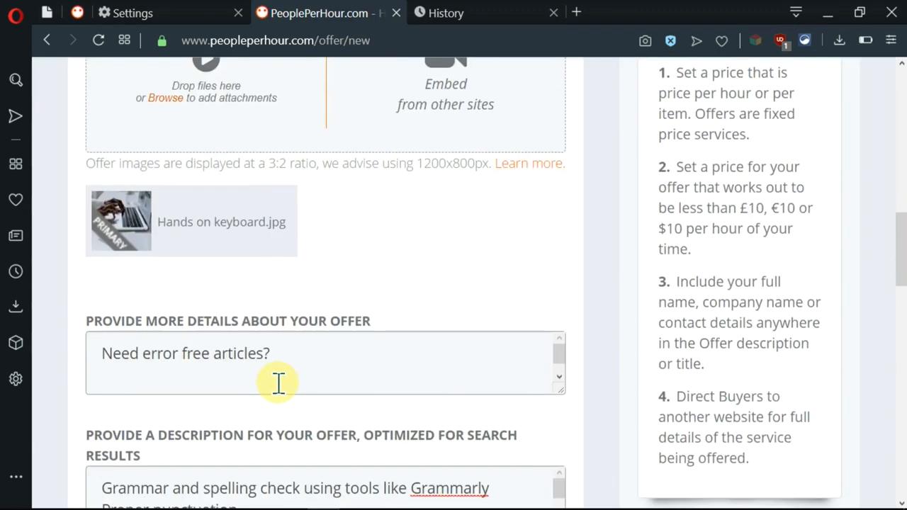
{"action": "scroll", "scroll_direction": "down", "scroll_amount": 3}
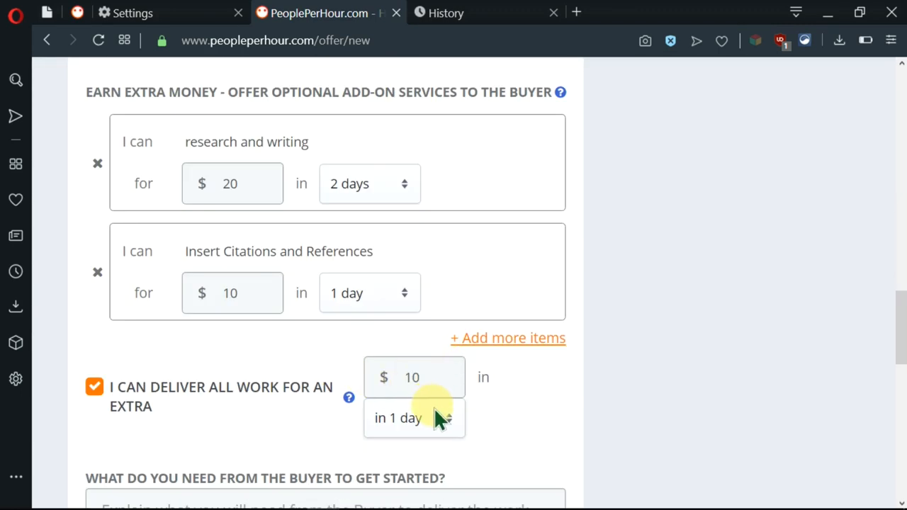
{"action": "mouse_move", "coordinate": [550, 390]}
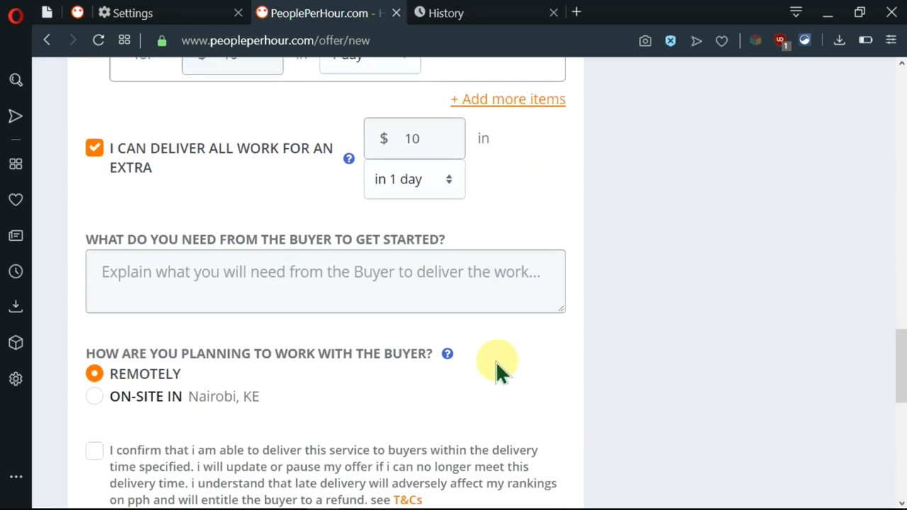
Enter 'Clear instructions, and all essential material' as the buyer requirements.
{"action": "scroll", "scroll_direction": "down", "scroll_amount": 3}
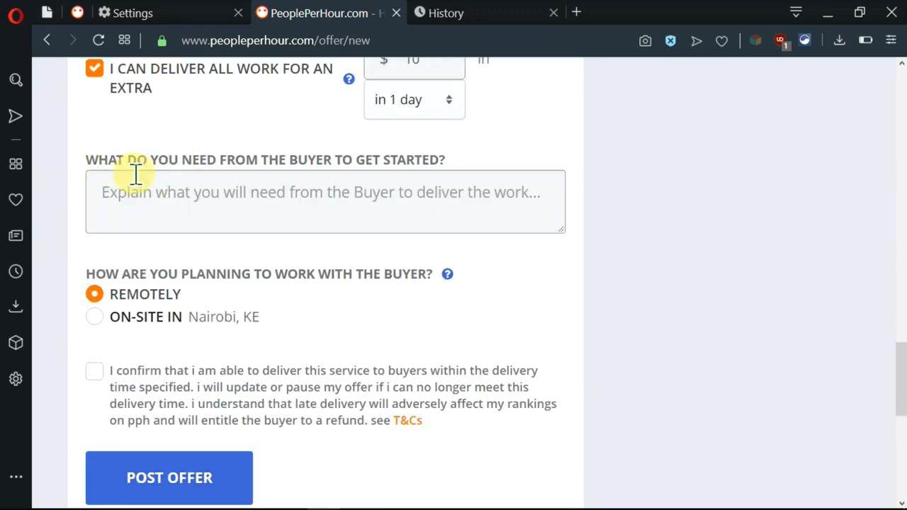
{"action": "mouse_move", "coordinate": [319, 266]}
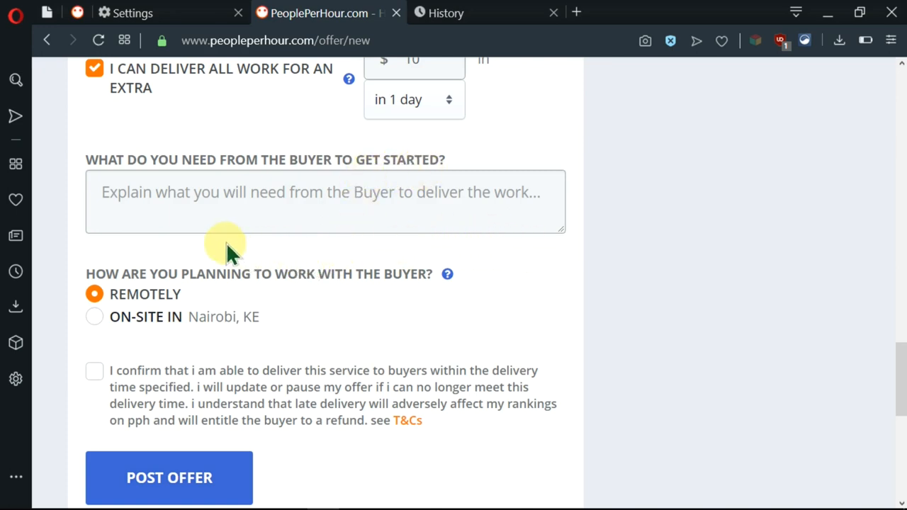
{"action": "mouse_move", "coordinate": [405, 224]}
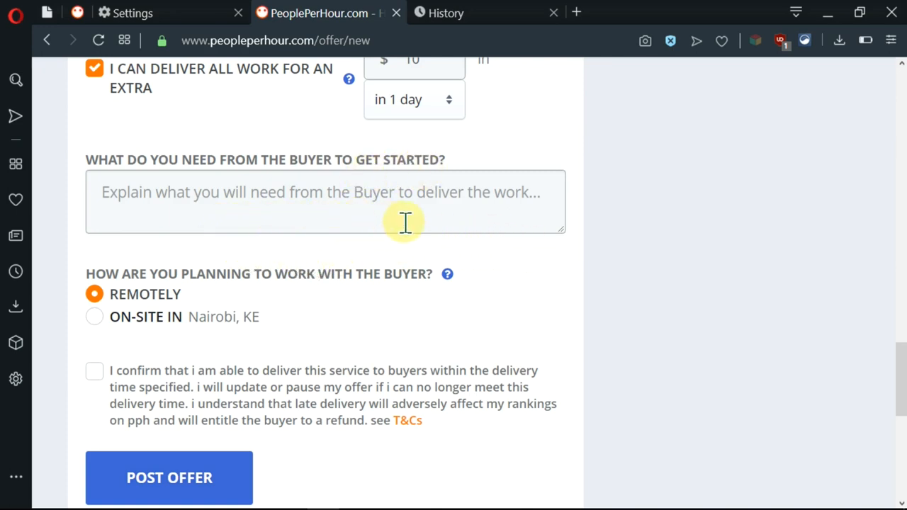
{"action": "mouse_move", "coordinate": [562, 232]}
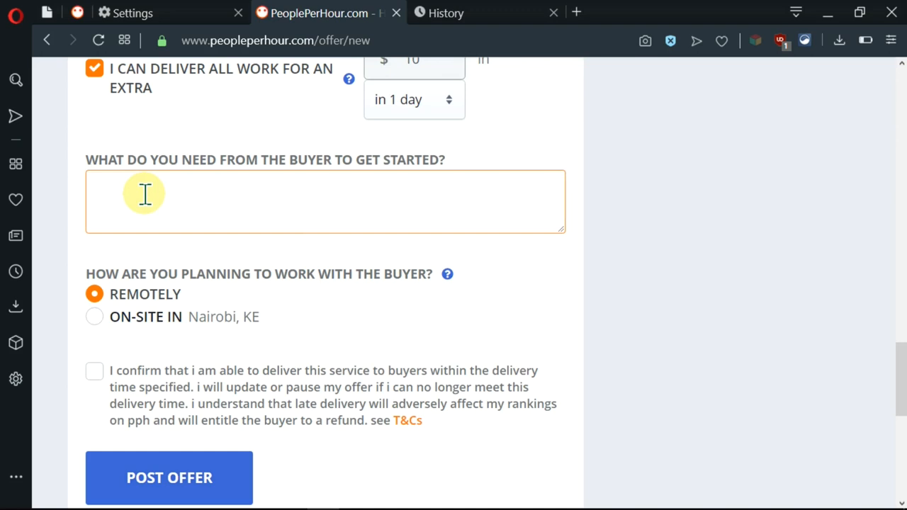
{"action": "type", "text": "Clear instructions, and all essential material"}
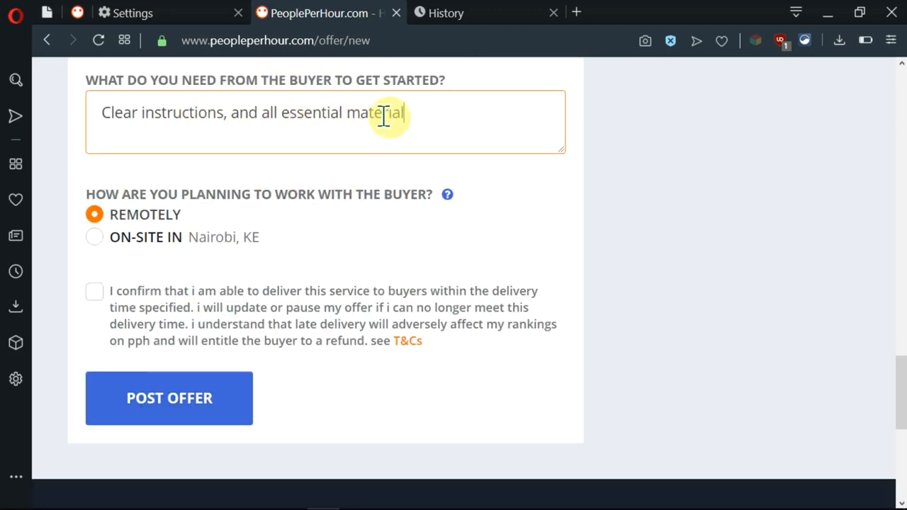
{"action": "mouse_move", "coordinate": [134, 205]}
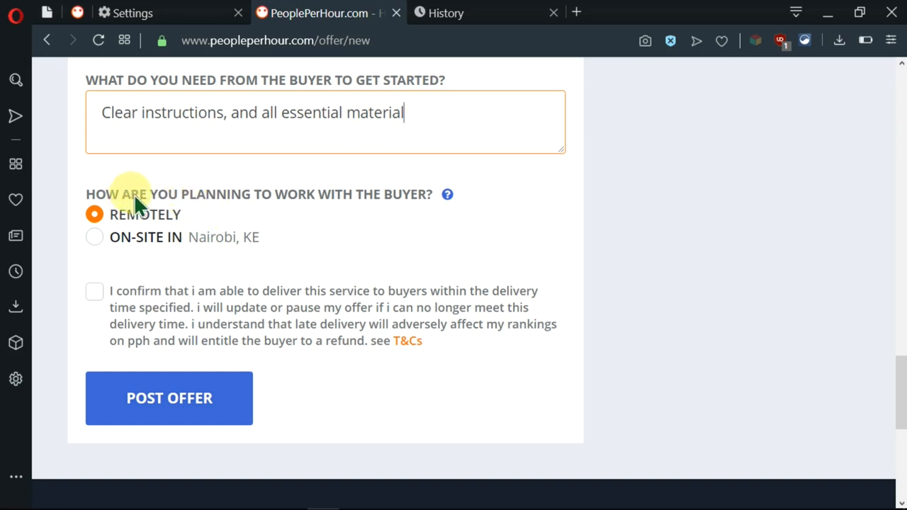
{"action": "mouse_move", "coordinate": [220, 220]}
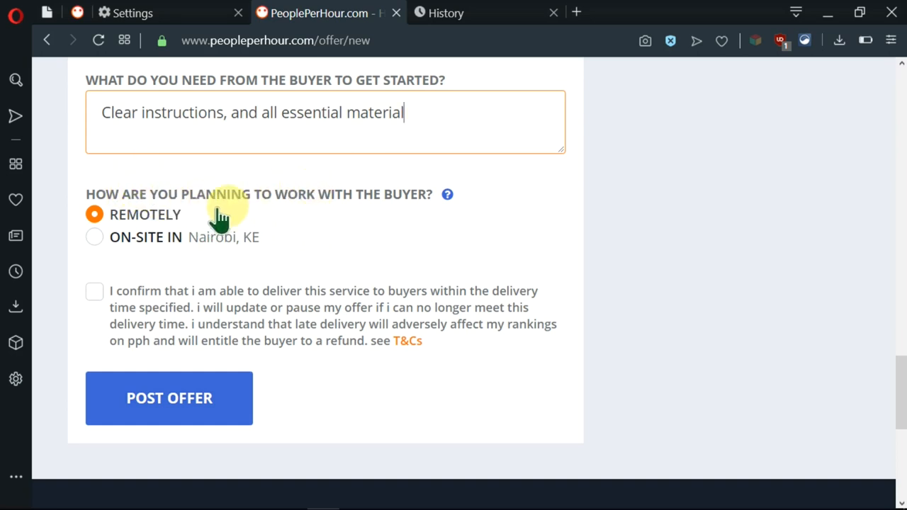
{"action": "mouse_move", "coordinate": [404, 213]}
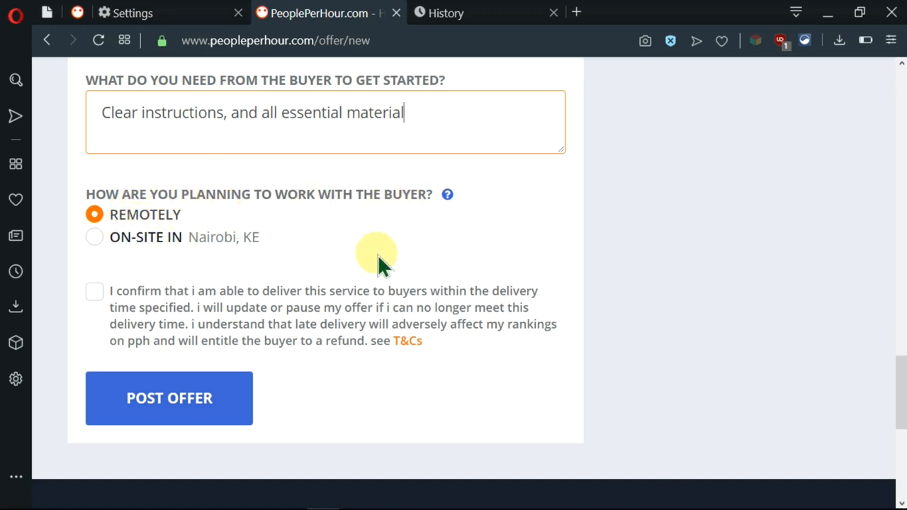
{"action": "mouse_move", "coordinate": [549, 248]}
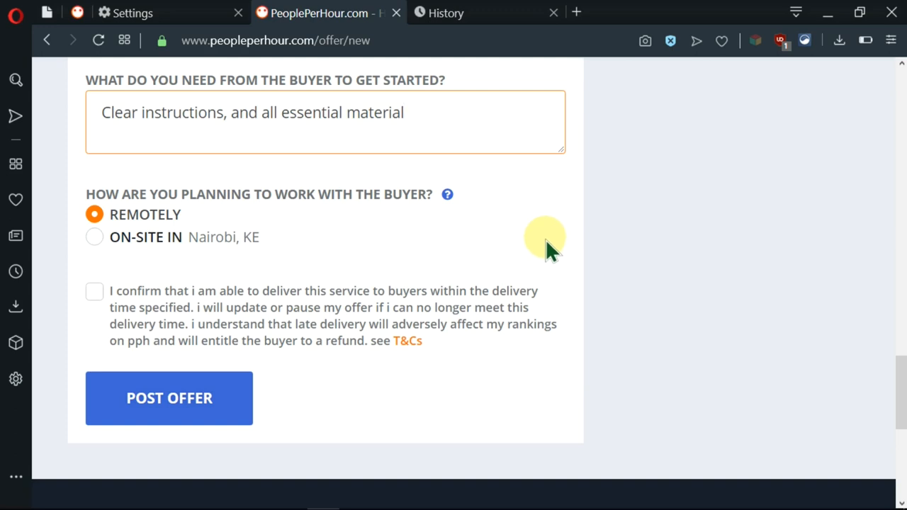
Confirm the delivery-time agreement and submit the Proofread and Edit your Documents offer.
{"action": "left_click", "coordinate": [95, 291]}
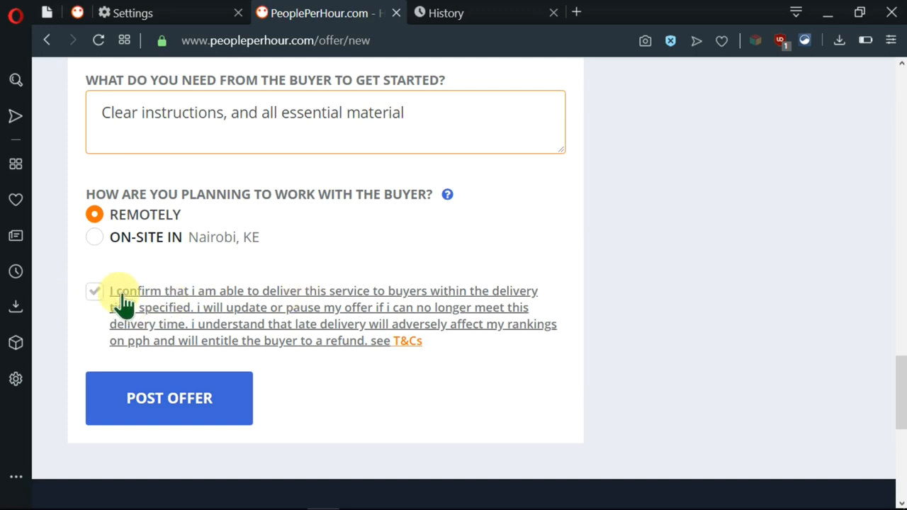
{"action": "left_click", "coordinate": [94, 291]}
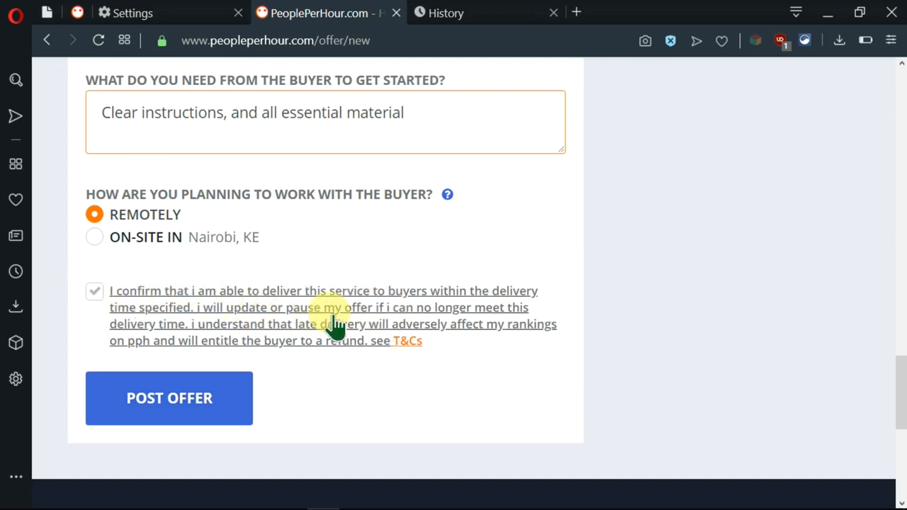
{"action": "mouse_move", "coordinate": [429, 333]}
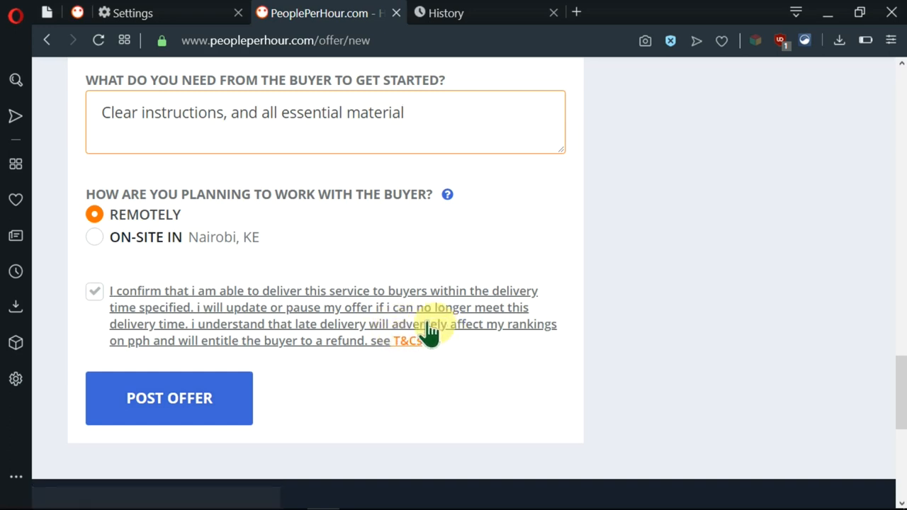
{"action": "mouse_move", "coordinate": [323, 340]}
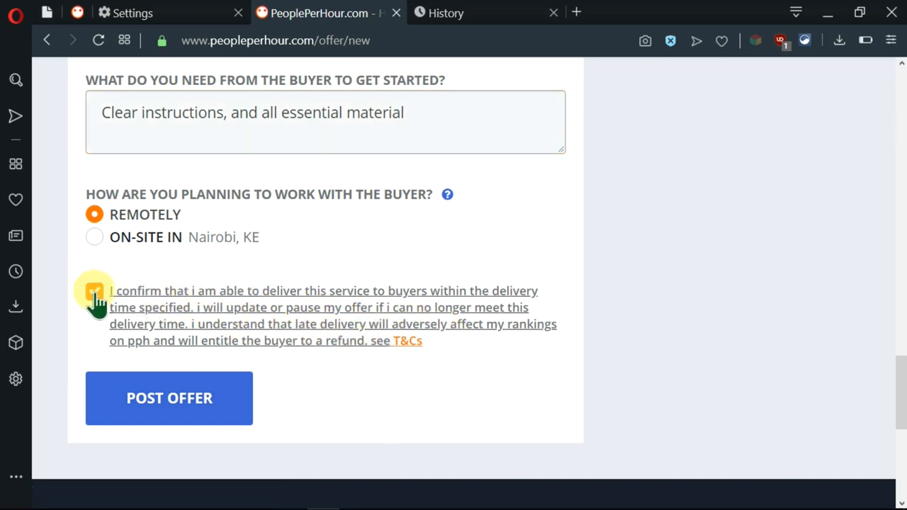
{"action": "left_click", "coordinate": [94, 291]}
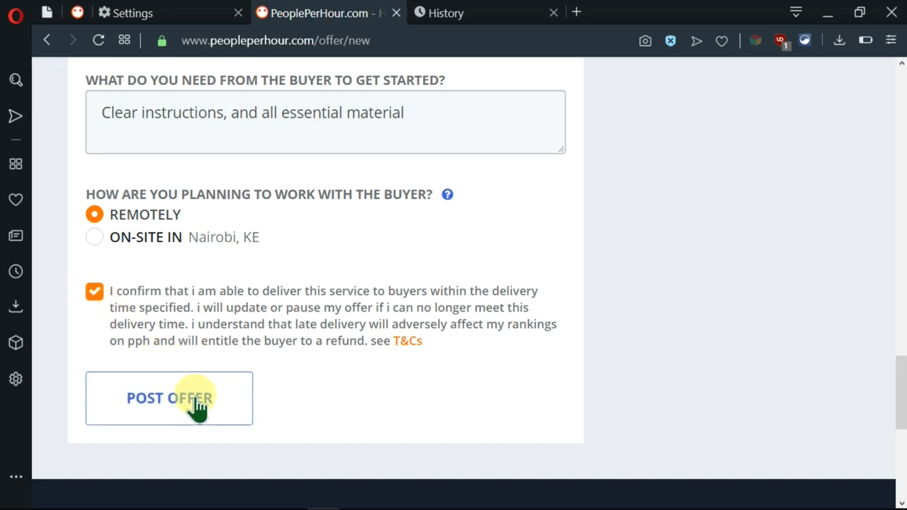
{"action": "left_click", "coordinate": [170, 397]}
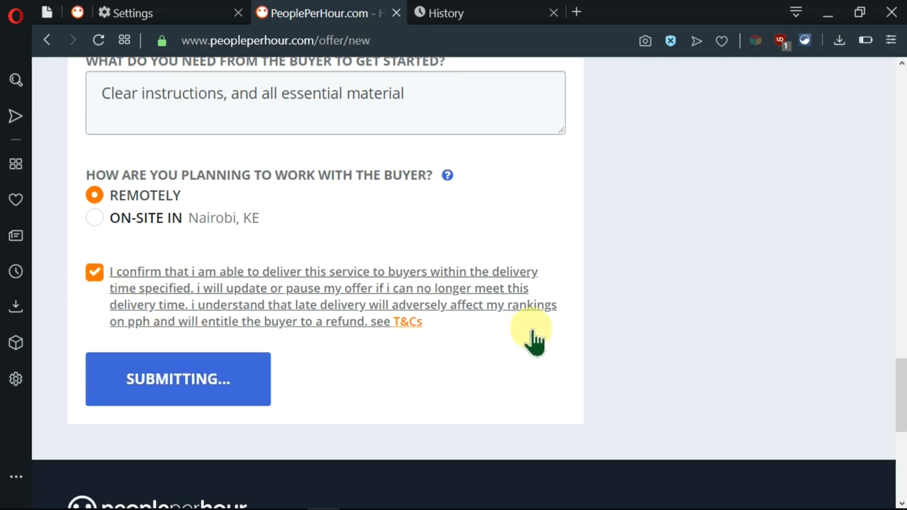
{"action": "left_click", "coordinate": [178, 378]}
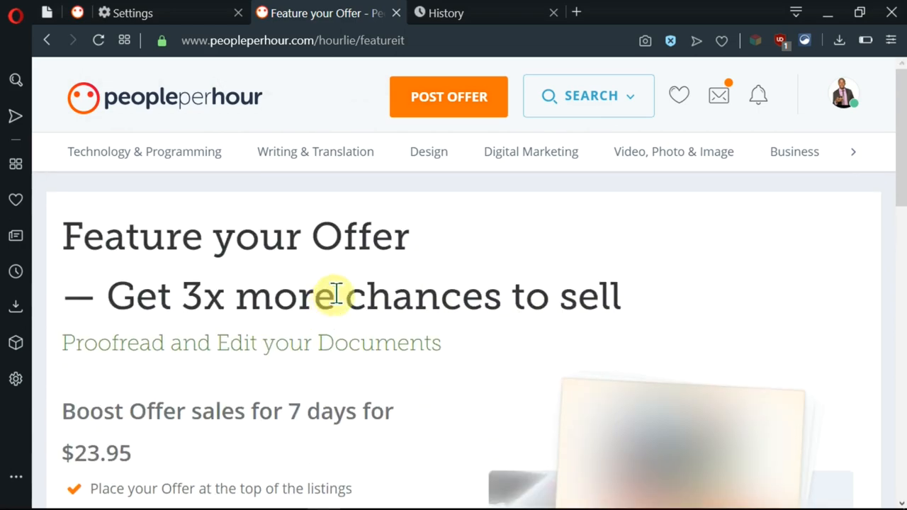
{"action": "mouse_move", "coordinate": [386, 372]}
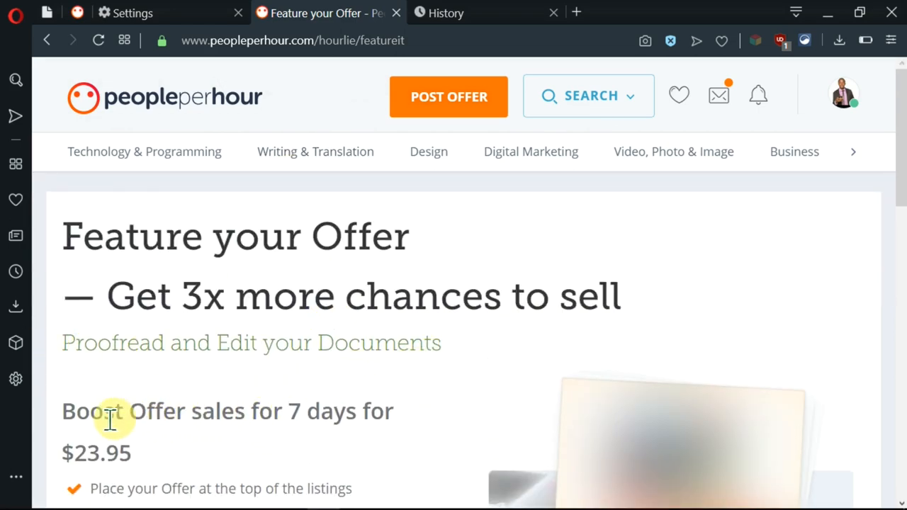
{"action": "mouse_move", "coordinate": [422, 426]}
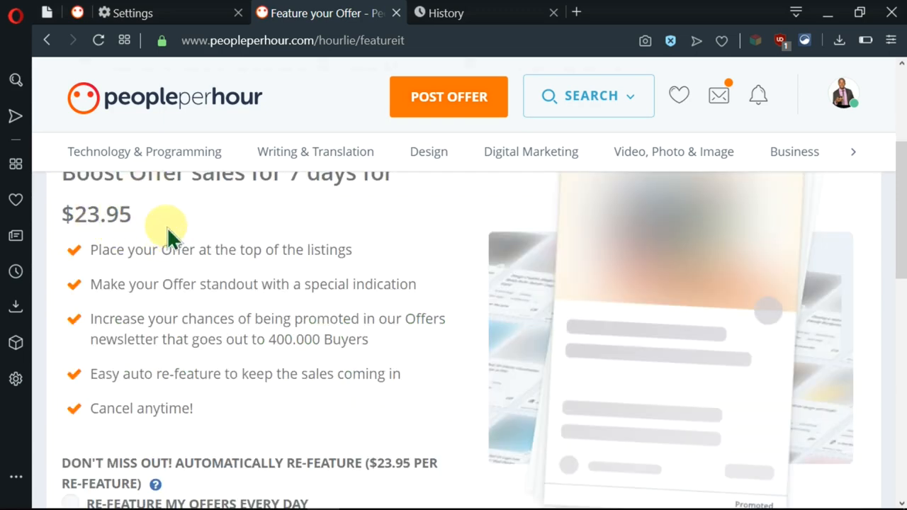
Click FEATURE IT at the bottom of the Feature your Offer page.
{"action": "scroll", "scroll_direction": "down", "scroll_amount": 3}
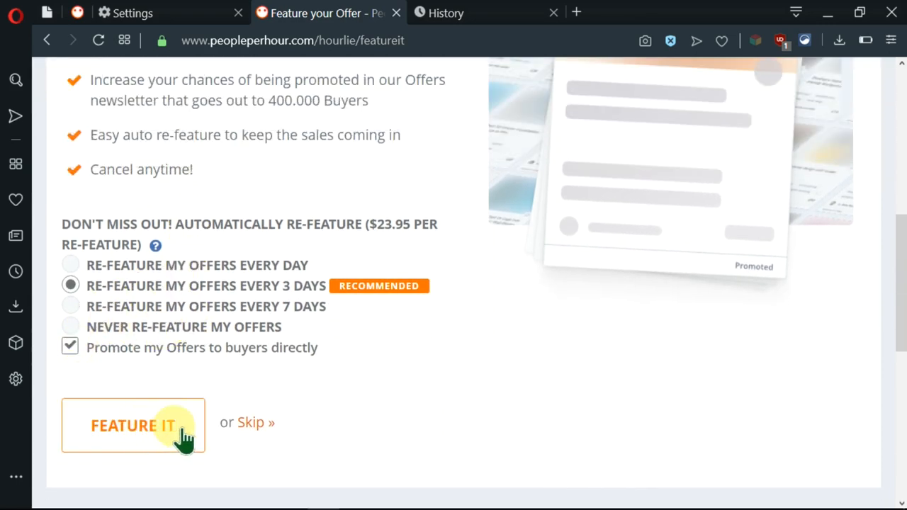
{"action": "left_click", "coordinate": [133, 425]}
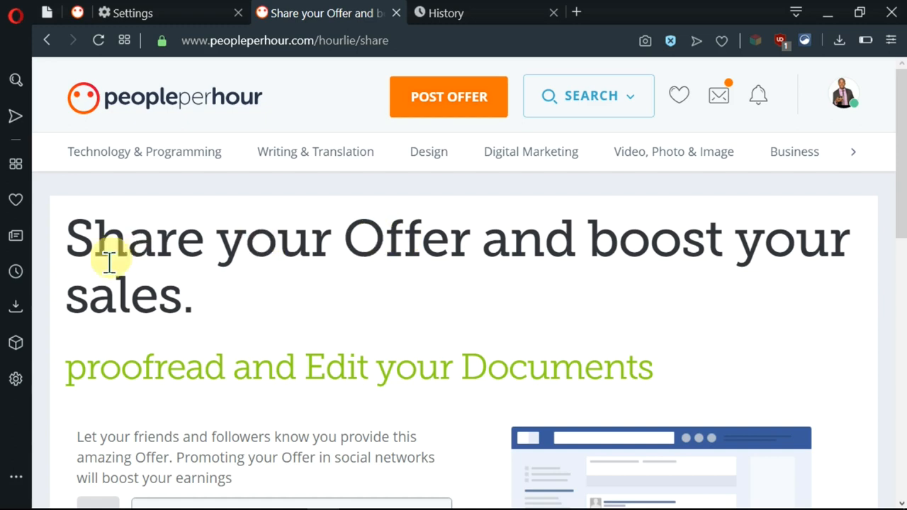
{"action": "mouse_move", "coordinate": [319, 262]}
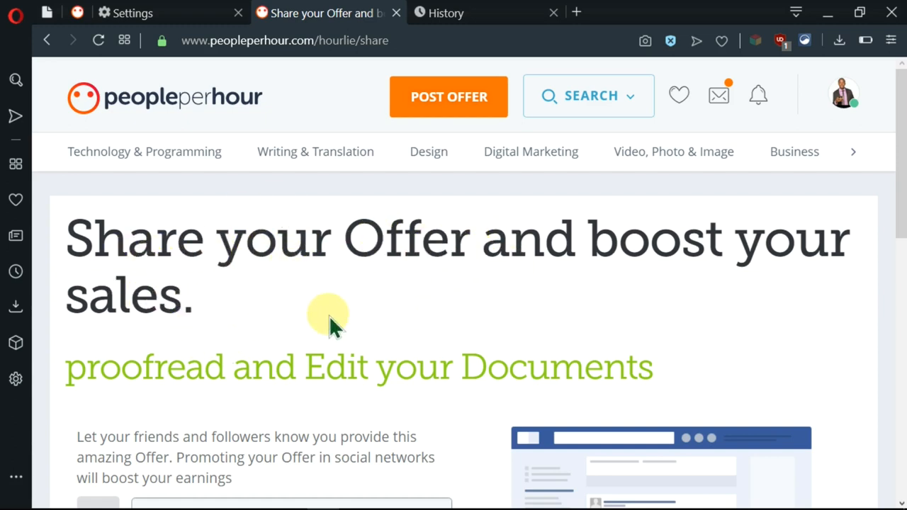
{"action": "scroll", "scroll_direction": "down", "scroll_amount": 3}
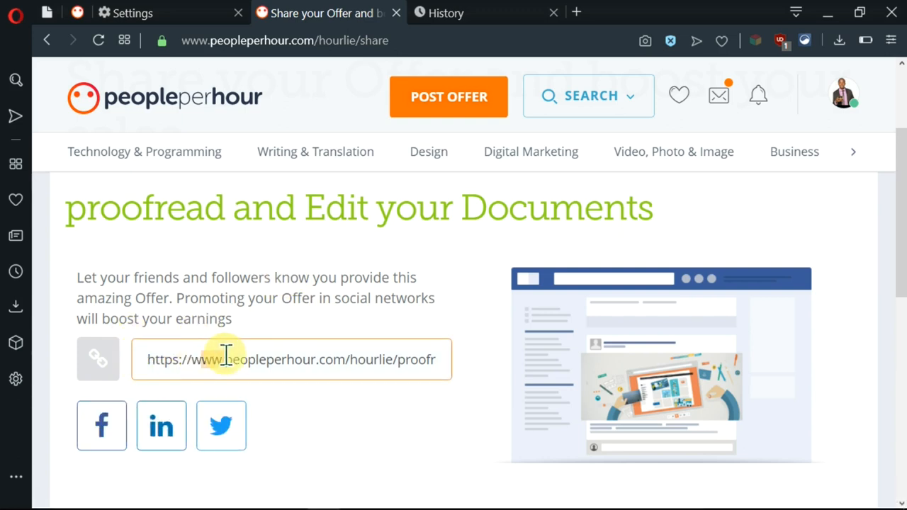
{"action": "scroll", "scroll_direction": "down", "scroll_amount": 3}
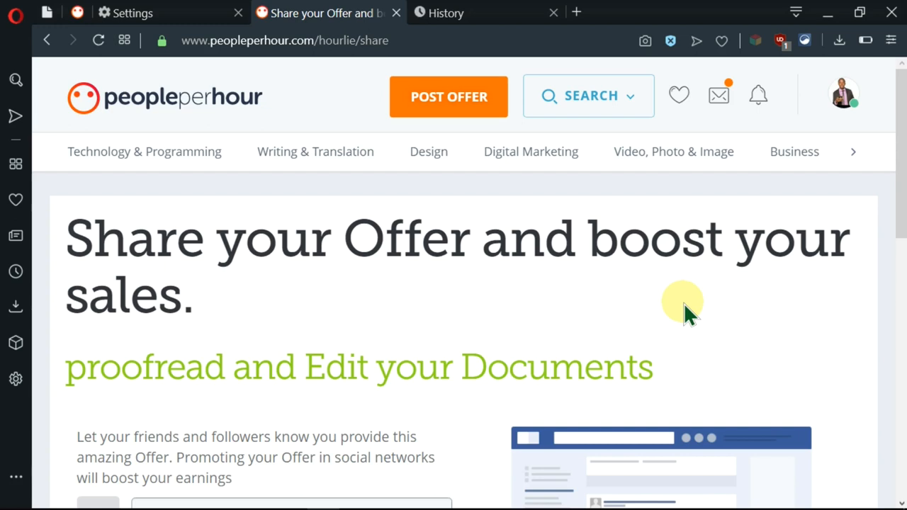
{"action": "scroll", "scroll_direction": "down", "scroll_amount": 3}
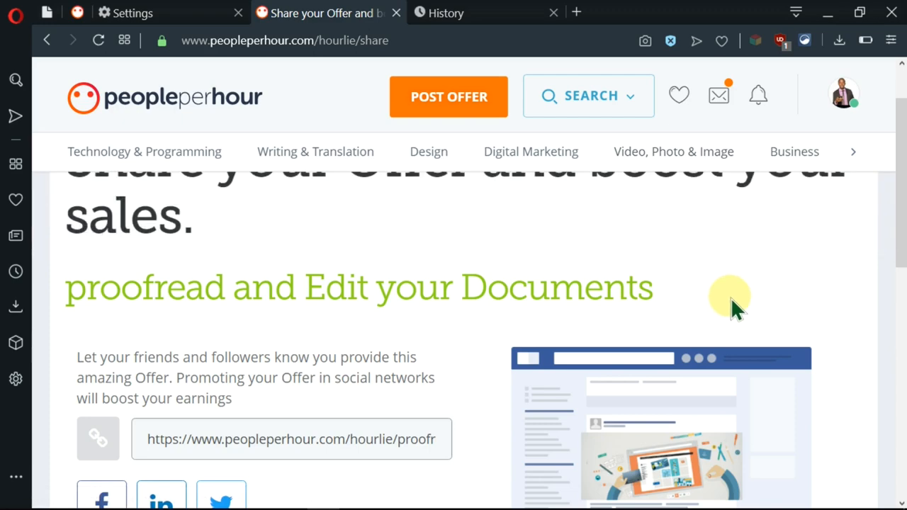
{"action": "mouse_move", "coordinate": [387, 226]}
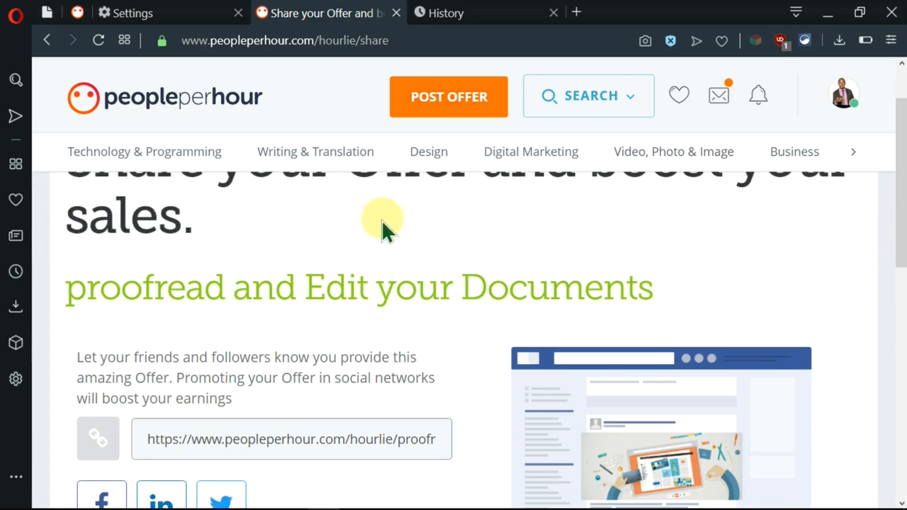
{"action": "mouse_move", "coordinate": [673, 151]}
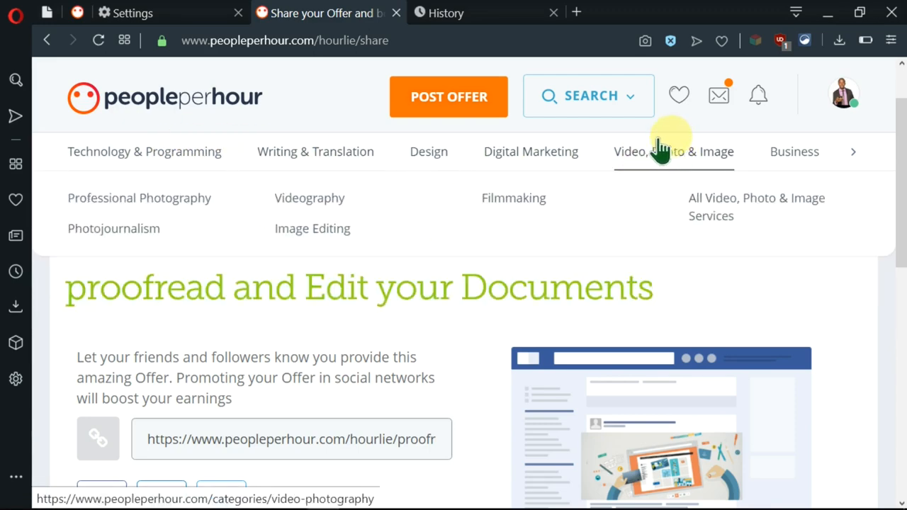
{"action": "mouse_move", "coordinate": [316, 151]}
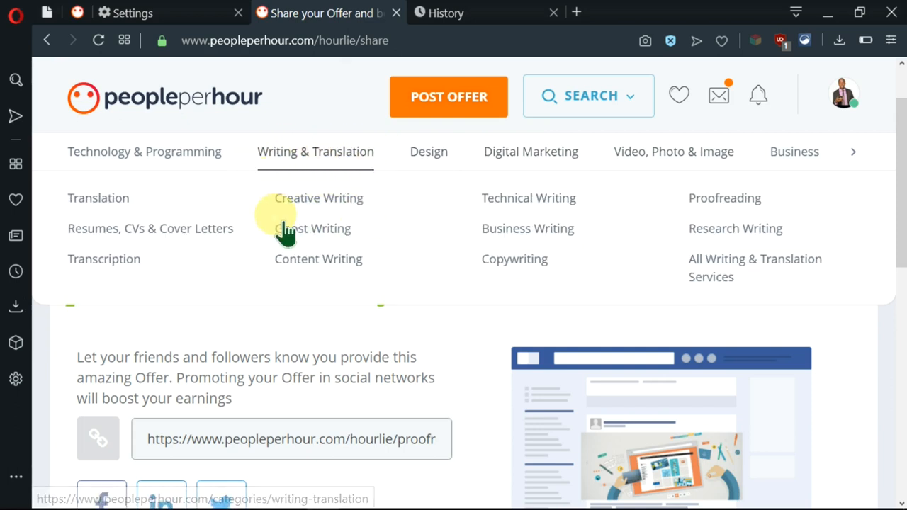
{"action": "mouse_move", "coordinate": [144, 151]}
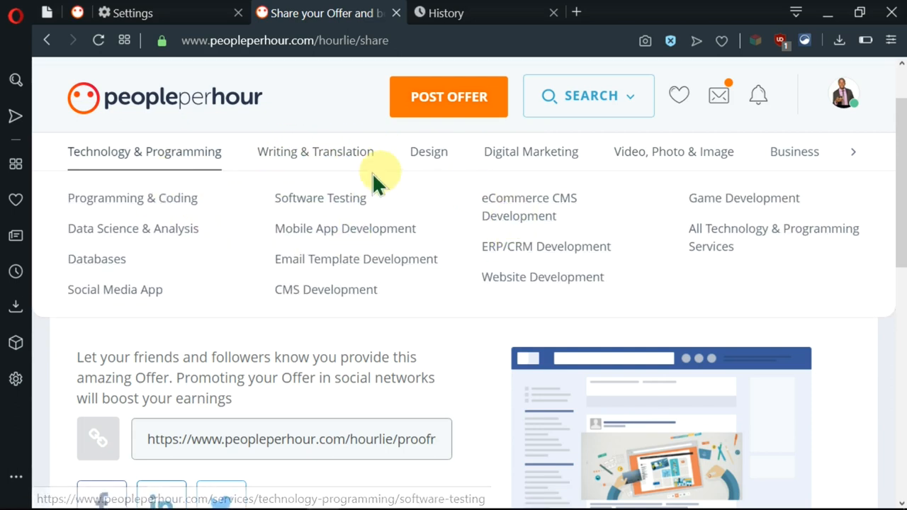
{"action": "mouse_move", "coordinate": [314, 151]}
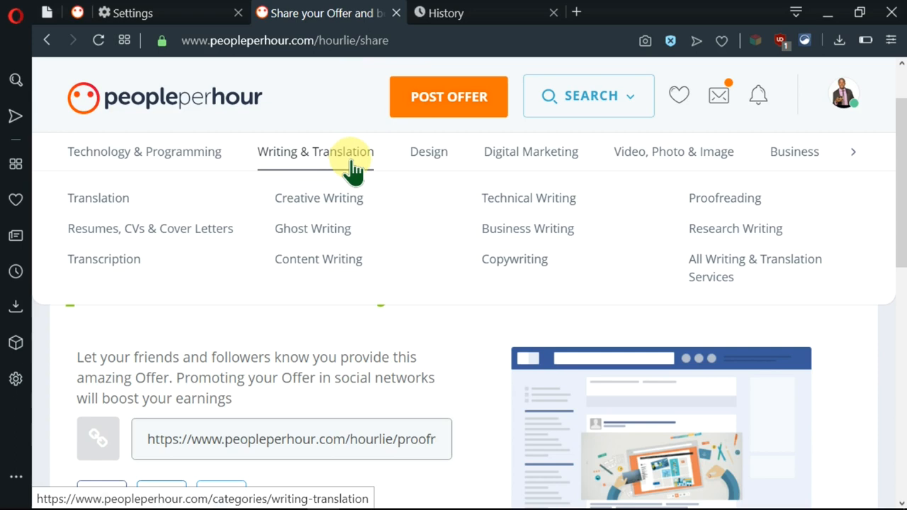
{"action": "mouse_move", "coordinate": [354, 181]}
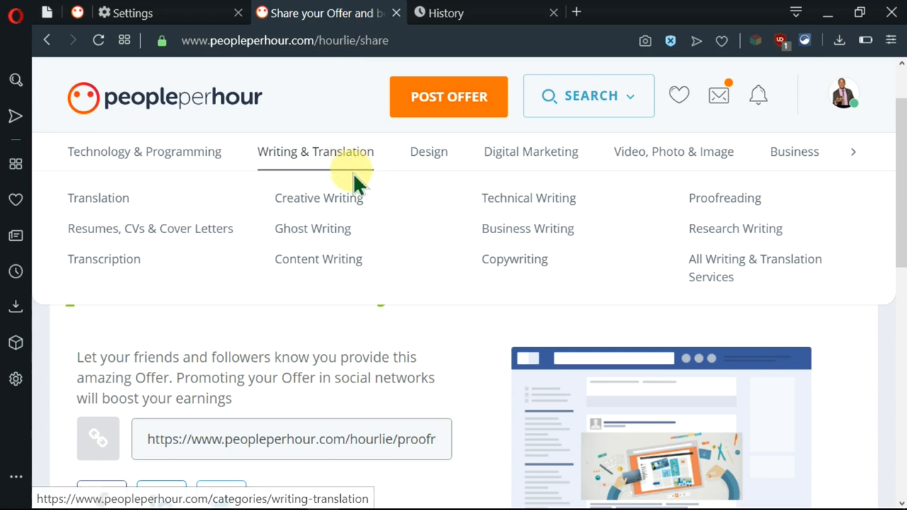
{"action": "mouse_move", "coordinate": [724, 198]}
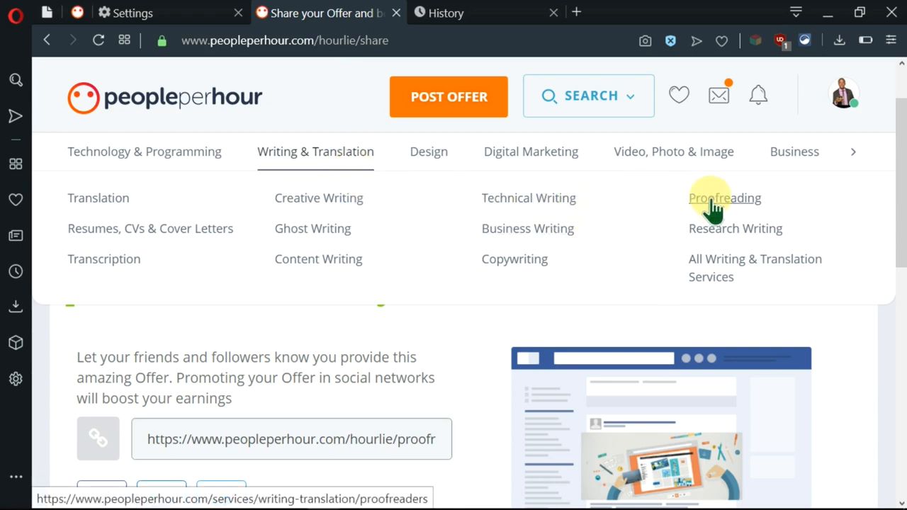
Choose Proofreading under Writing & Translation to view other proofreaders' offers.
{"action": "left_click", "coordinate": [724, 198]}
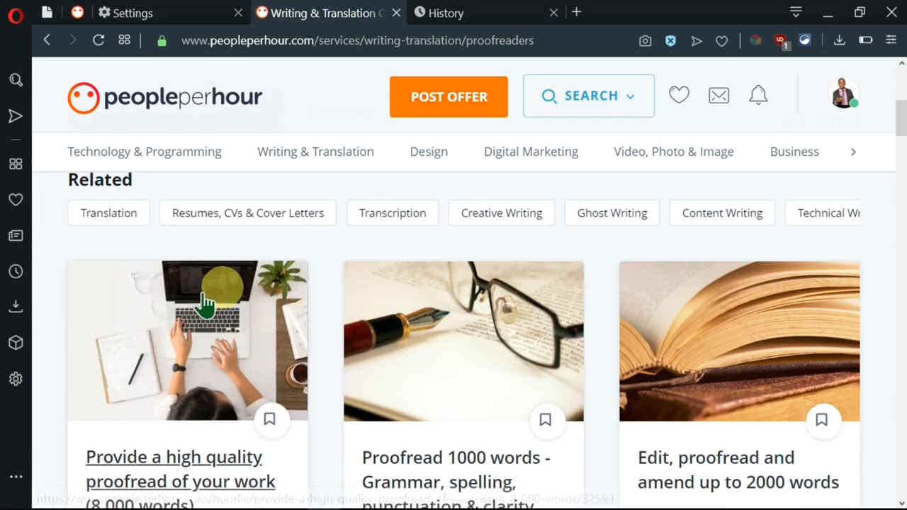
{"action": "scroll", "scroll_direction": "down", "scroll_amount": 3}
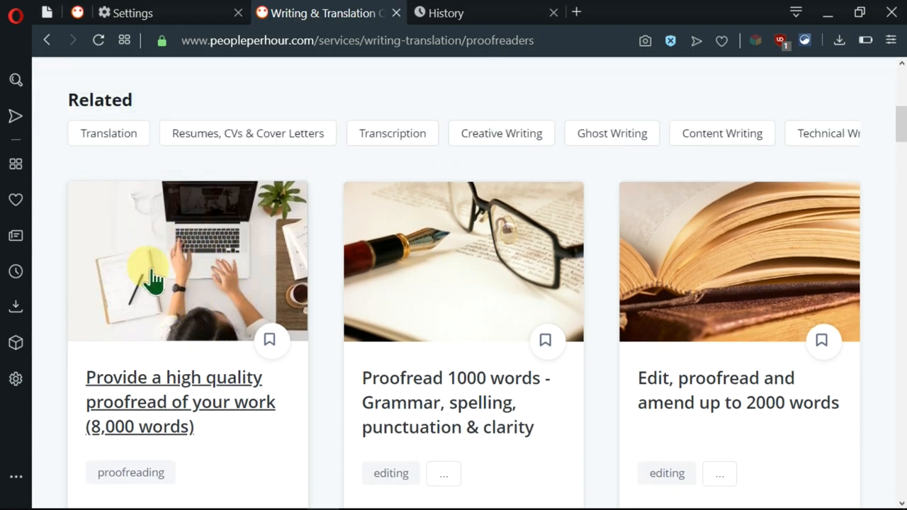
{"action": "mouse_move", "coordinate": [234, 330]}
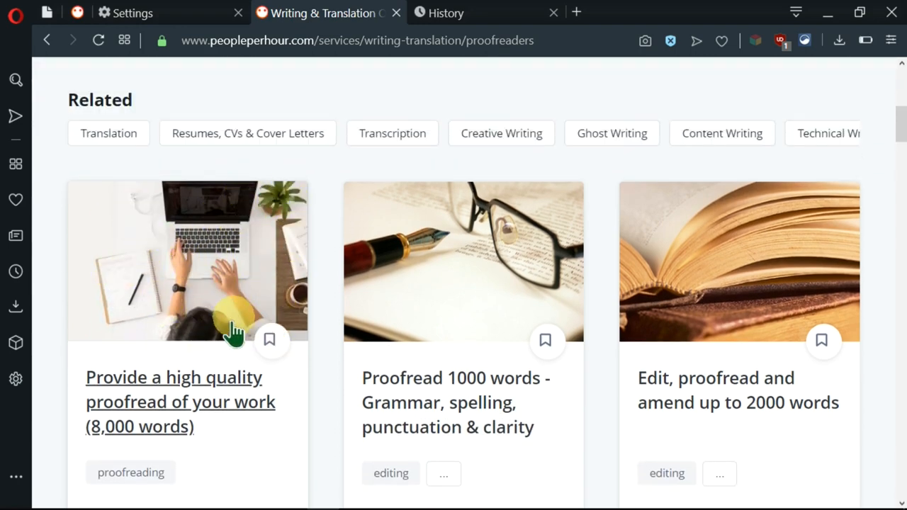
{"action": "scroll", "scroll_direction": "down", "scroll_amount": 3}
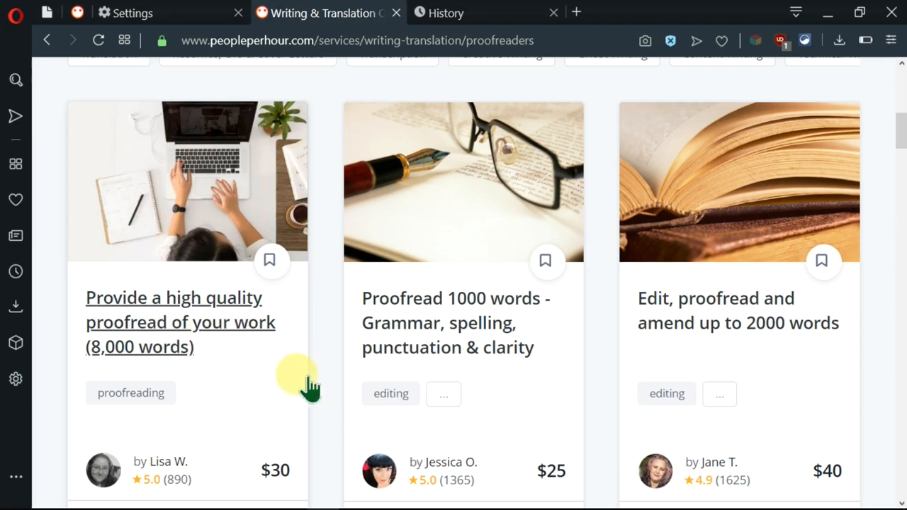
{"action": "mouse_move", "coordinate": [698, 297]}
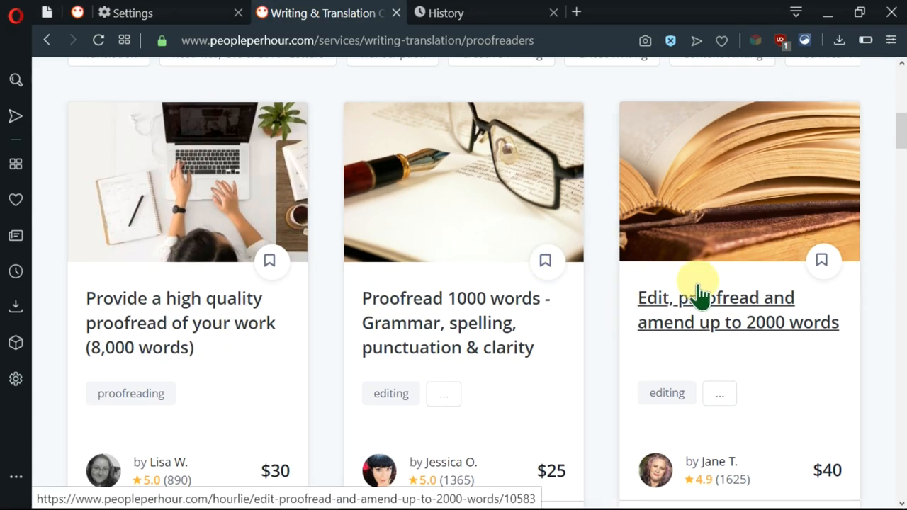
{"action": "scroll", "scroll_direction": "down", "scroll_amount": 3}
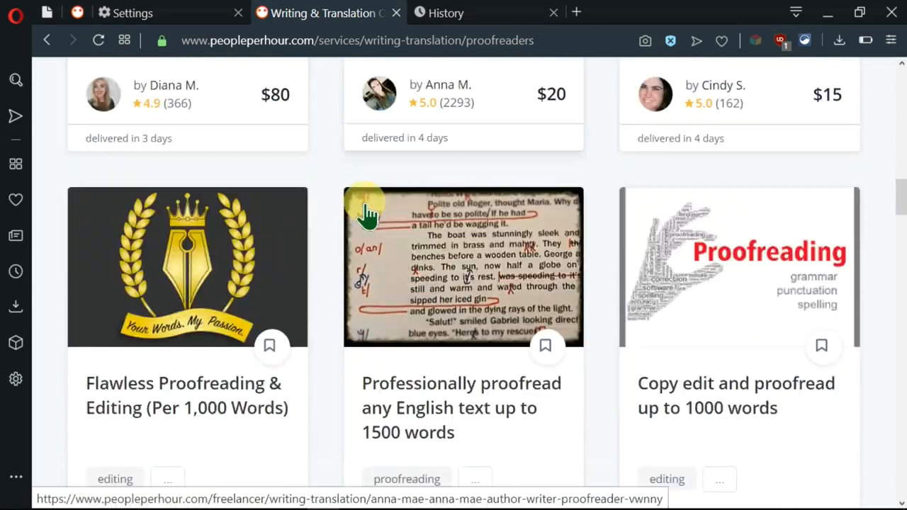
{"action": "scroll", "scroll_direction": "down", "scroll_amount": 3}
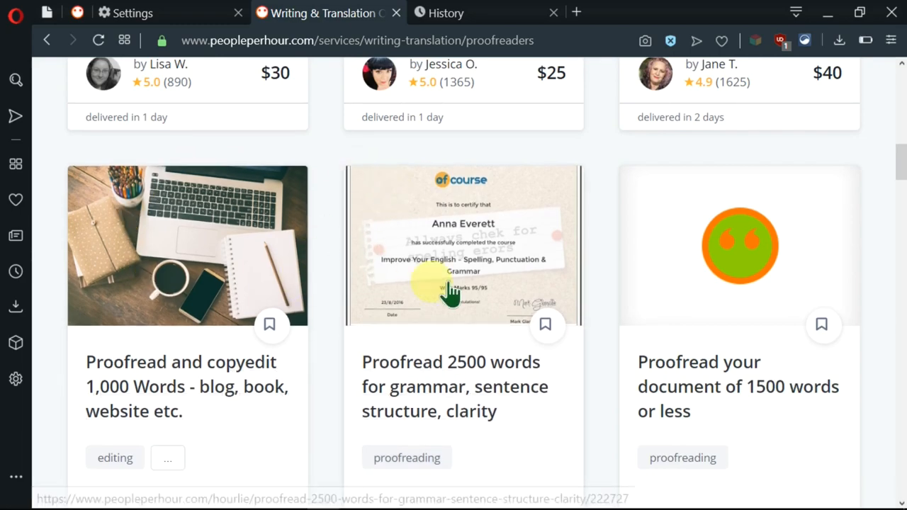
{"action": "scroll", "scroll_direction": "down", "scroll_amount": 3}
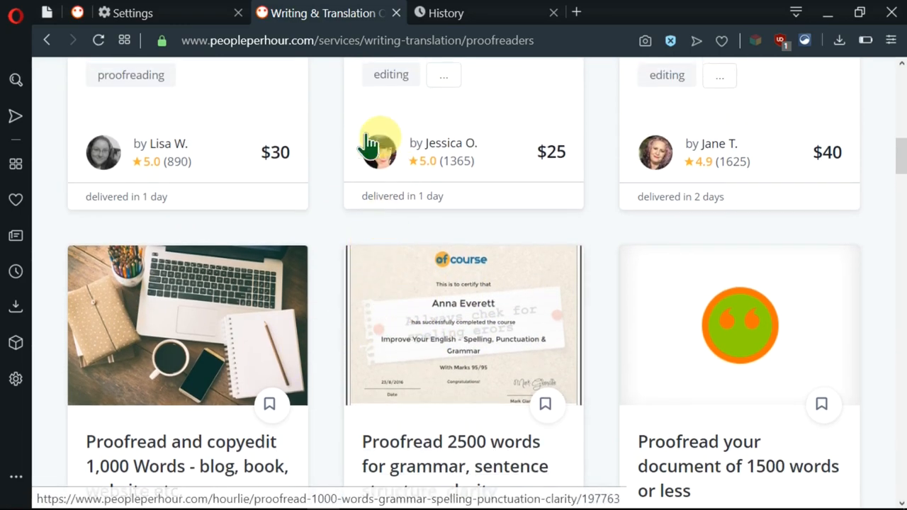